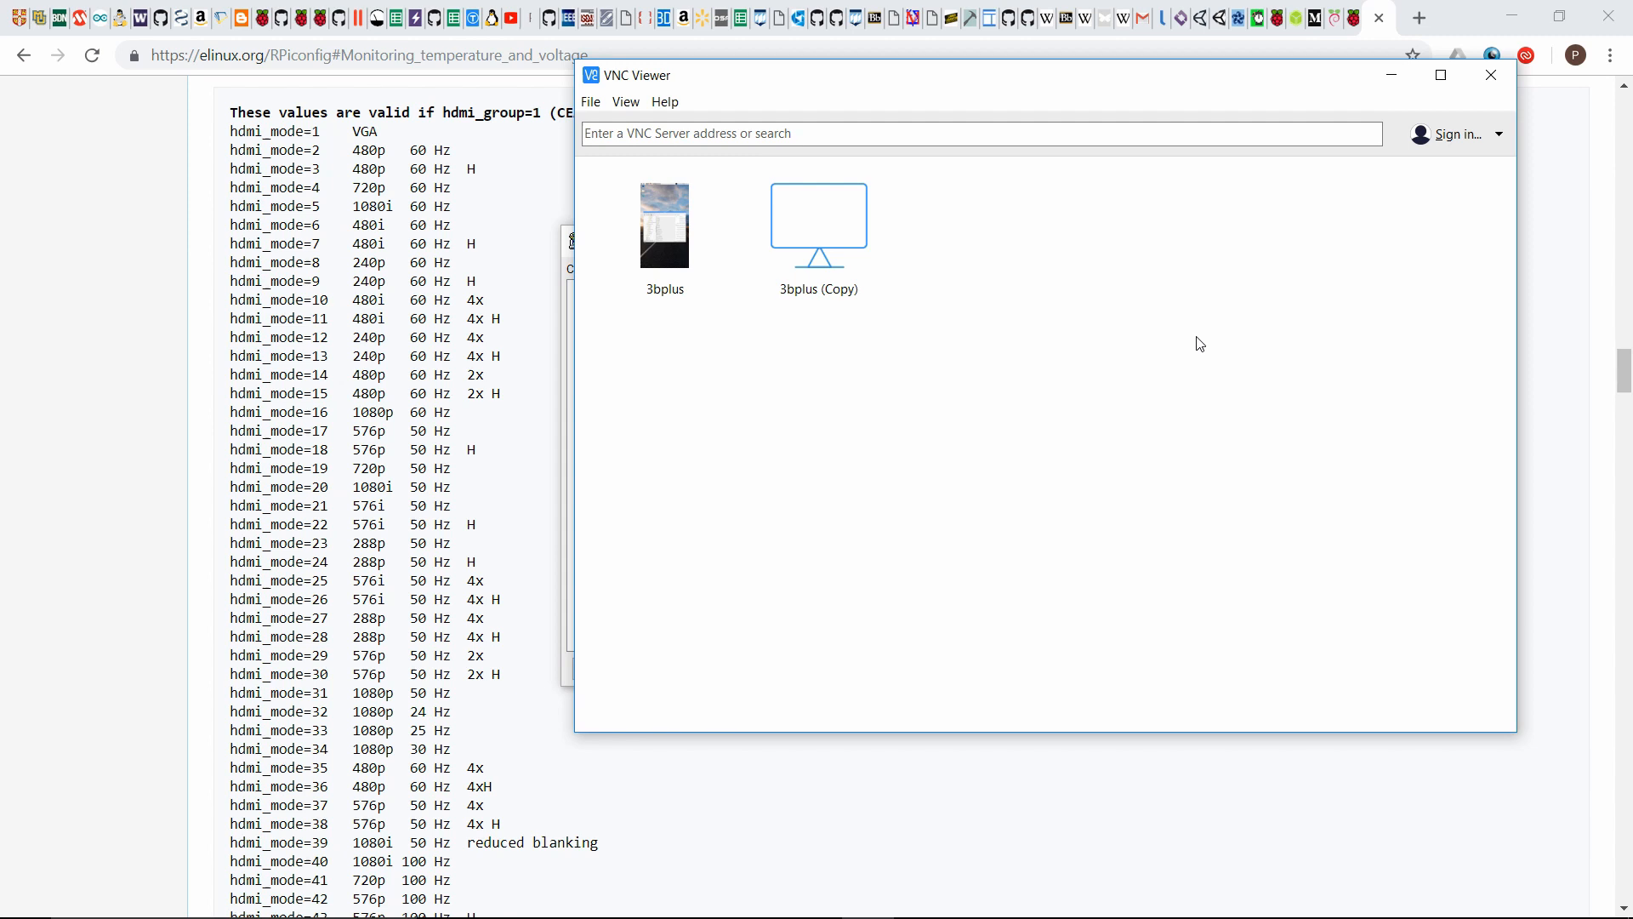
Try connecting VNC Viewer to raspberrypi.local and dismiss the connection-refused error.
left_click(1133, 133)
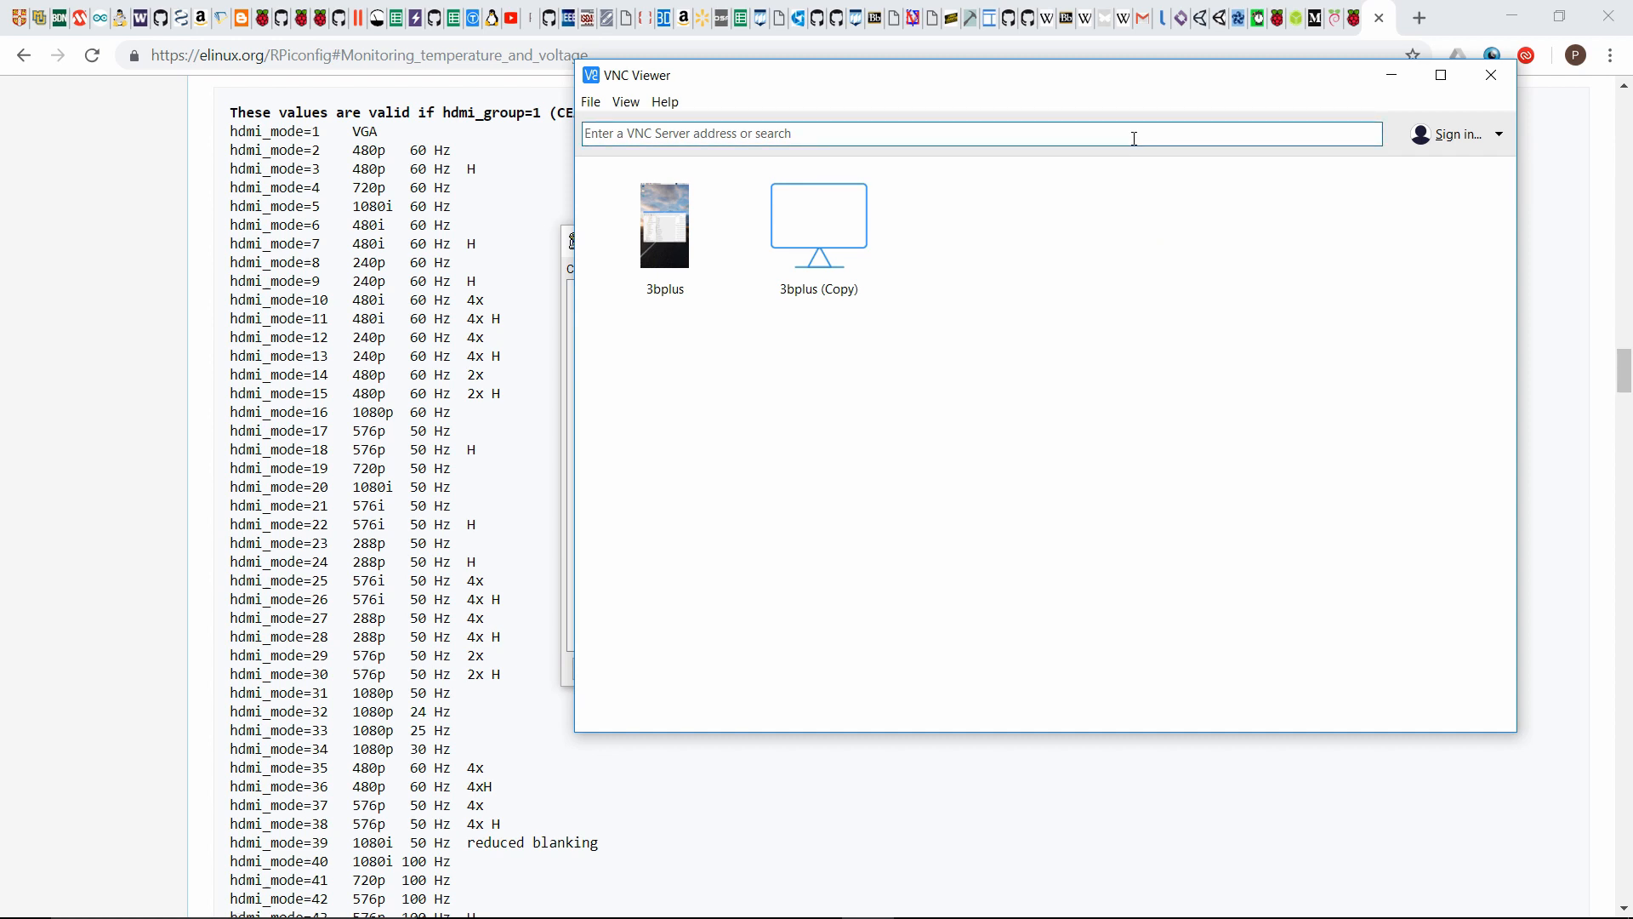
type("raspberry")
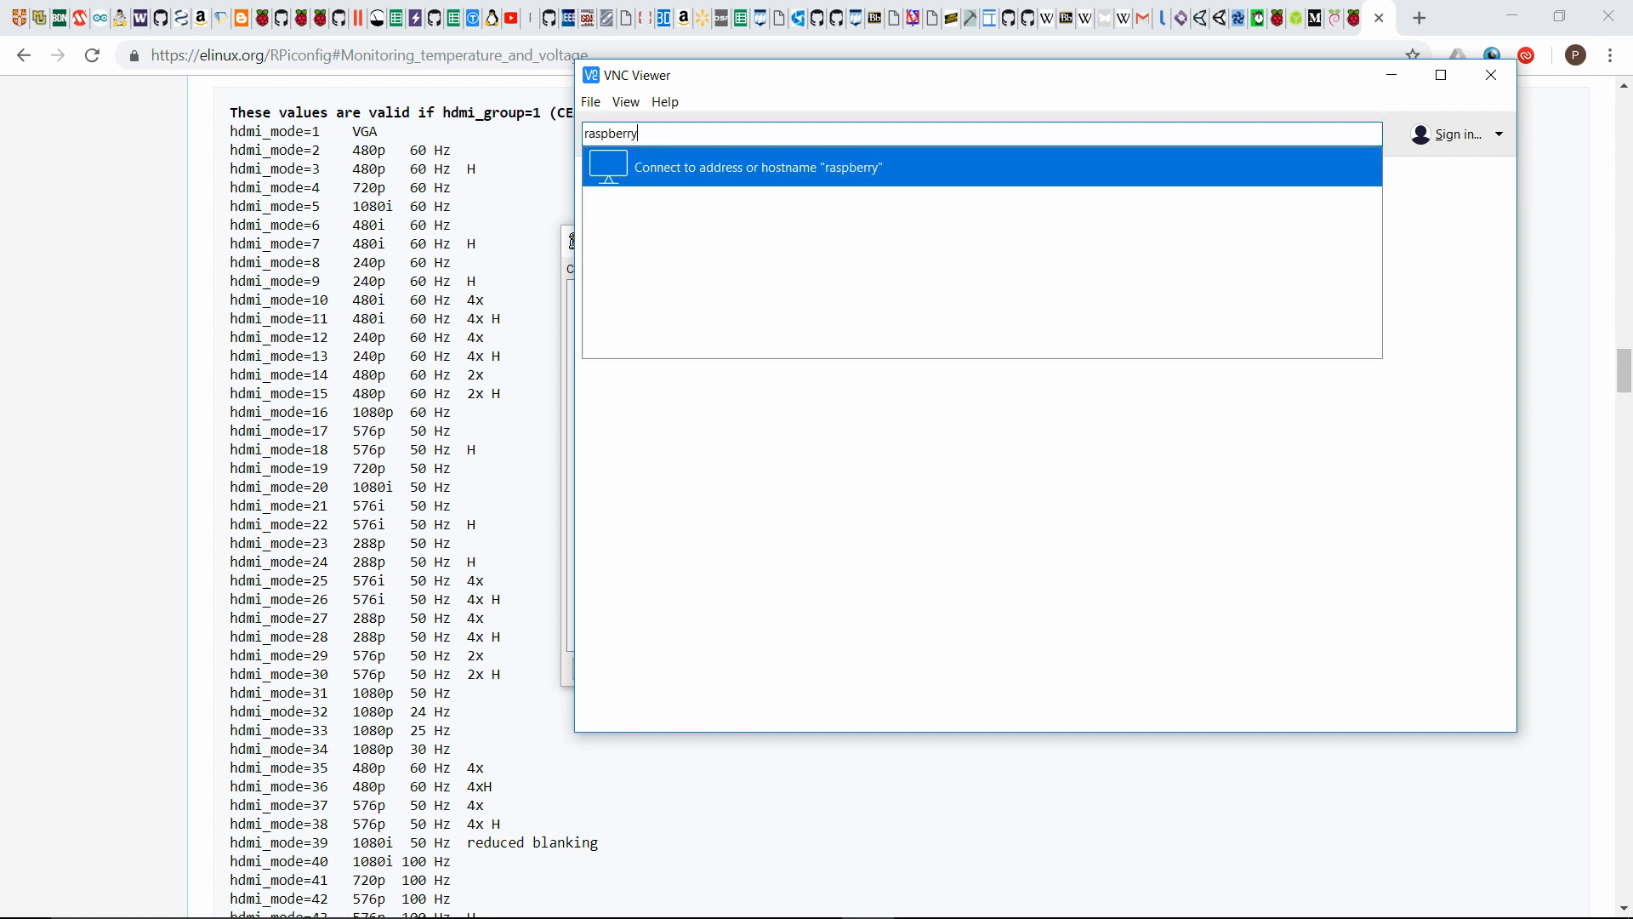
type("pi.oca")
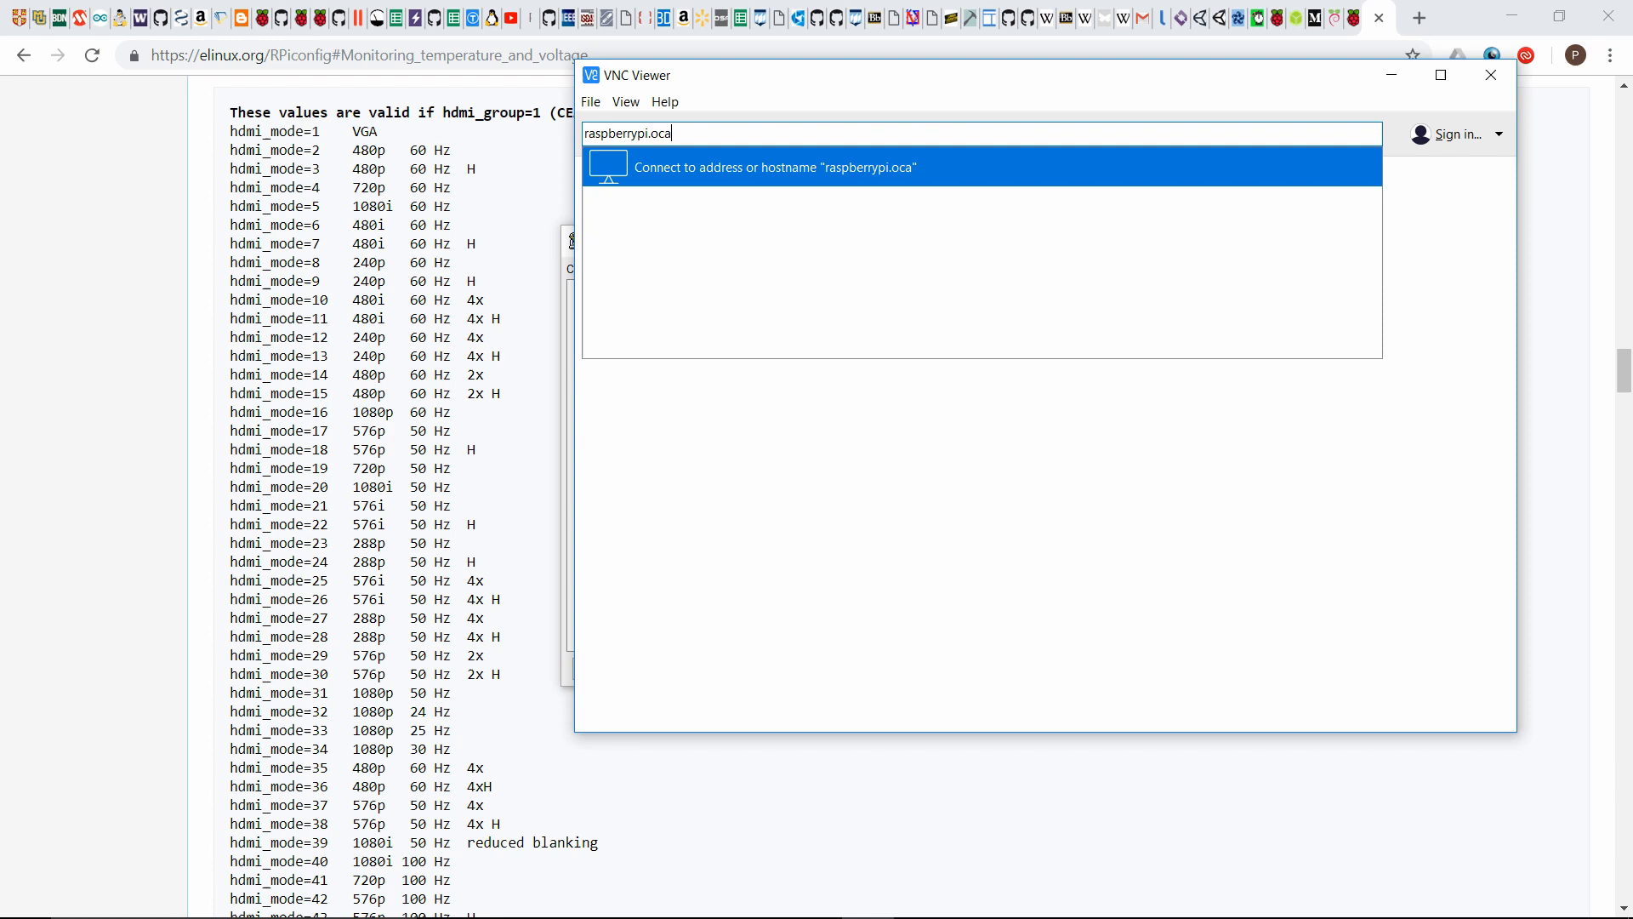
type("l")
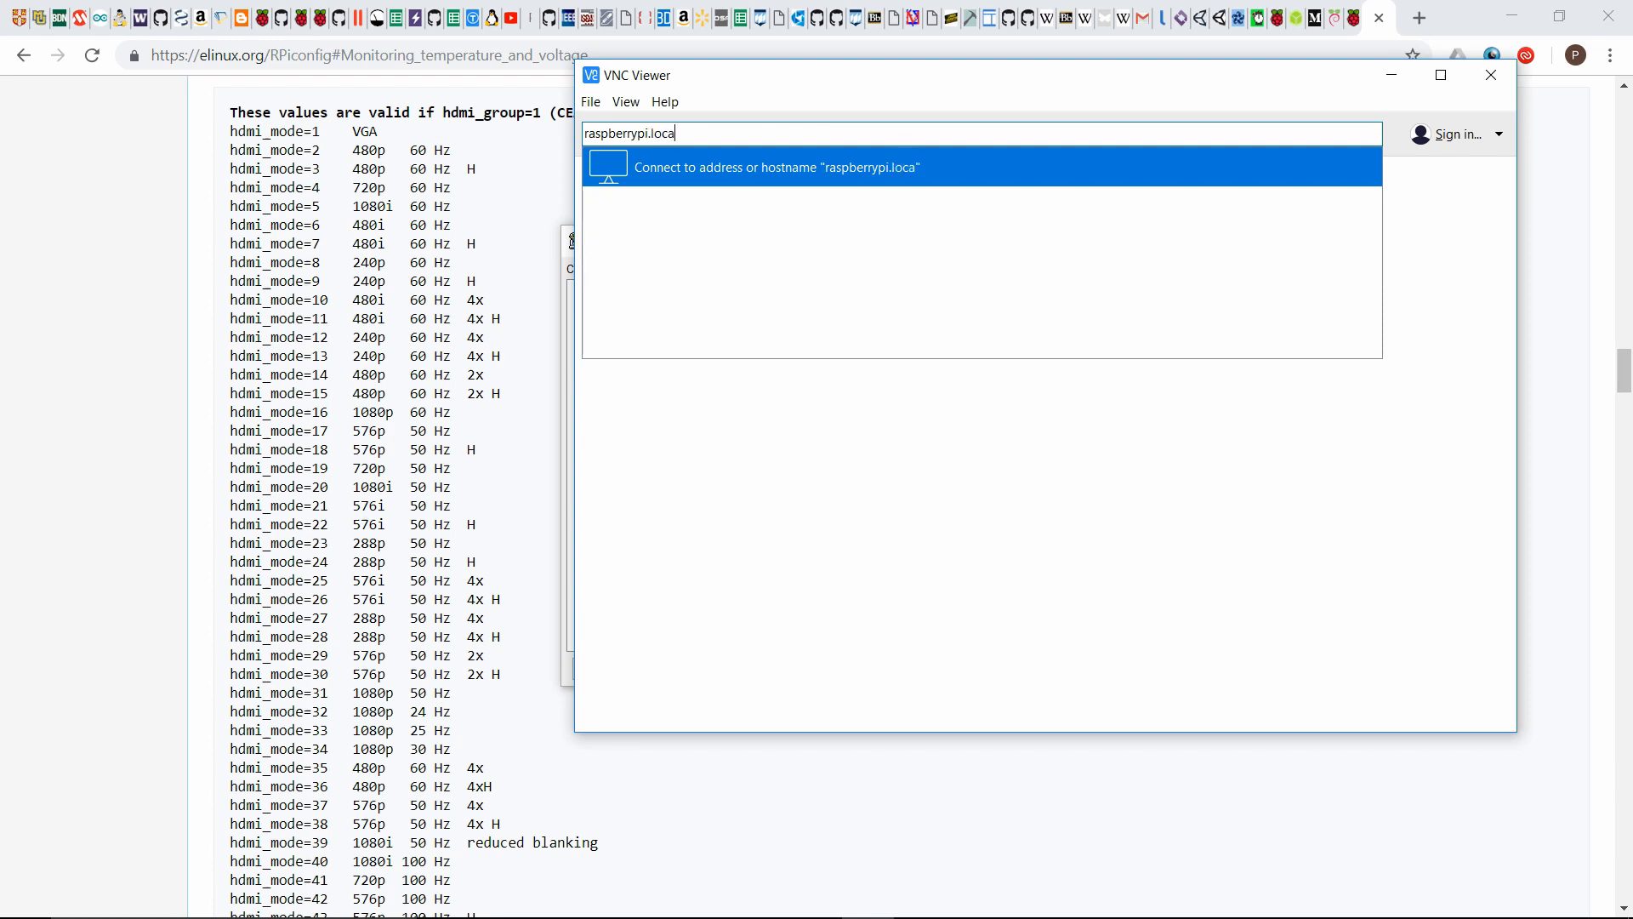
type("l")
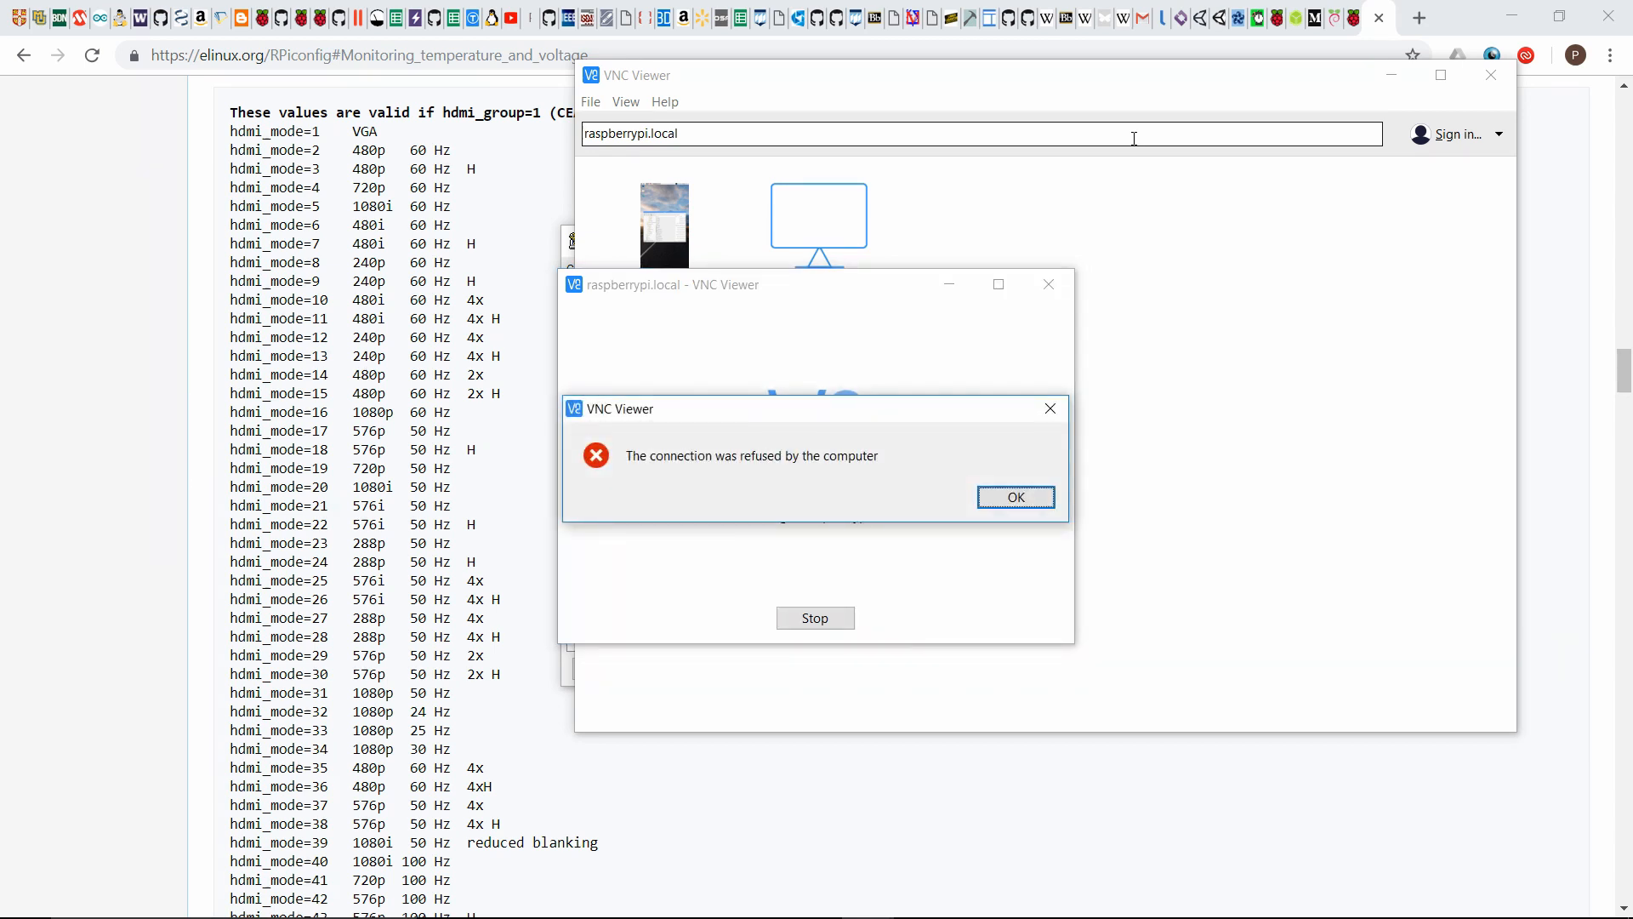
left_click(1013, 497)
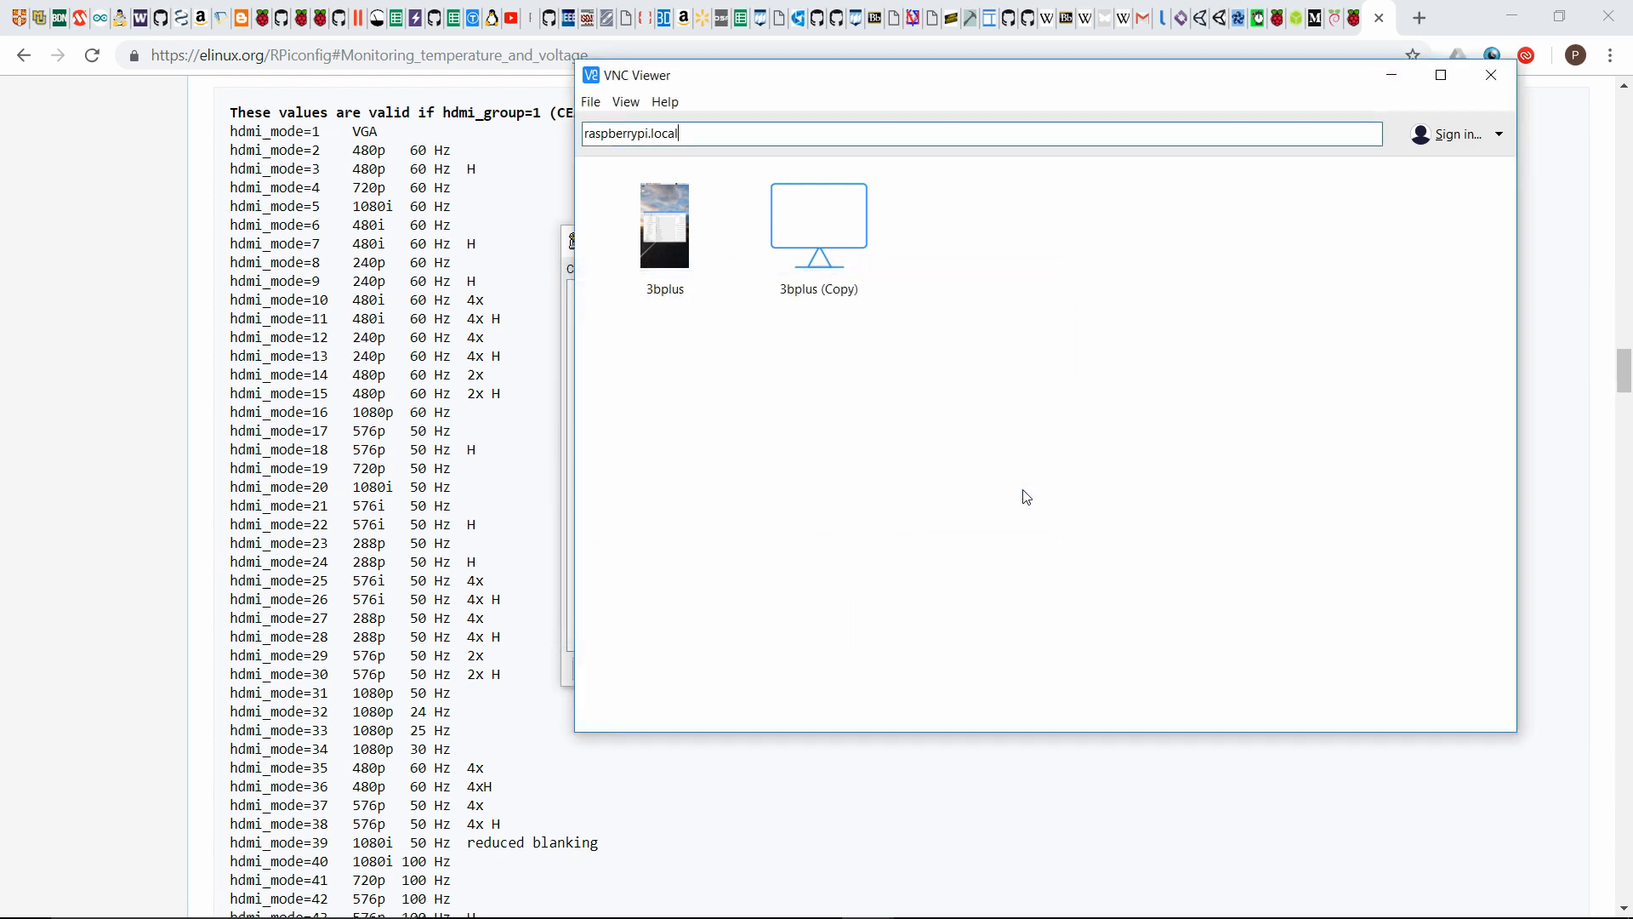
mouse_move(729, 904)
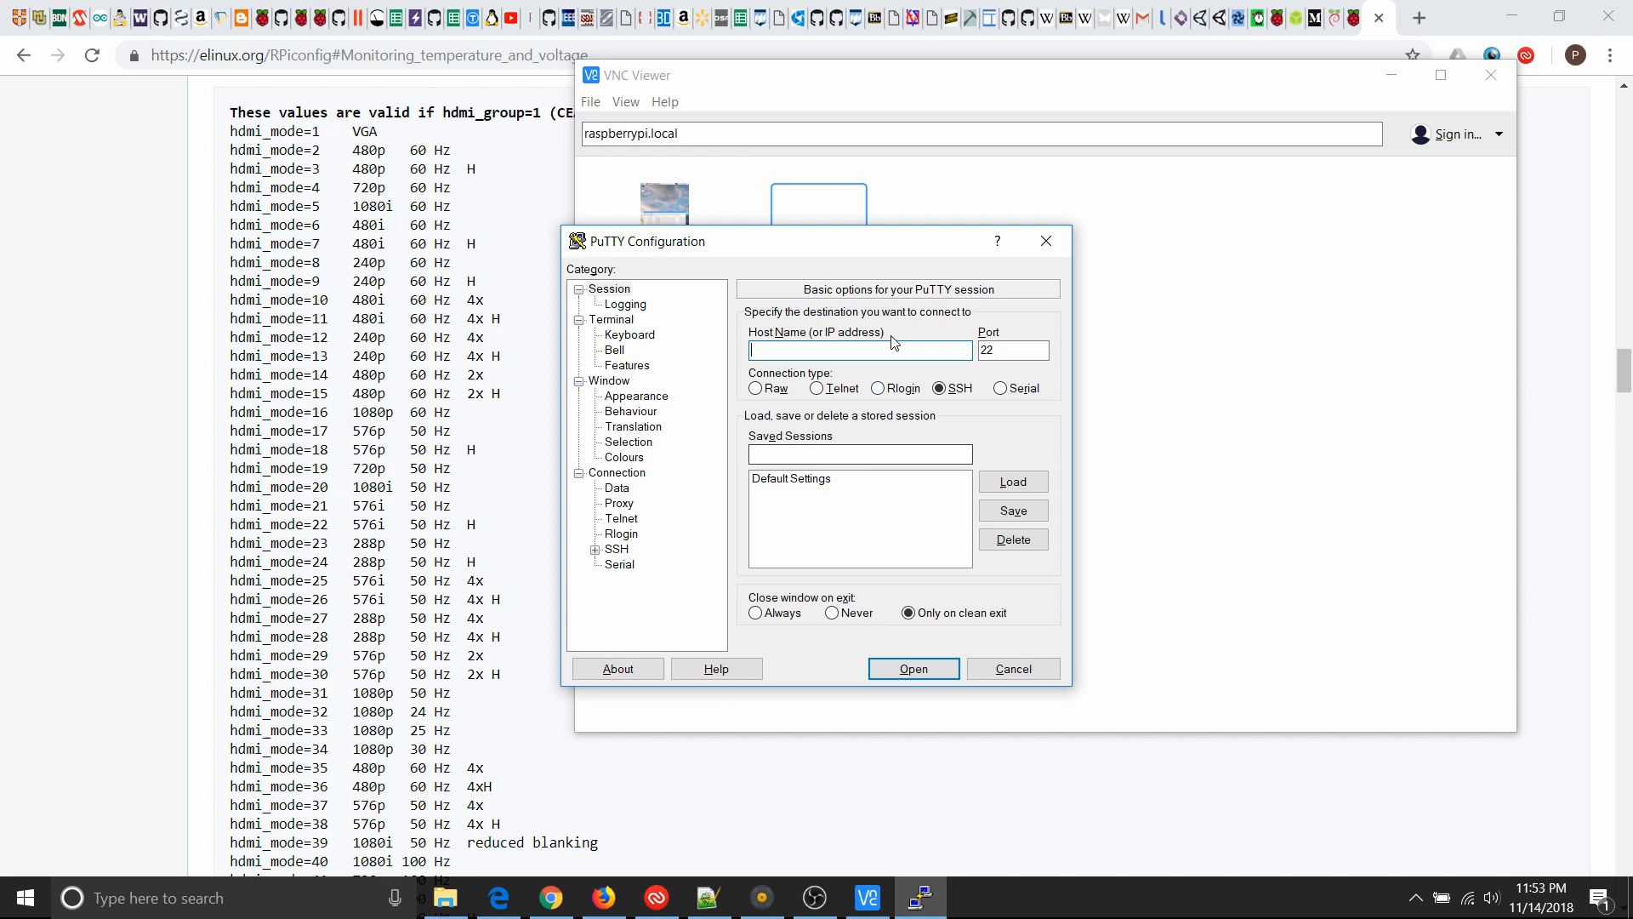
Open a PuTTY SSH session to raspberrypi.local and log in as pi.
type("l")
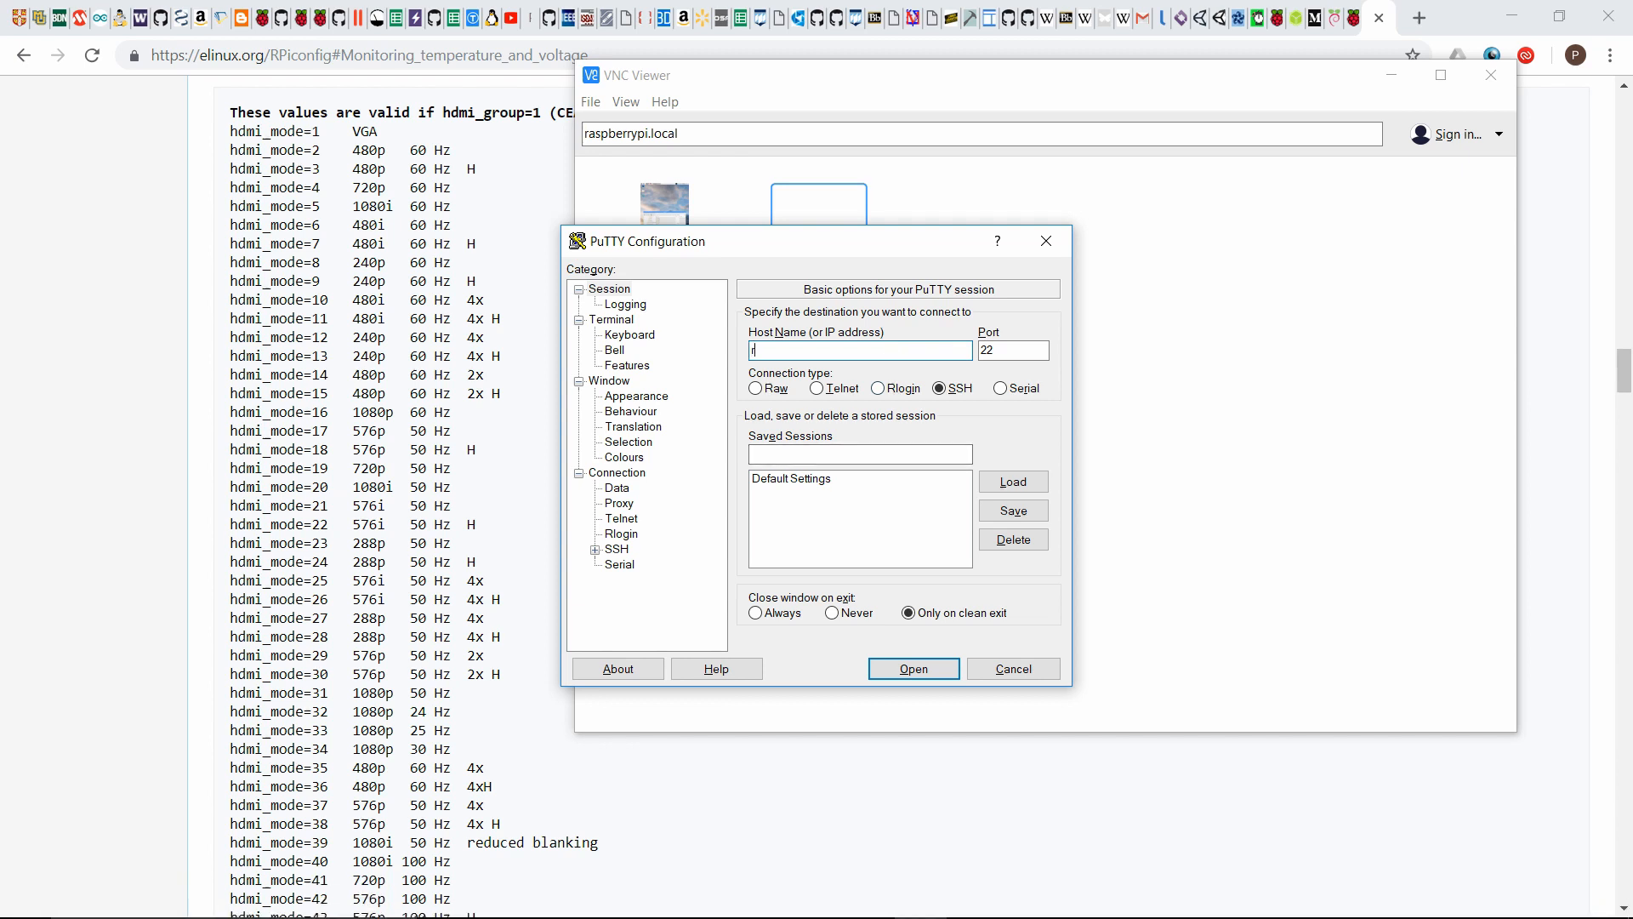
type("raspberry")
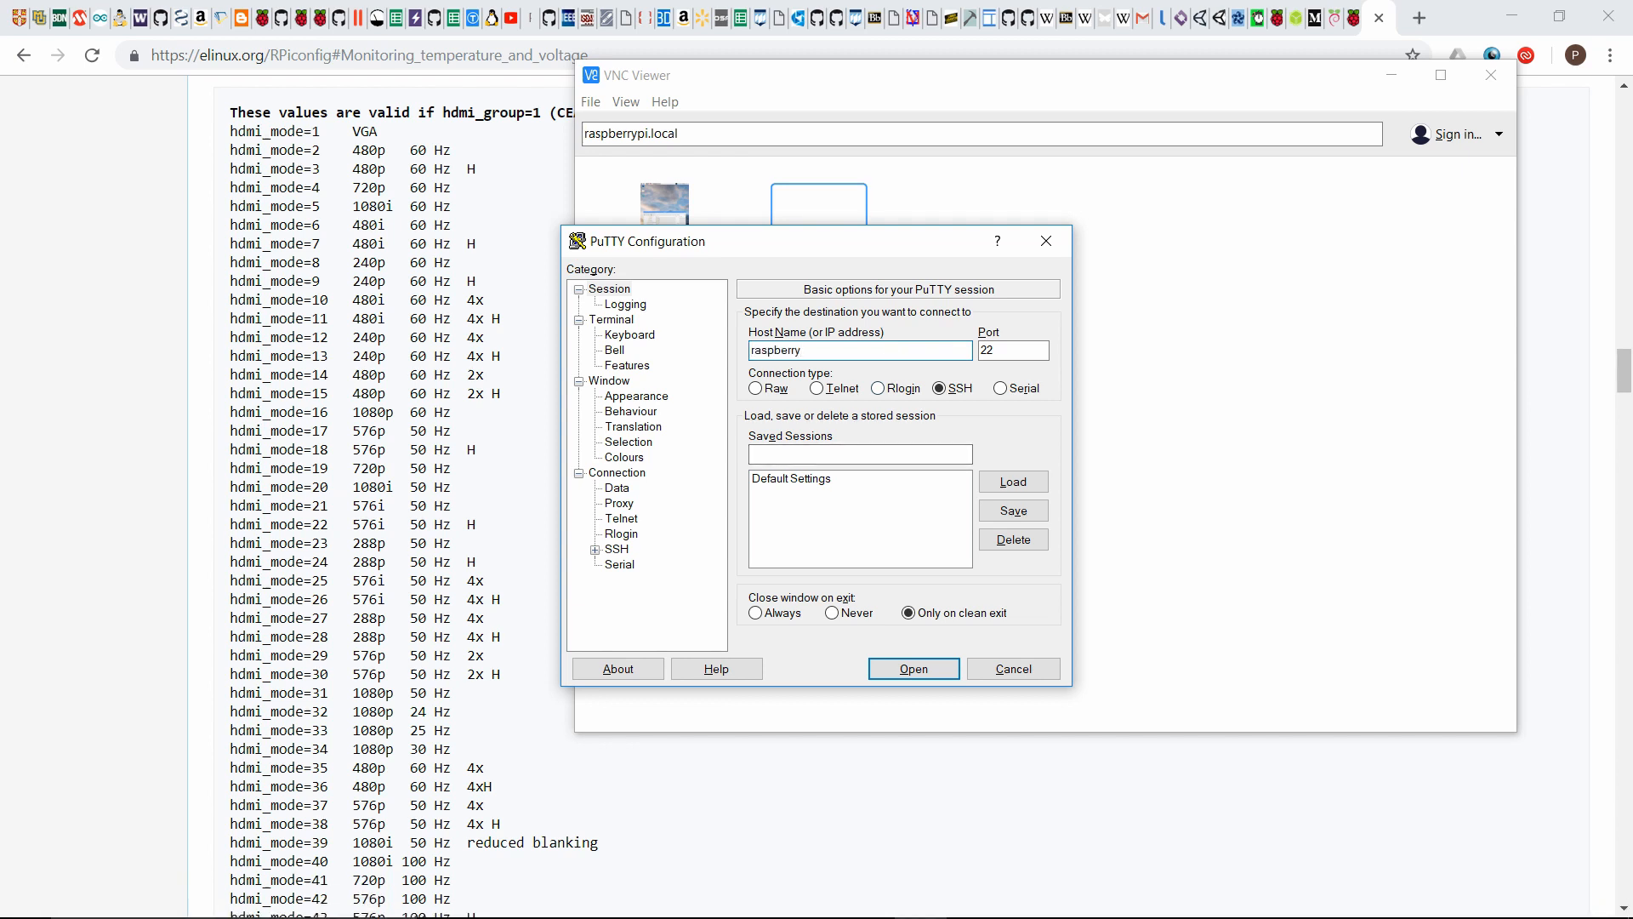
left_click(1011, 668)
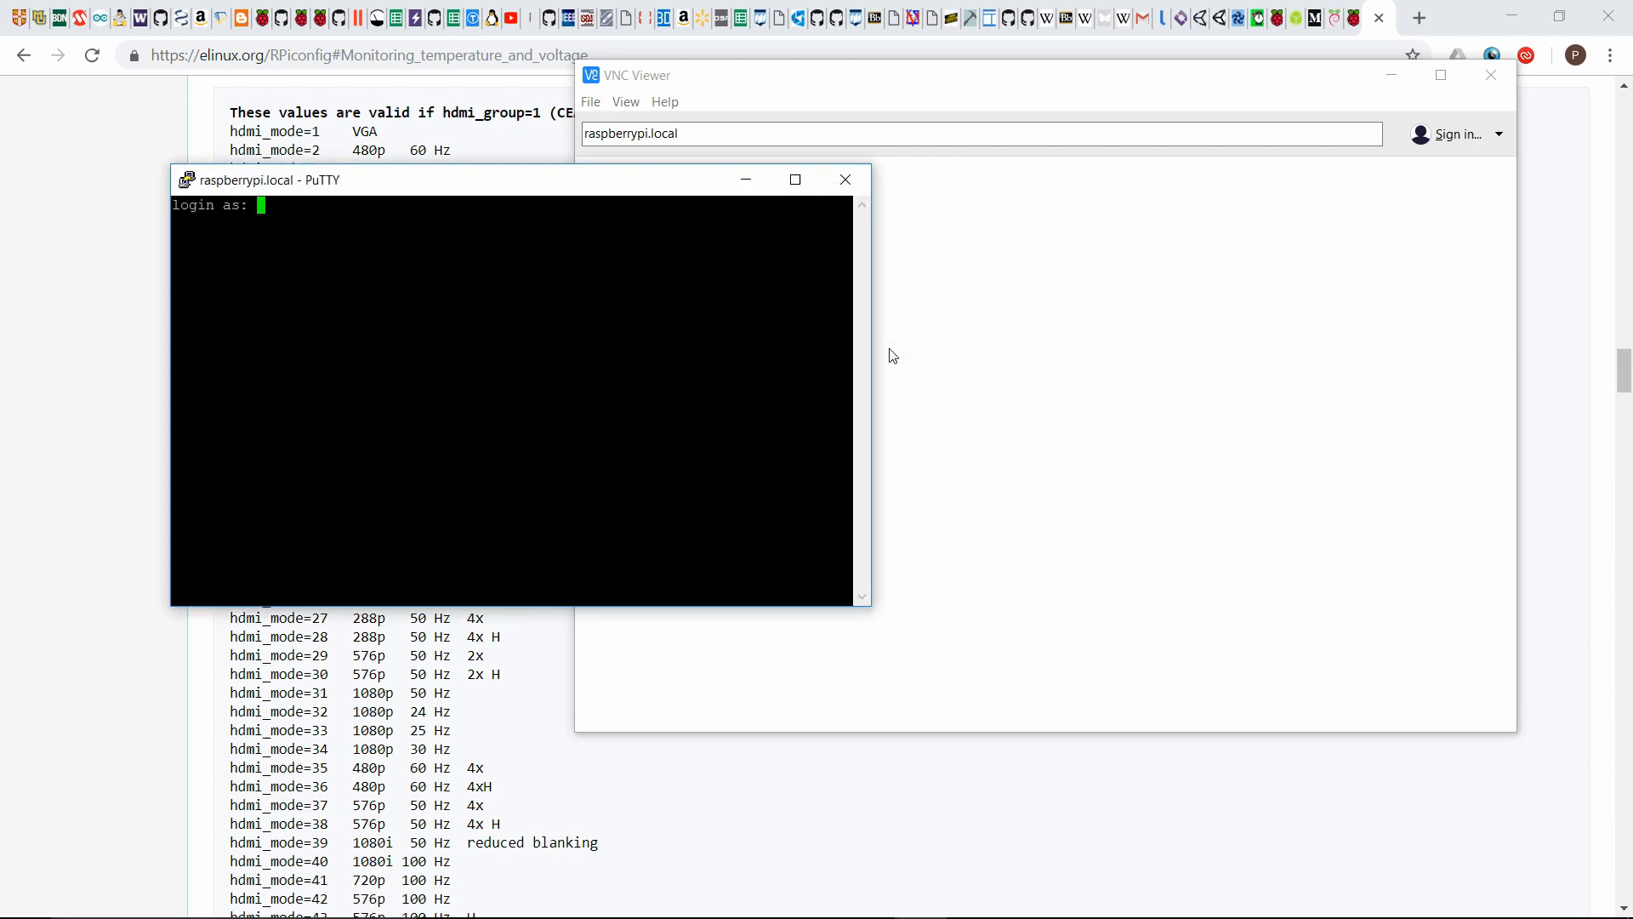
type("pi")
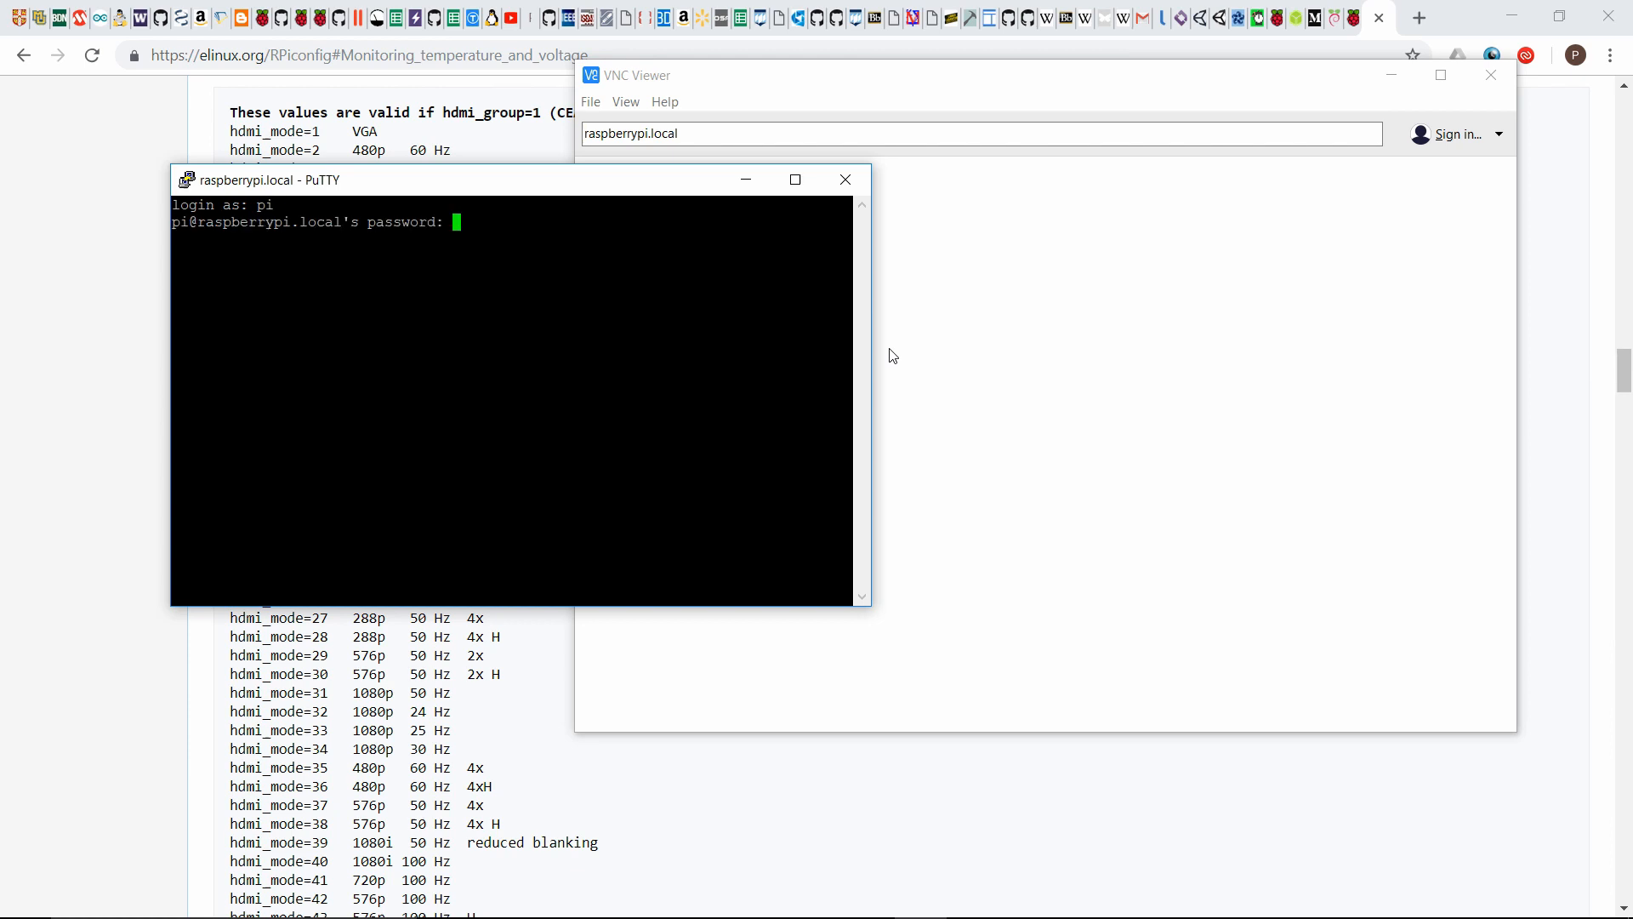
key("Return")
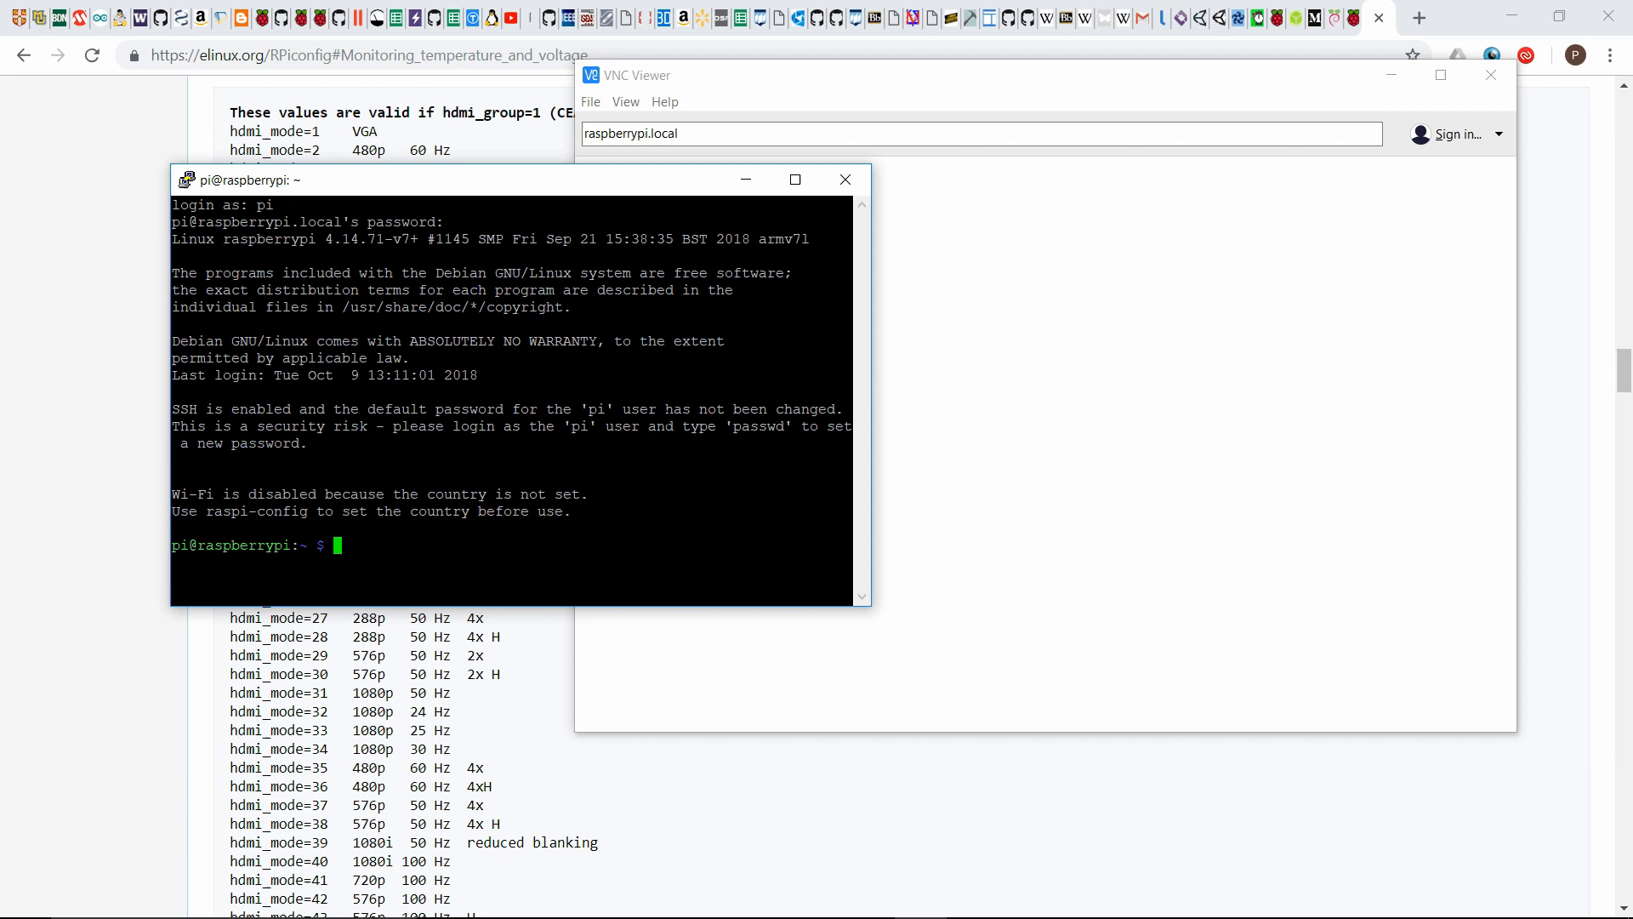
Enable the VNC server through sudo raspi-config's VNC interface option.
type("sud")
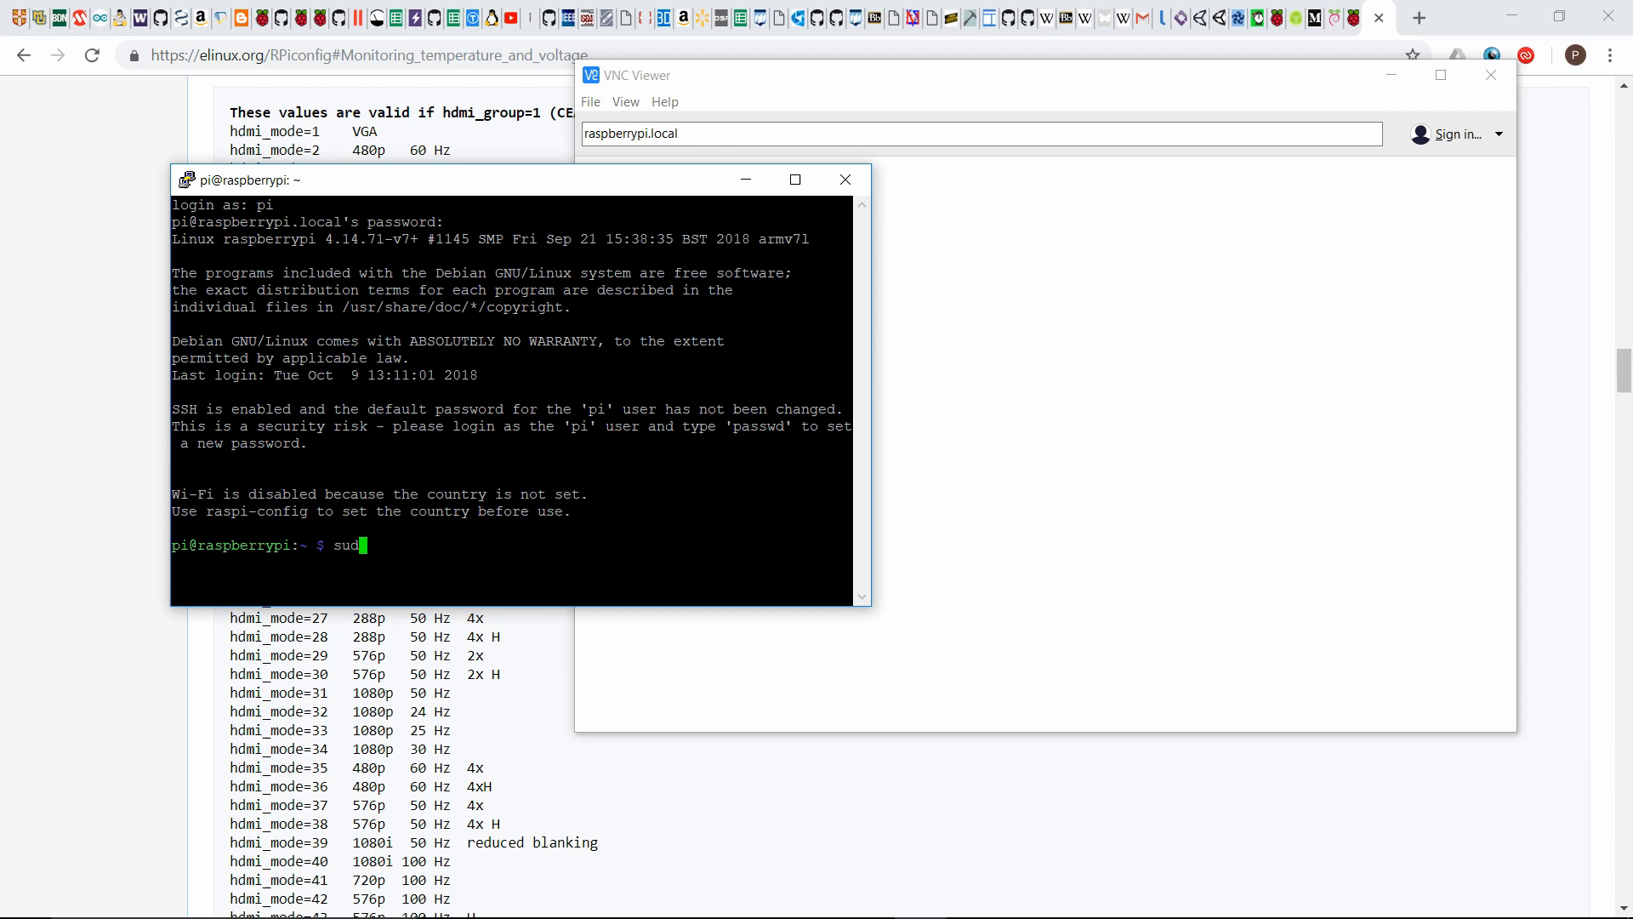
type("o raspi")
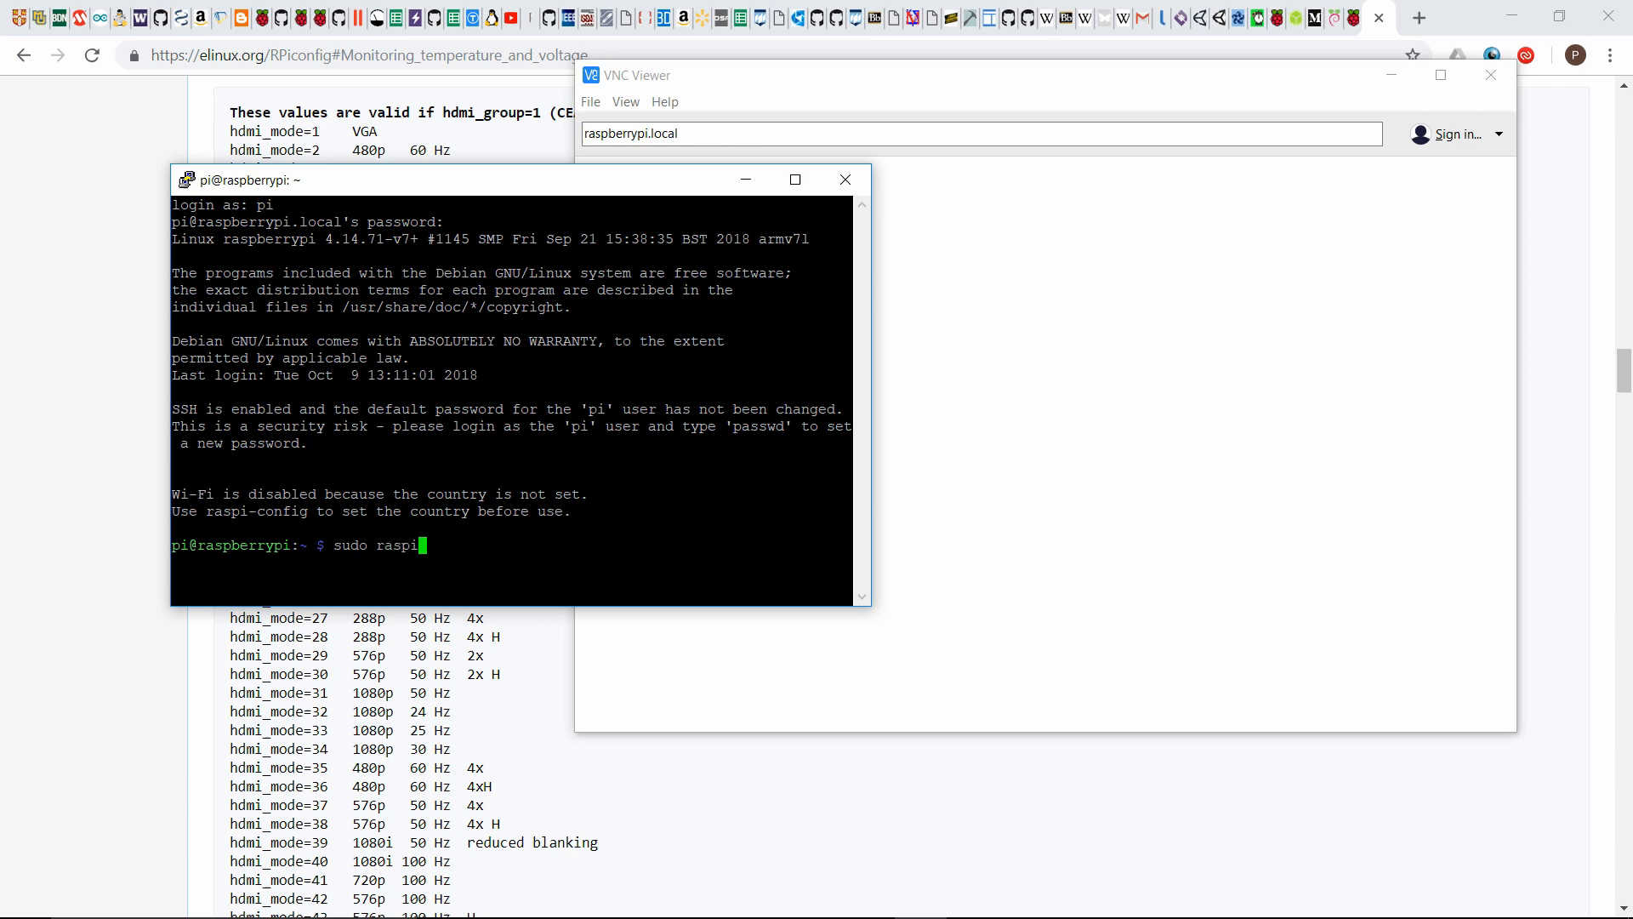
type("-con")
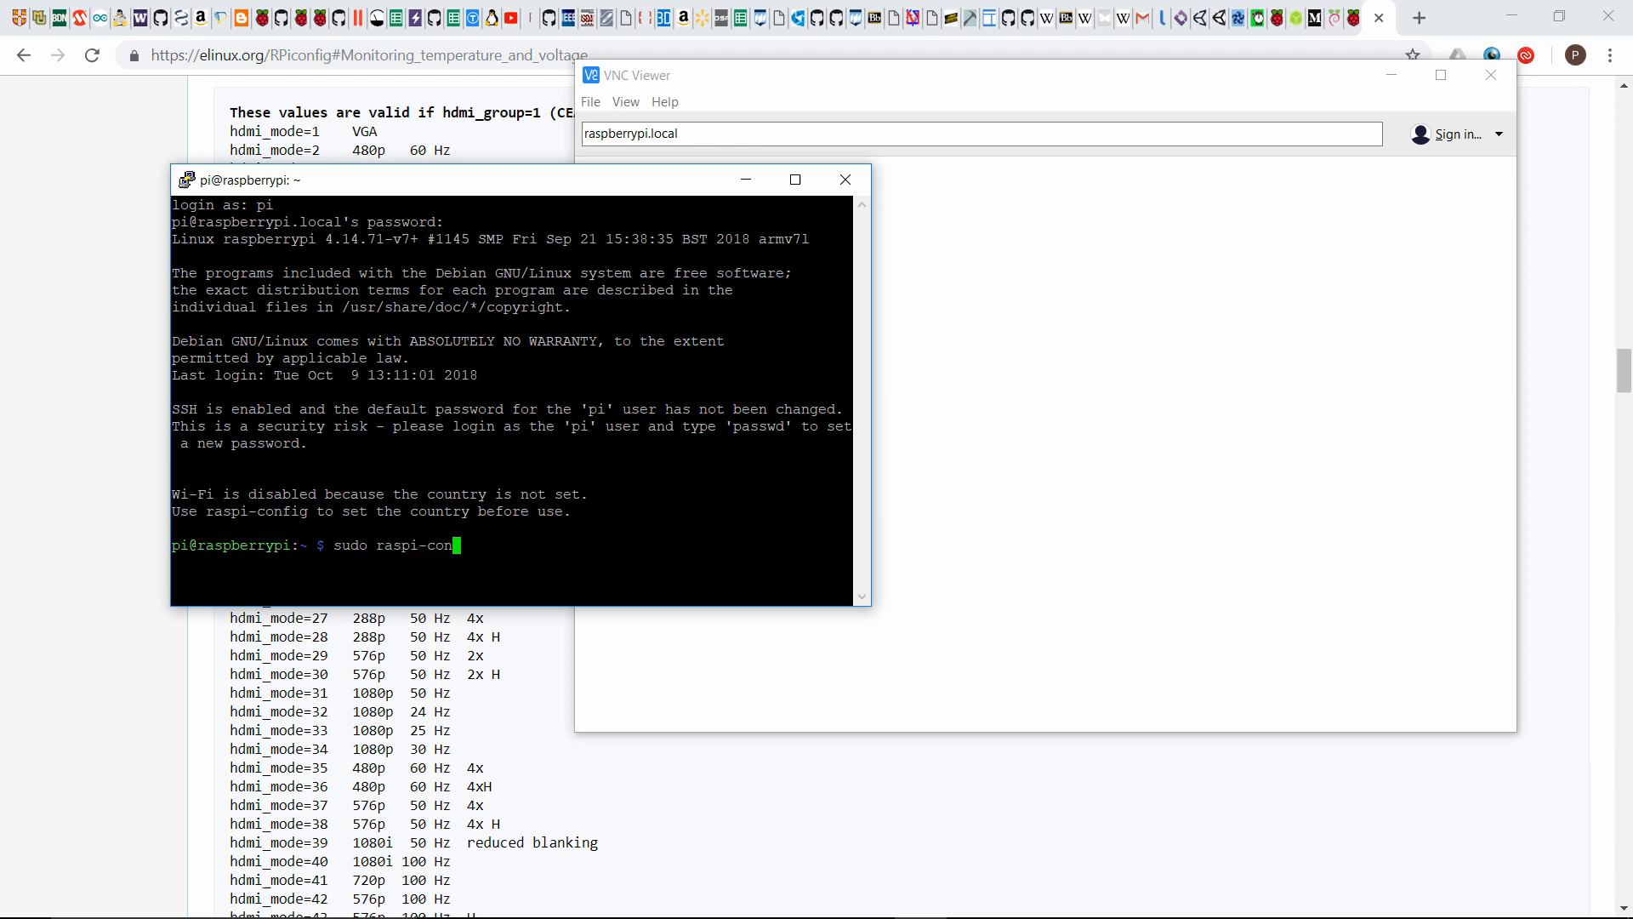
type("fig")
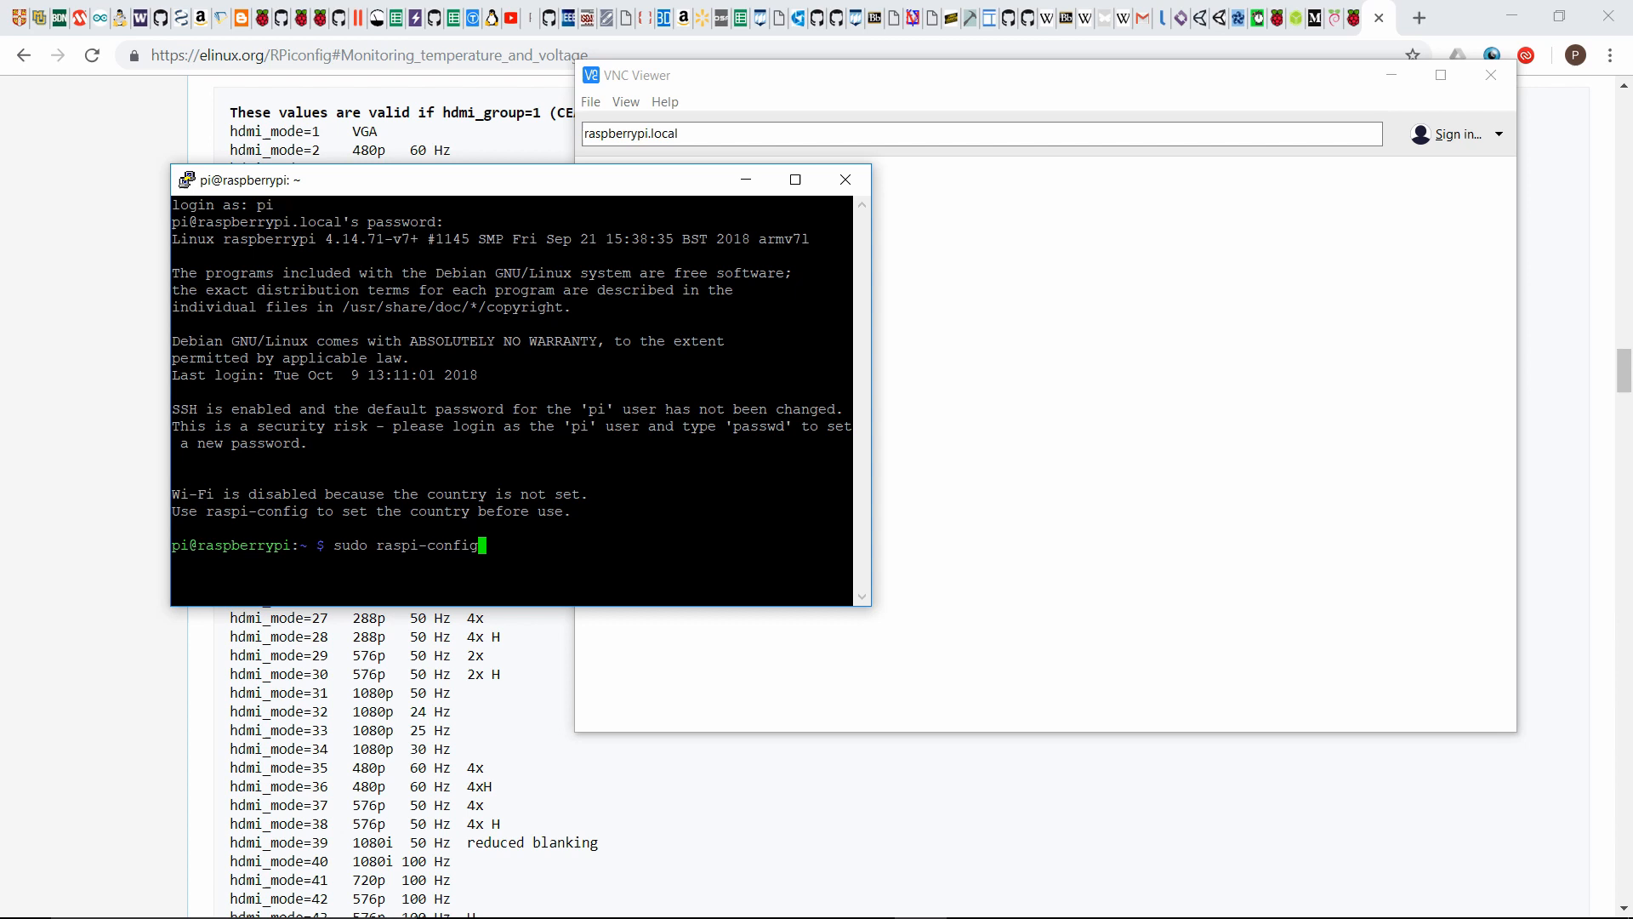
key("Return")
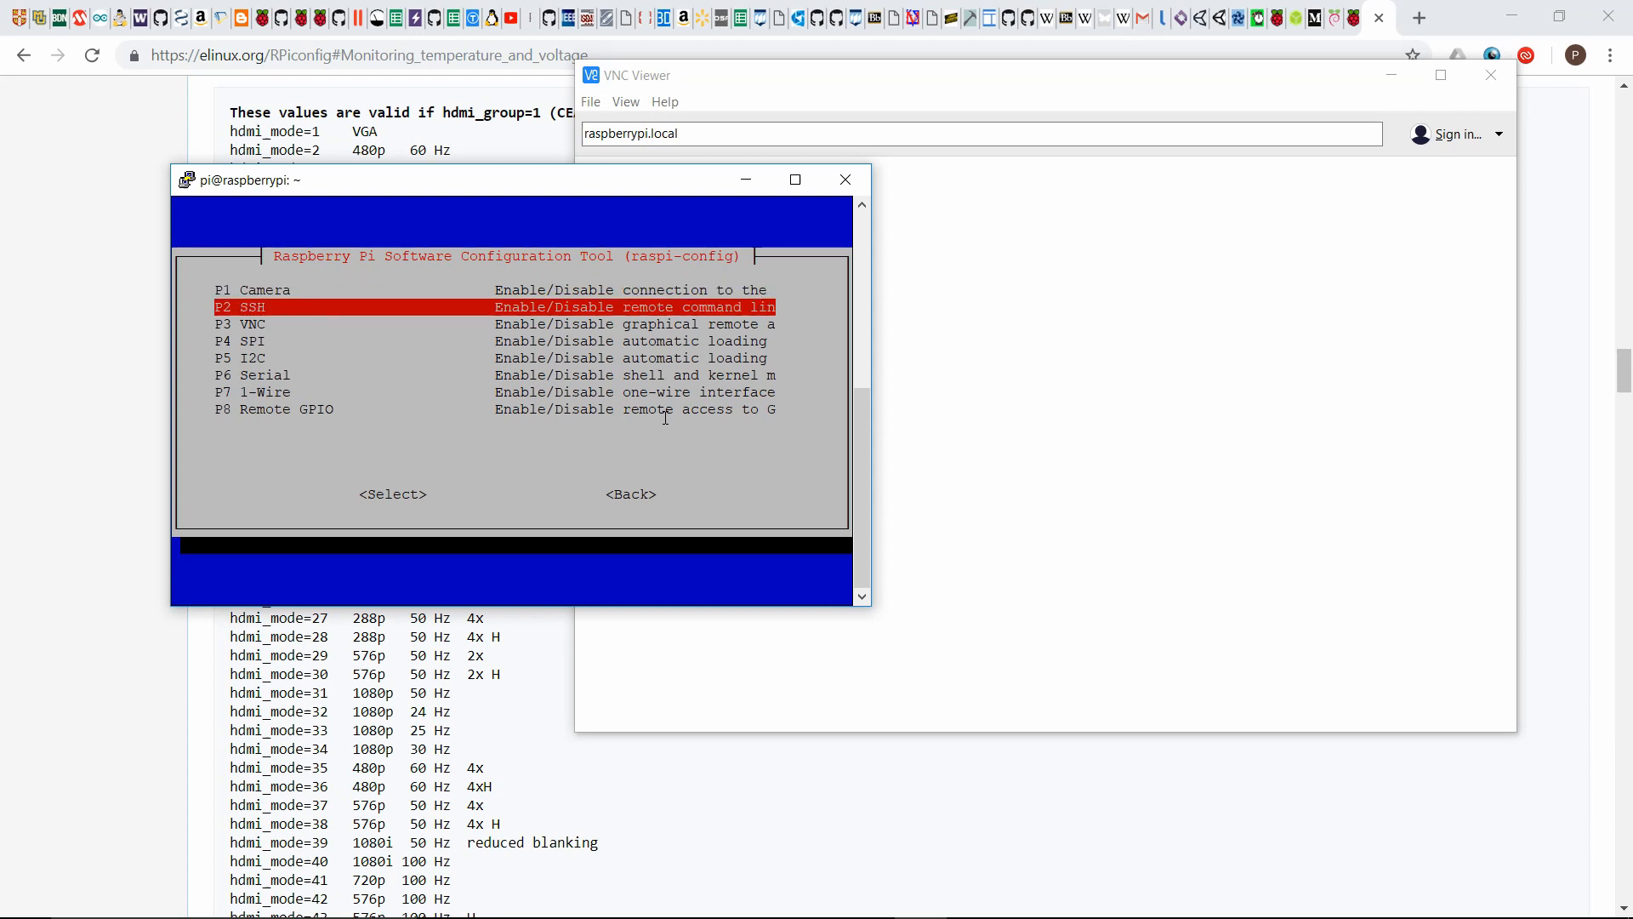
left_click(393, 494)
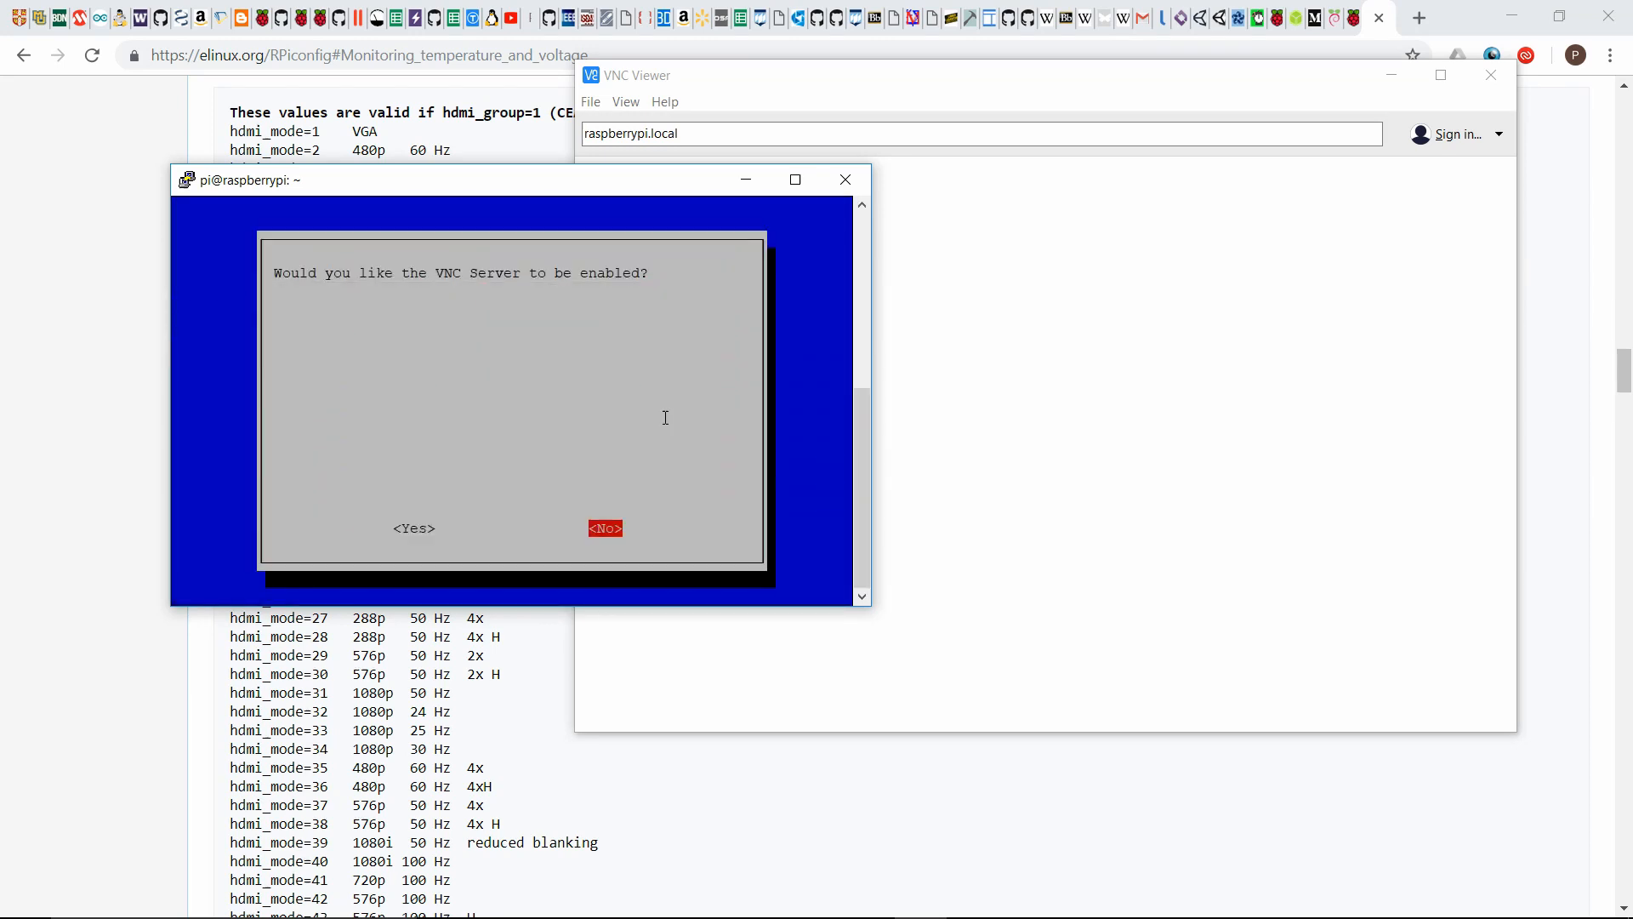
left_click(413, 528)
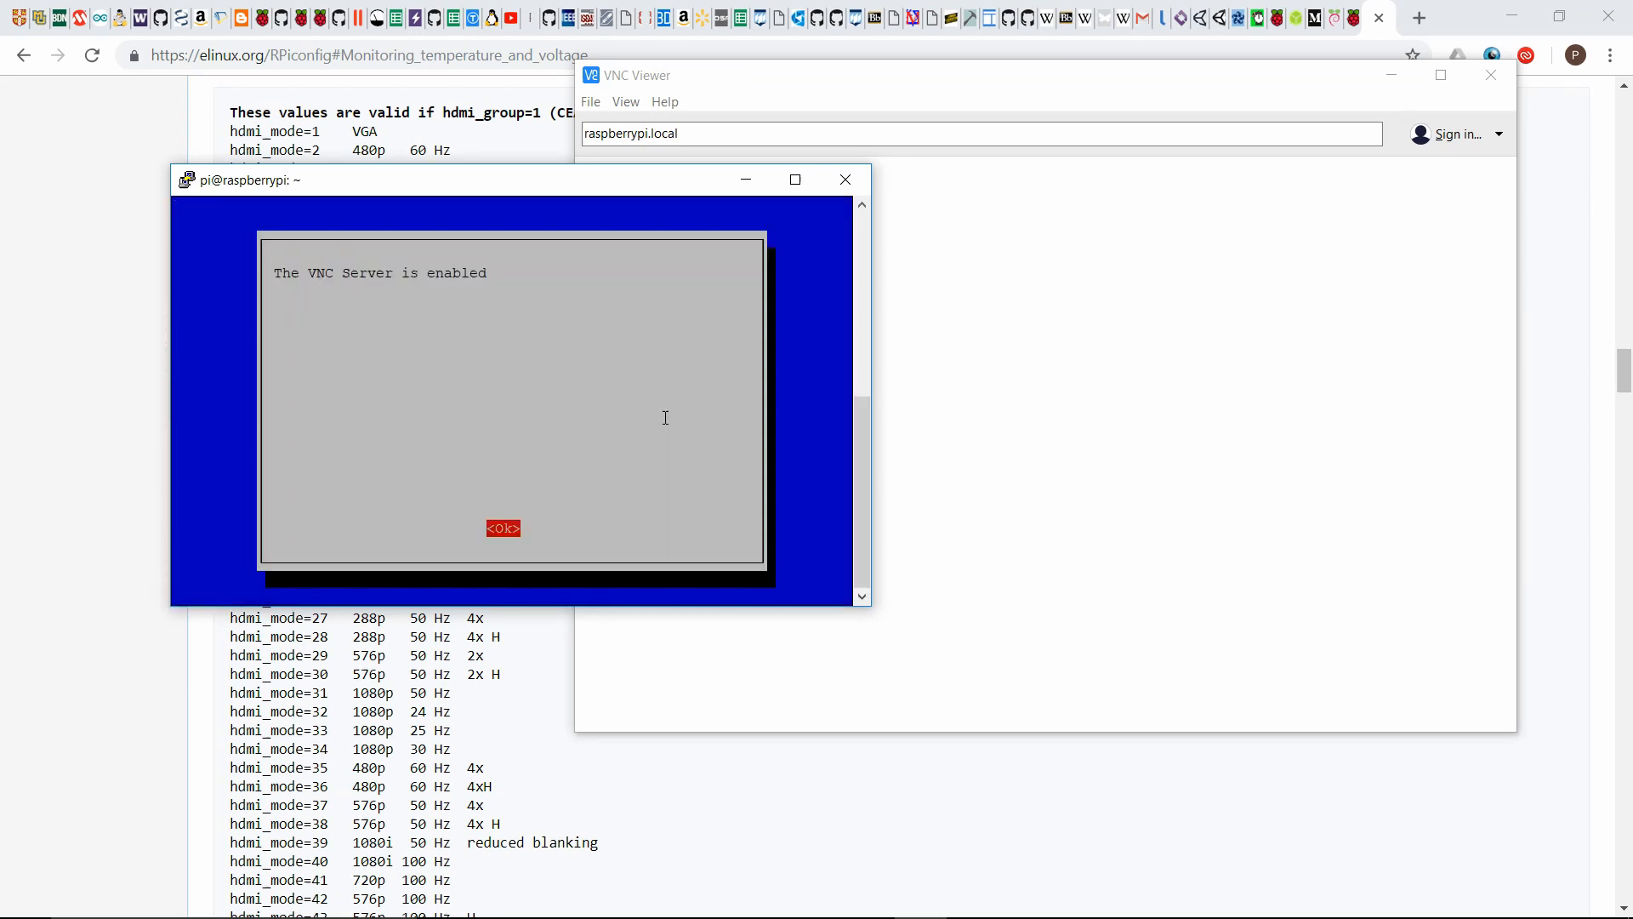
left_click(502, 528)
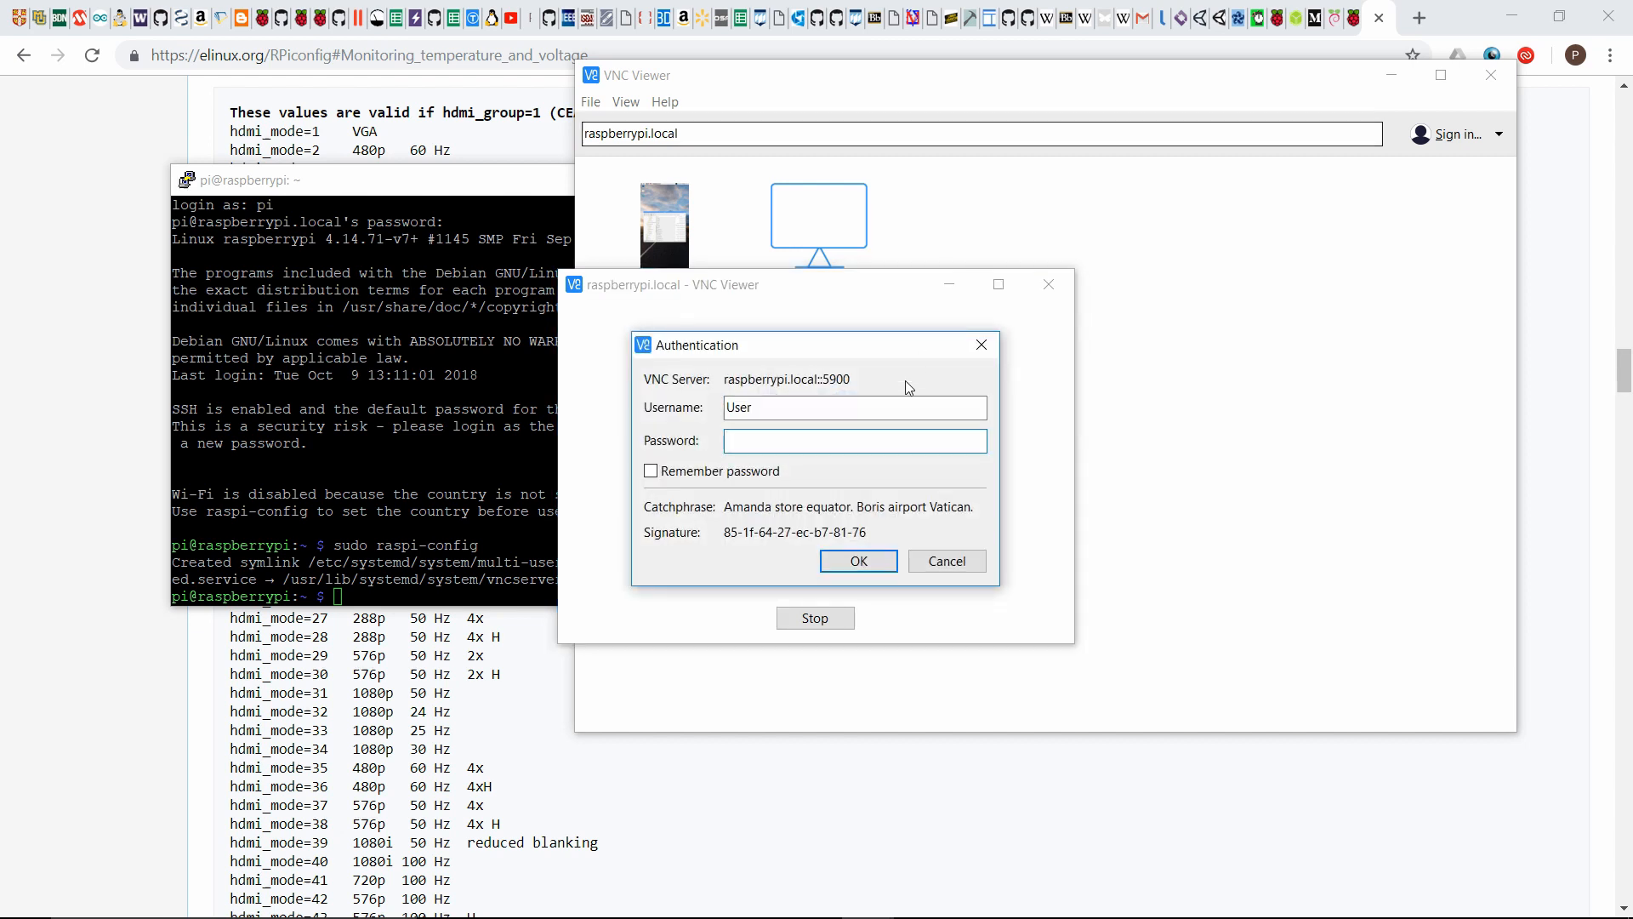
Log in to raspberrypi.local as pi in VNC Viewer and maximize the window.
type("pi")
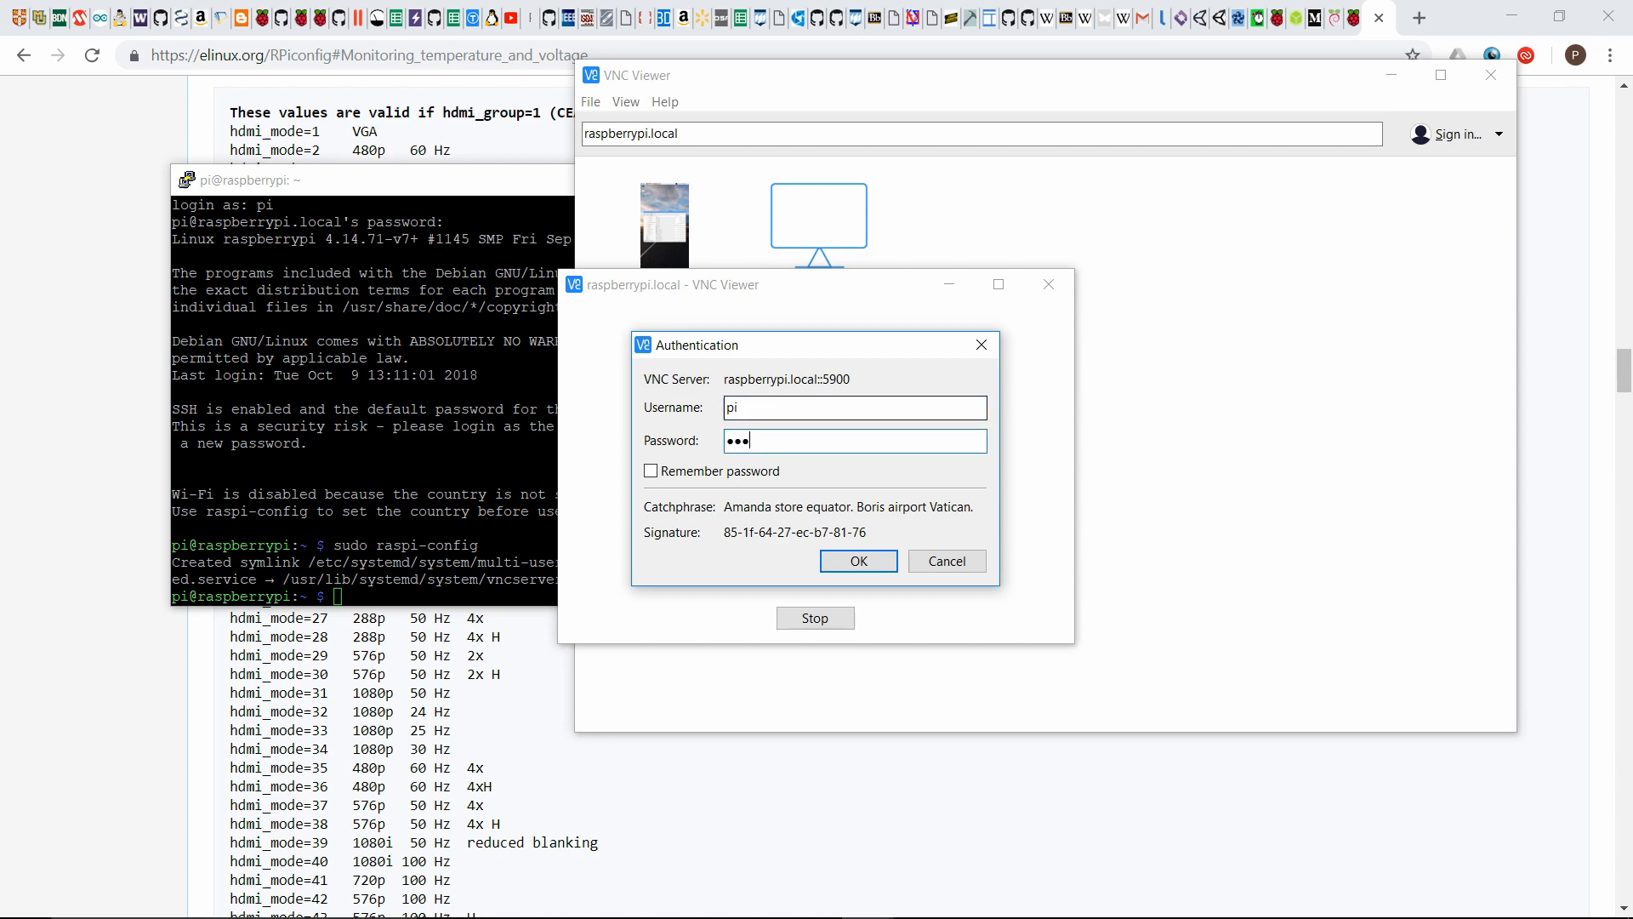
left_click(856, 561)
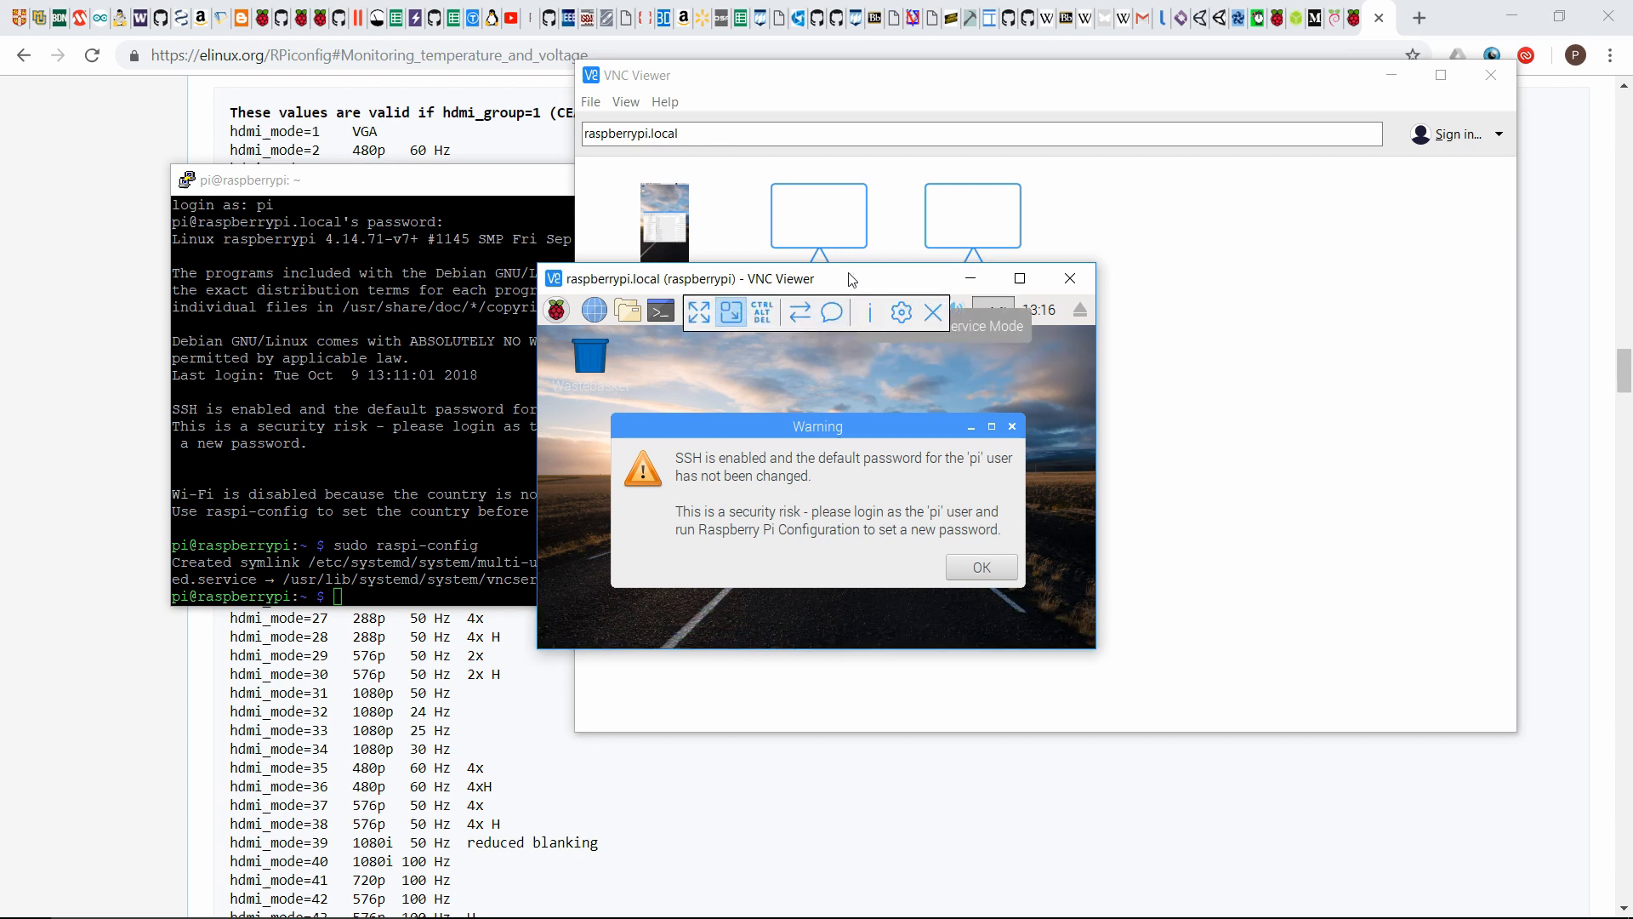
left_click(1019, 278)
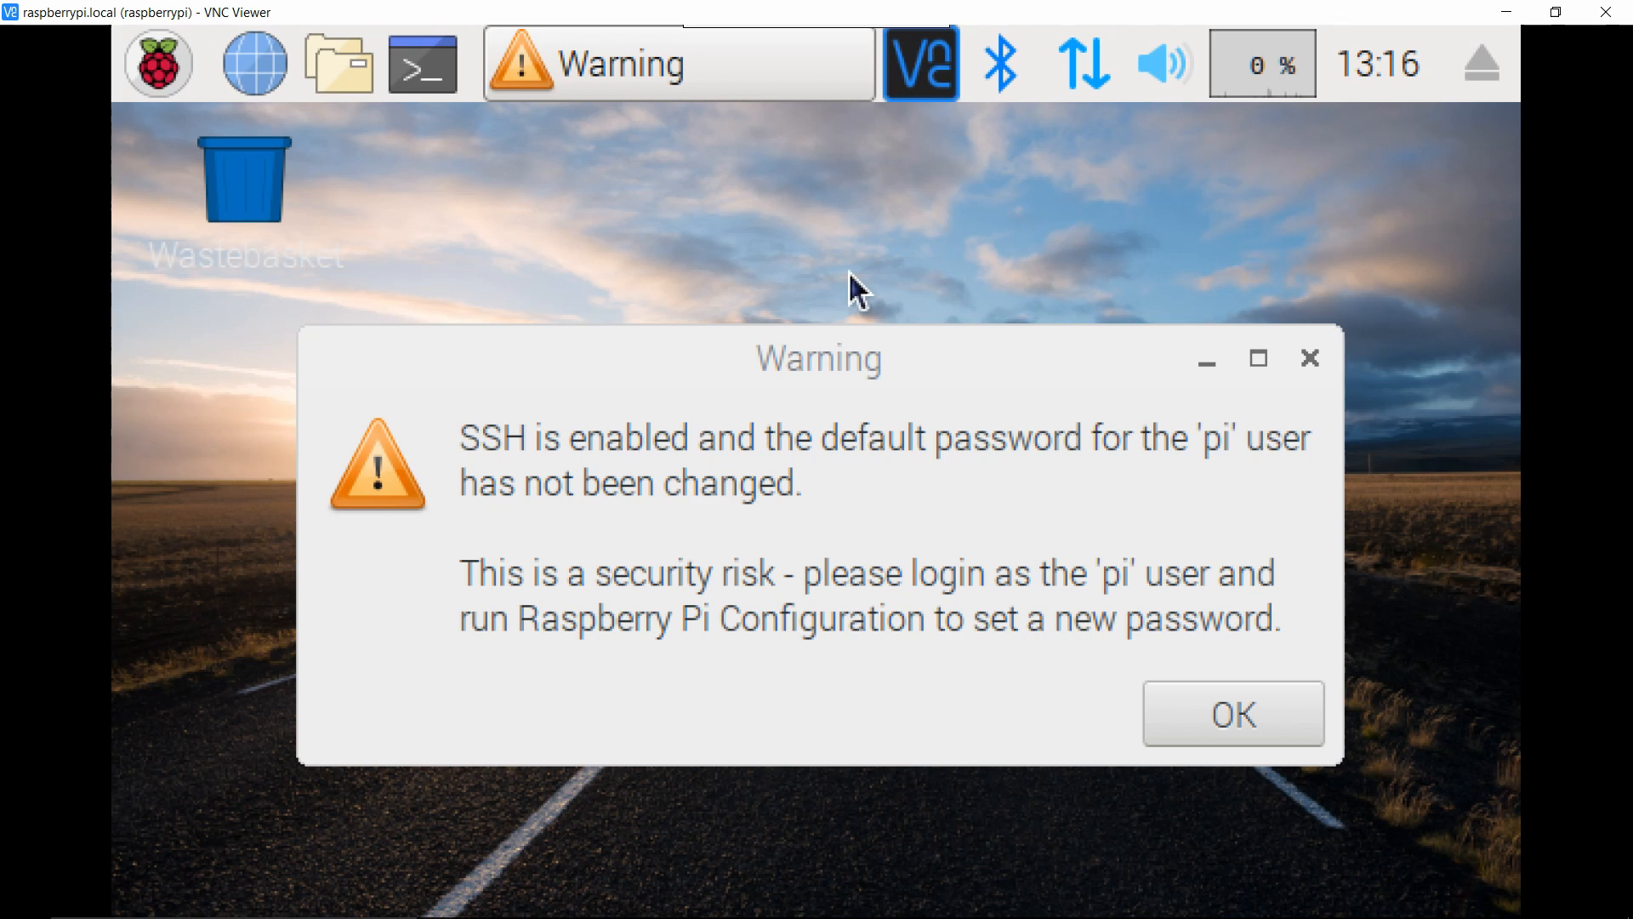
Dismiss the default-password warning and open /boot/config.txt with sudo nano in a terminal.
left_click(1232, 714)
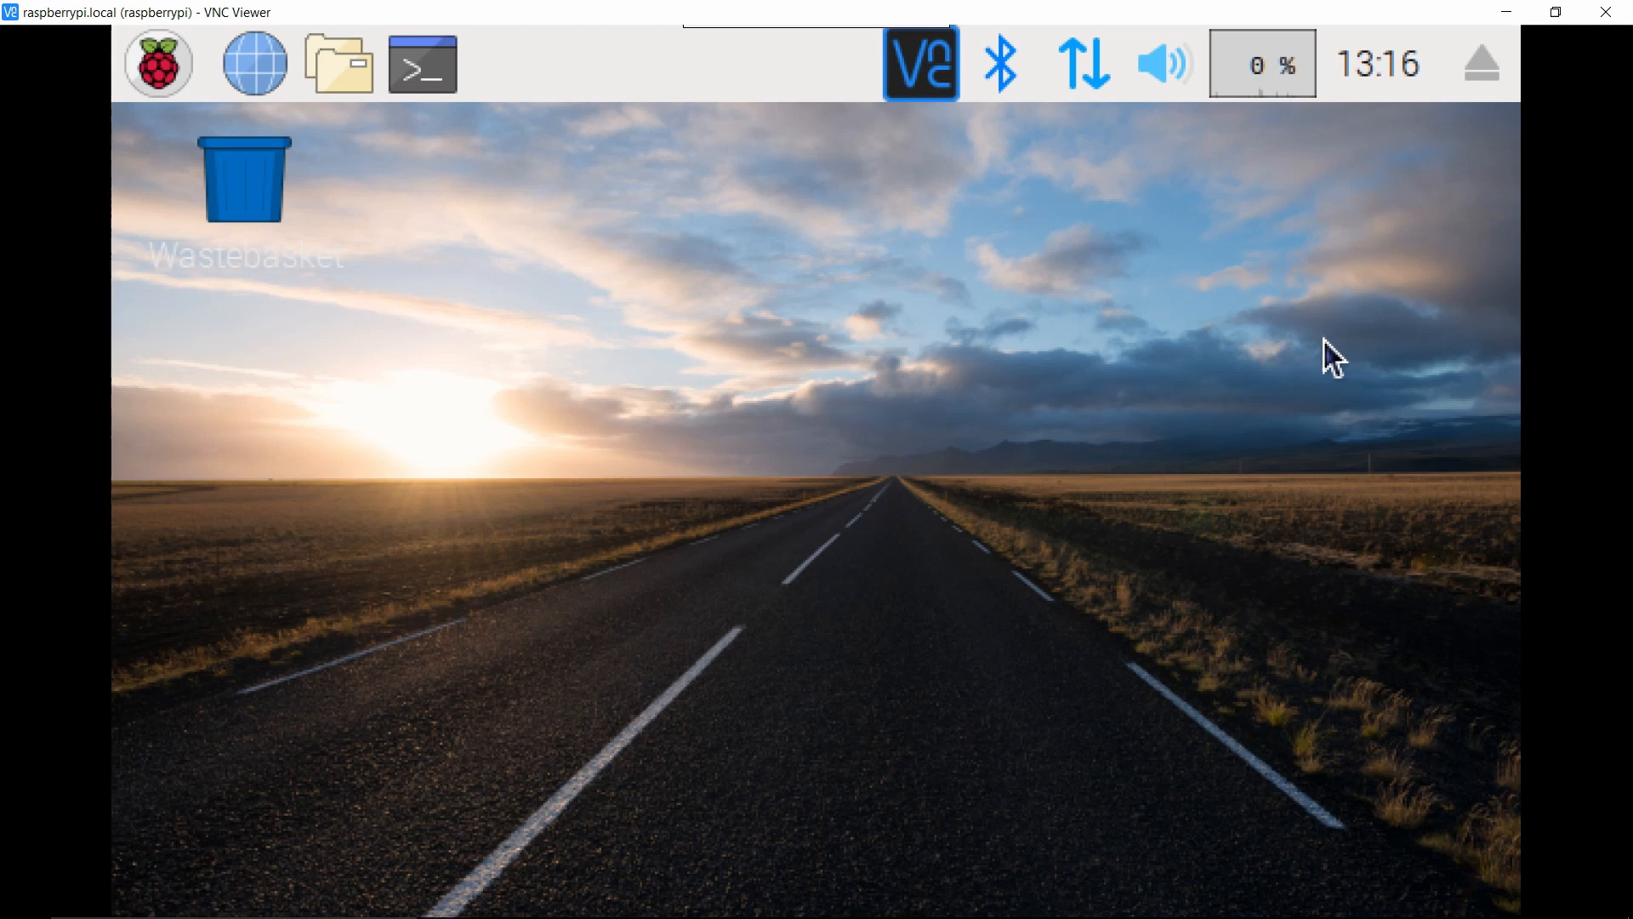
mouse_move(726, 153)
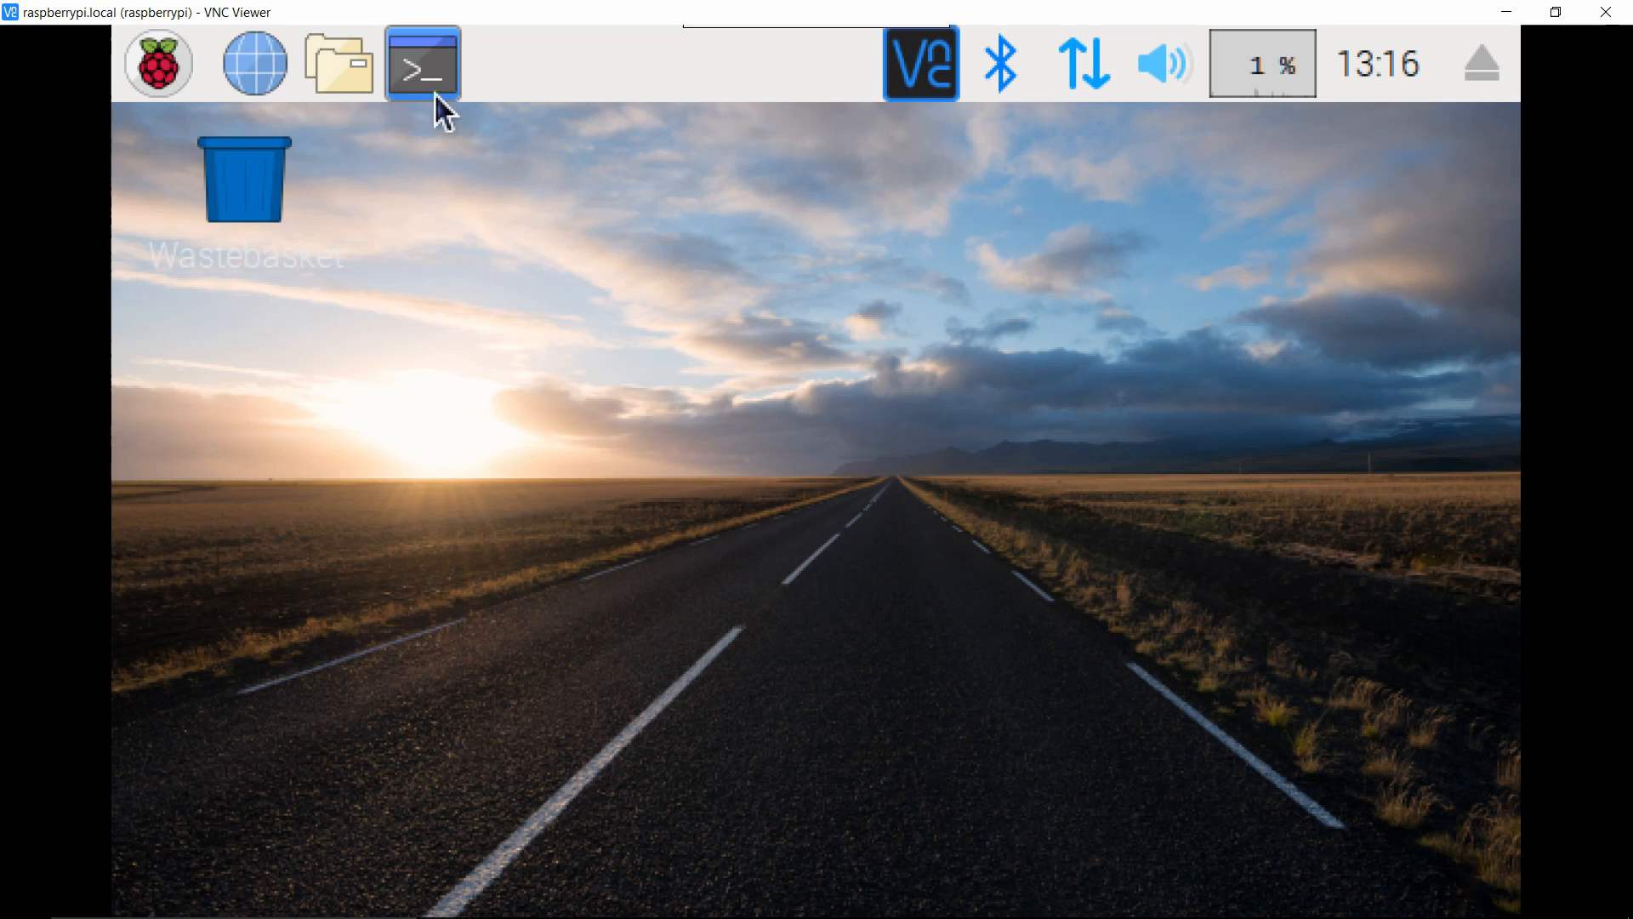
left_click(421, 63)
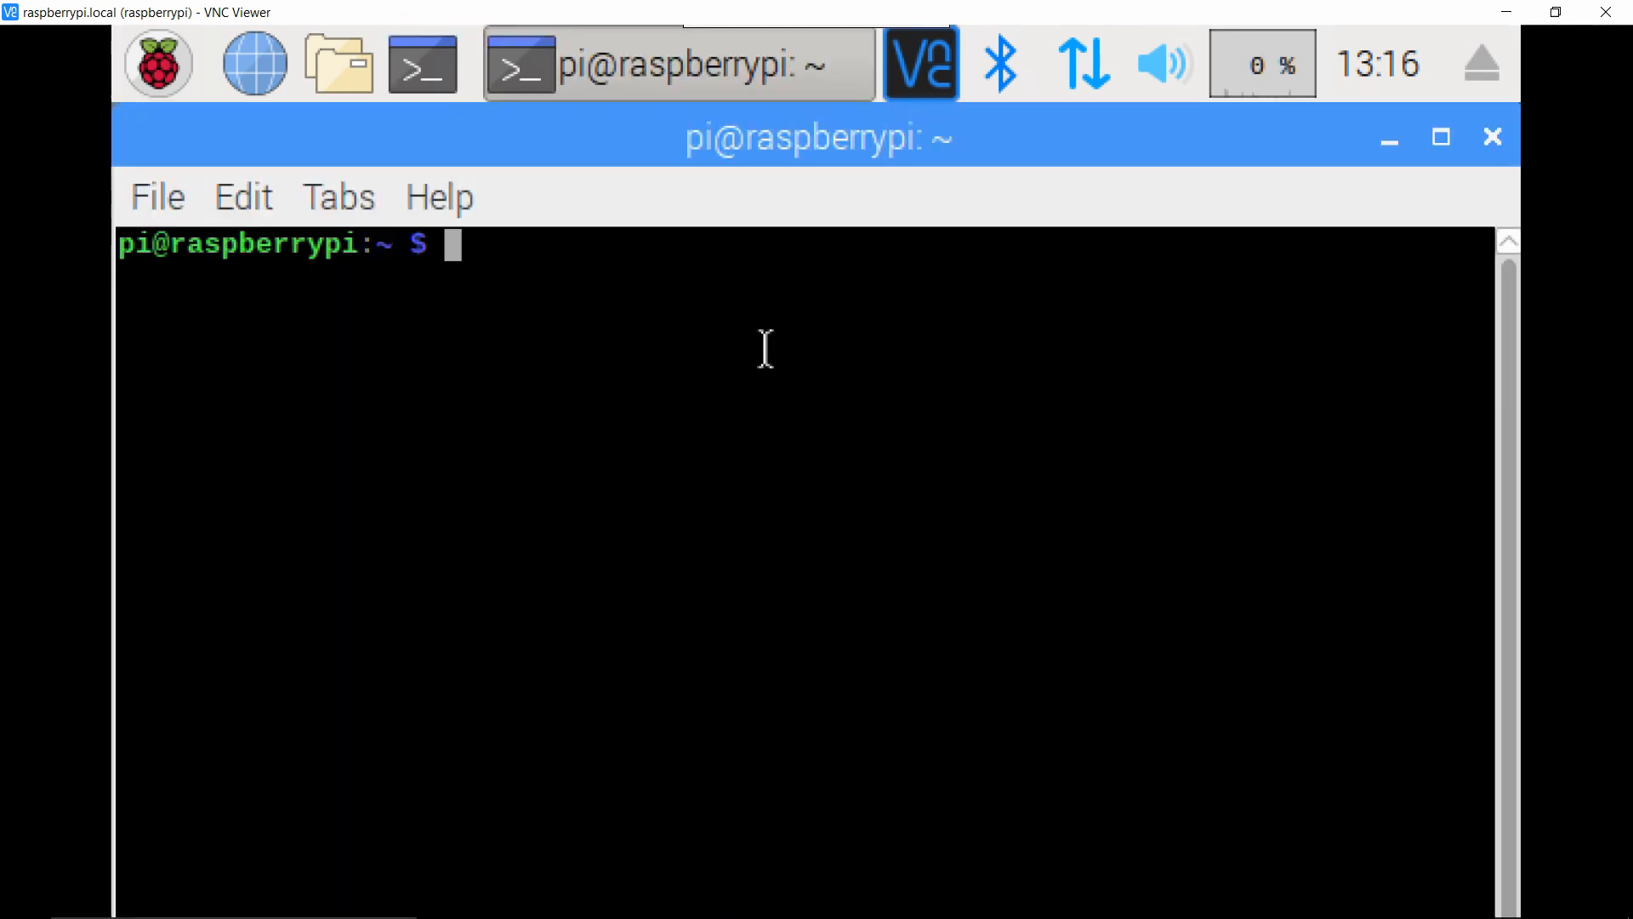
type("sudo")
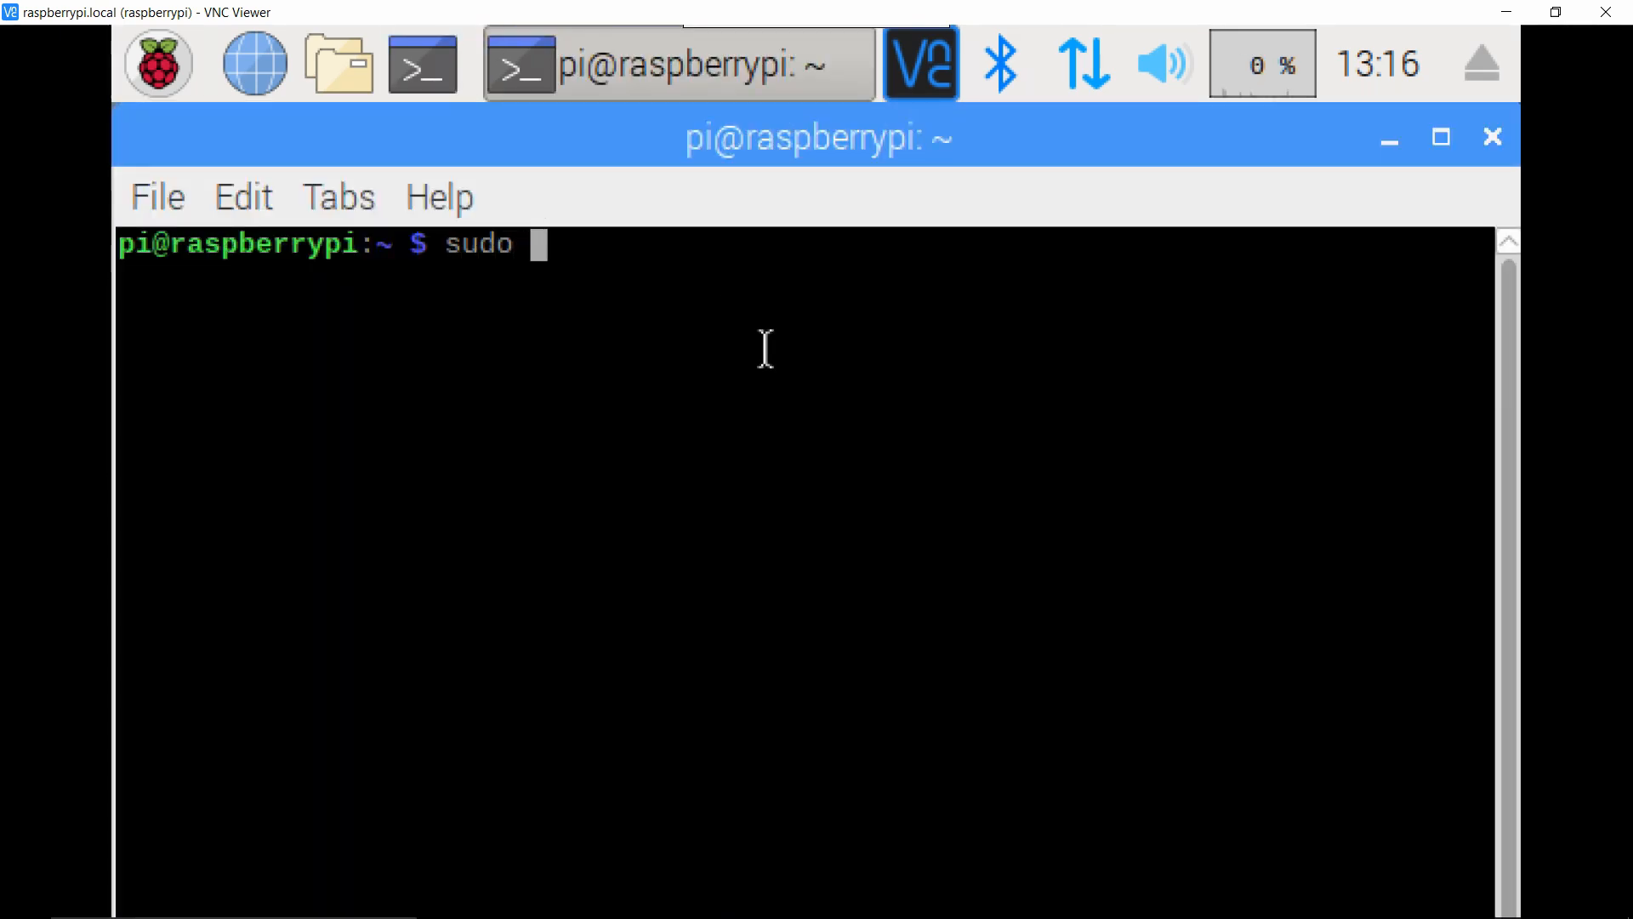
type("nano")
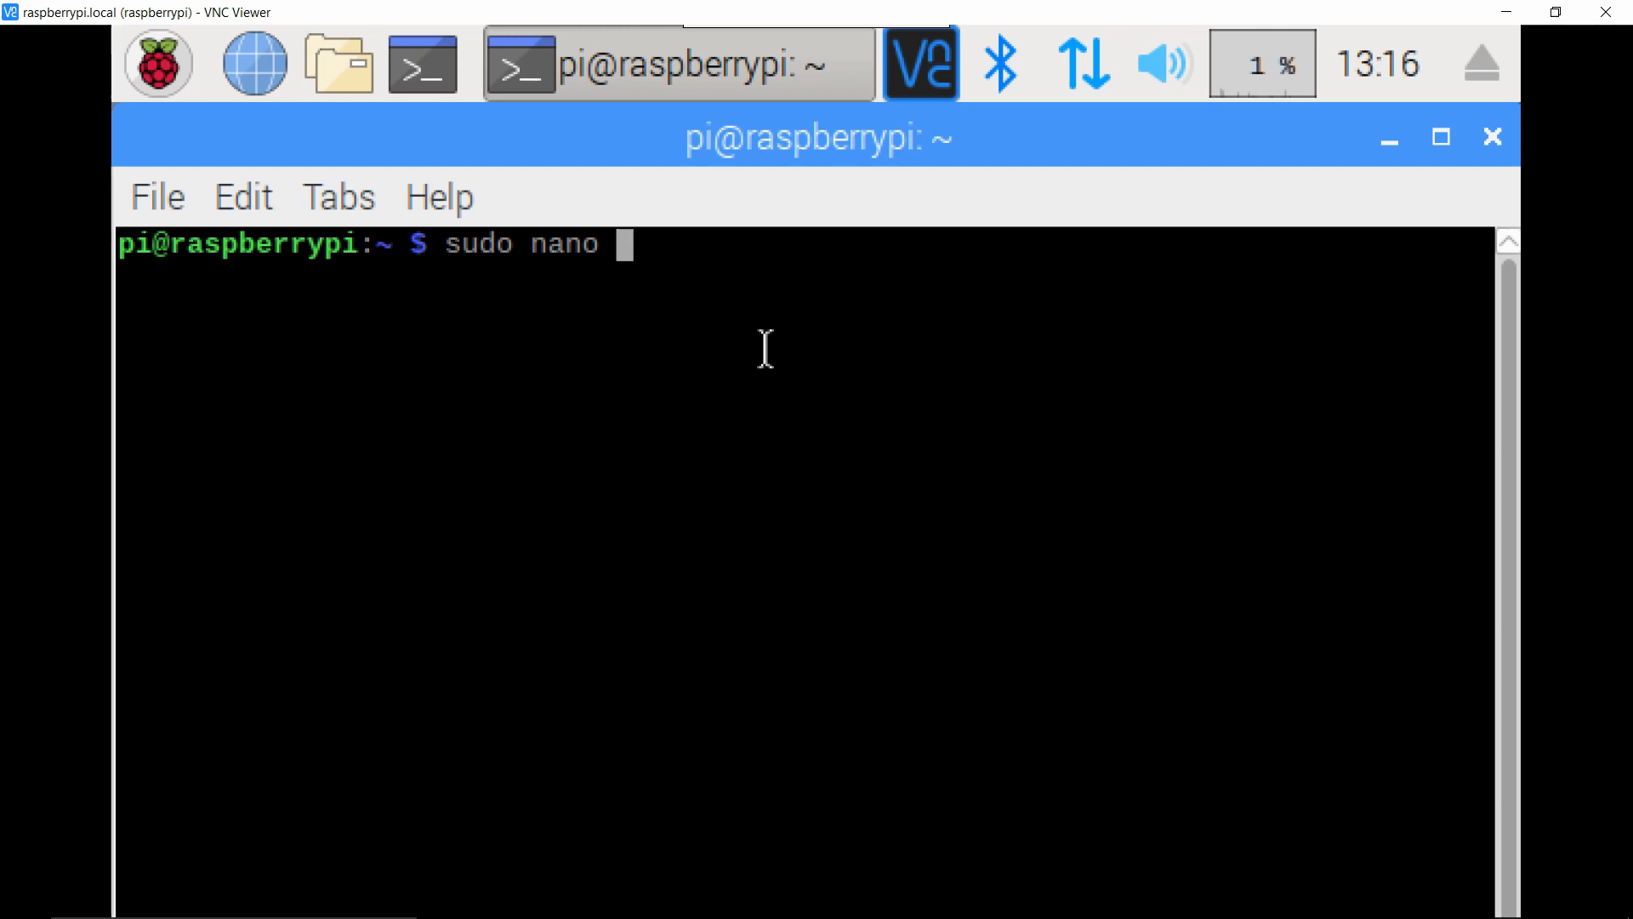
type("/boot/")
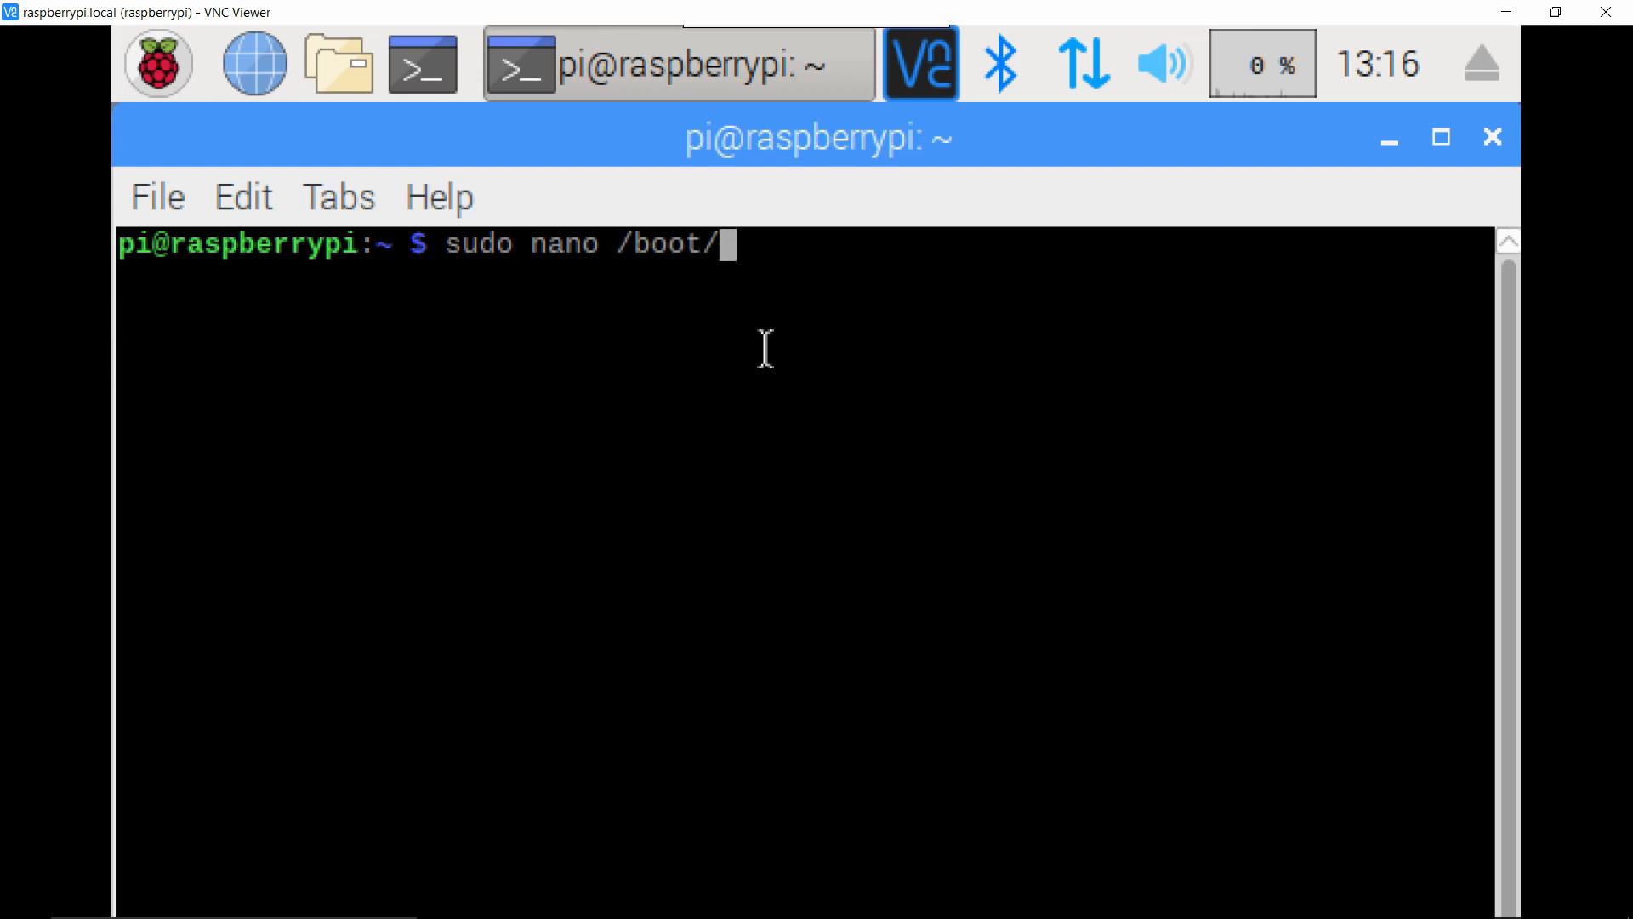
type("config")
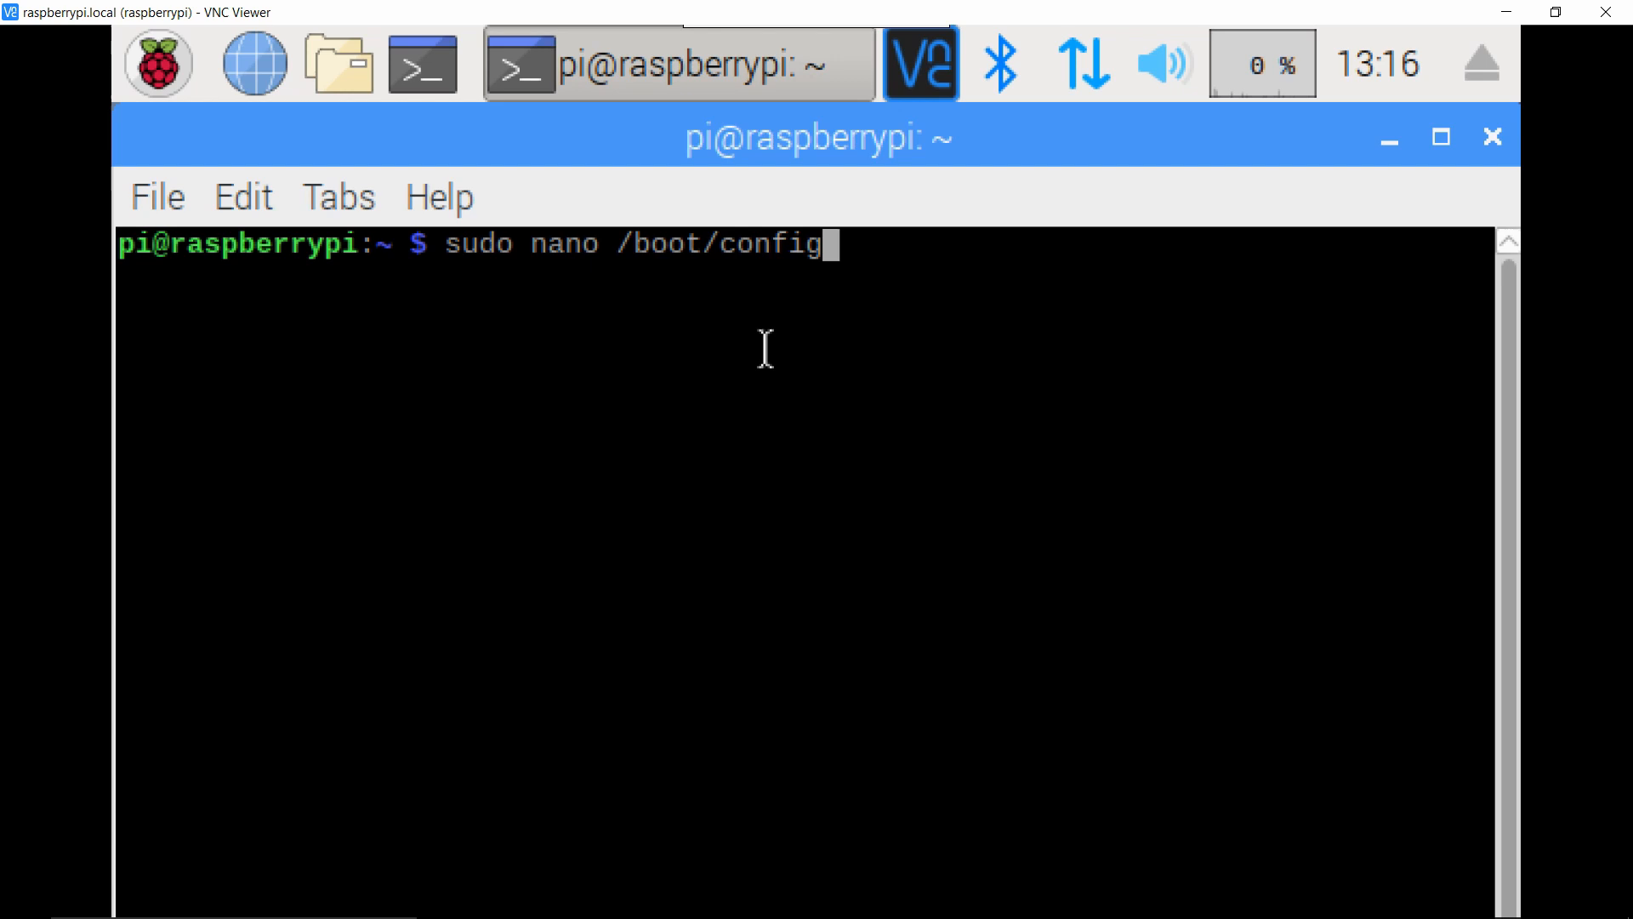
type(".txt")
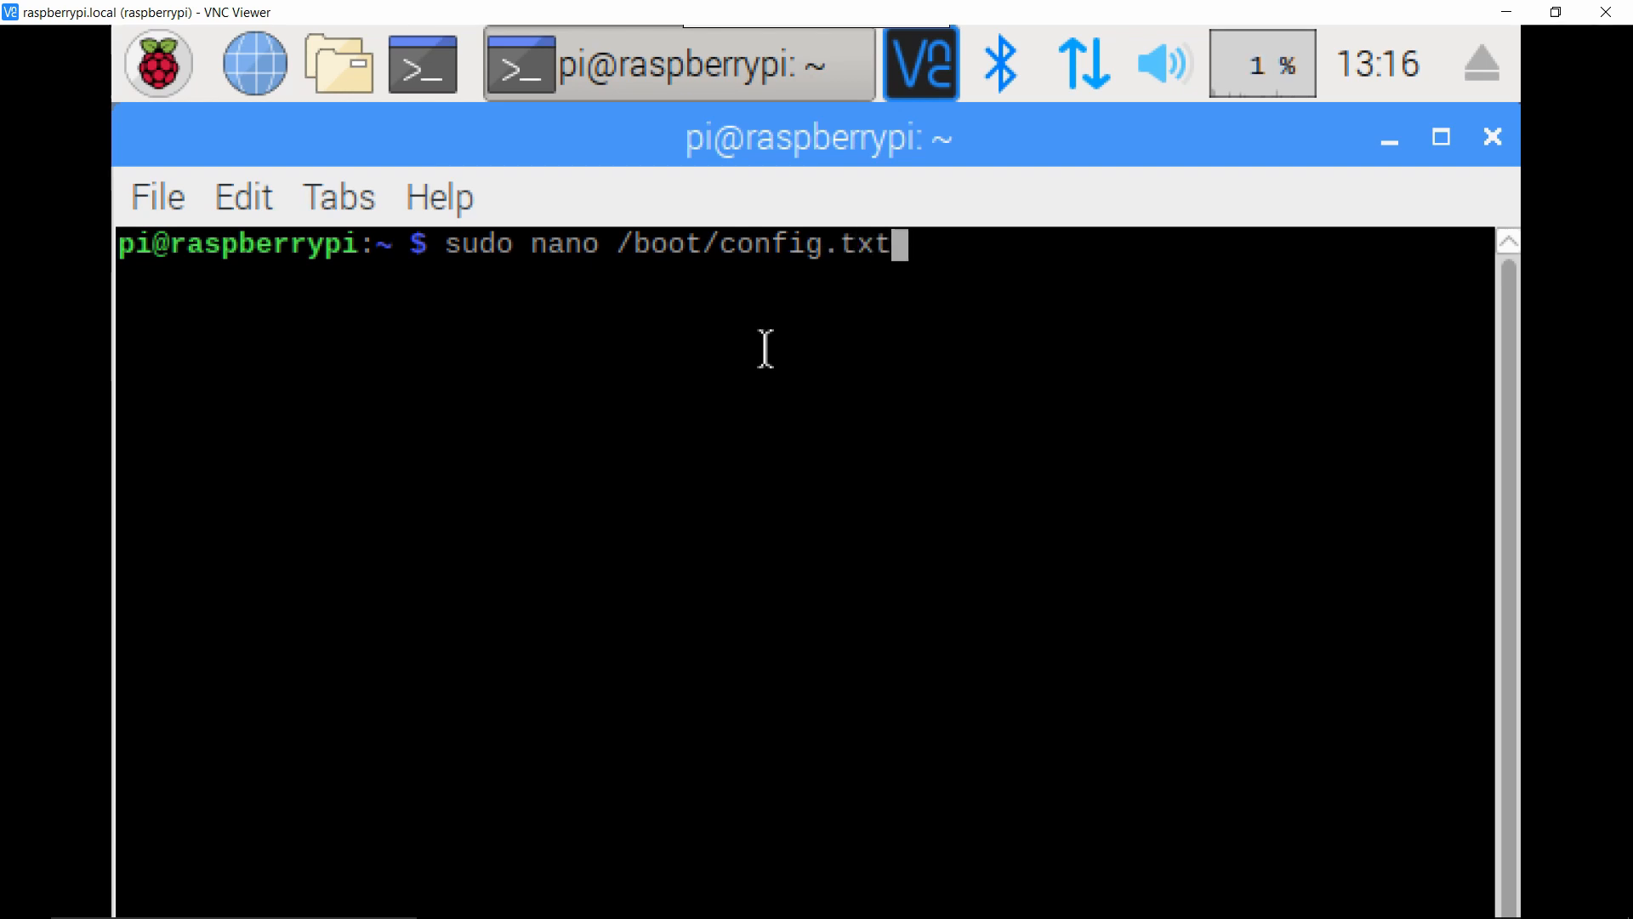
key("Return")
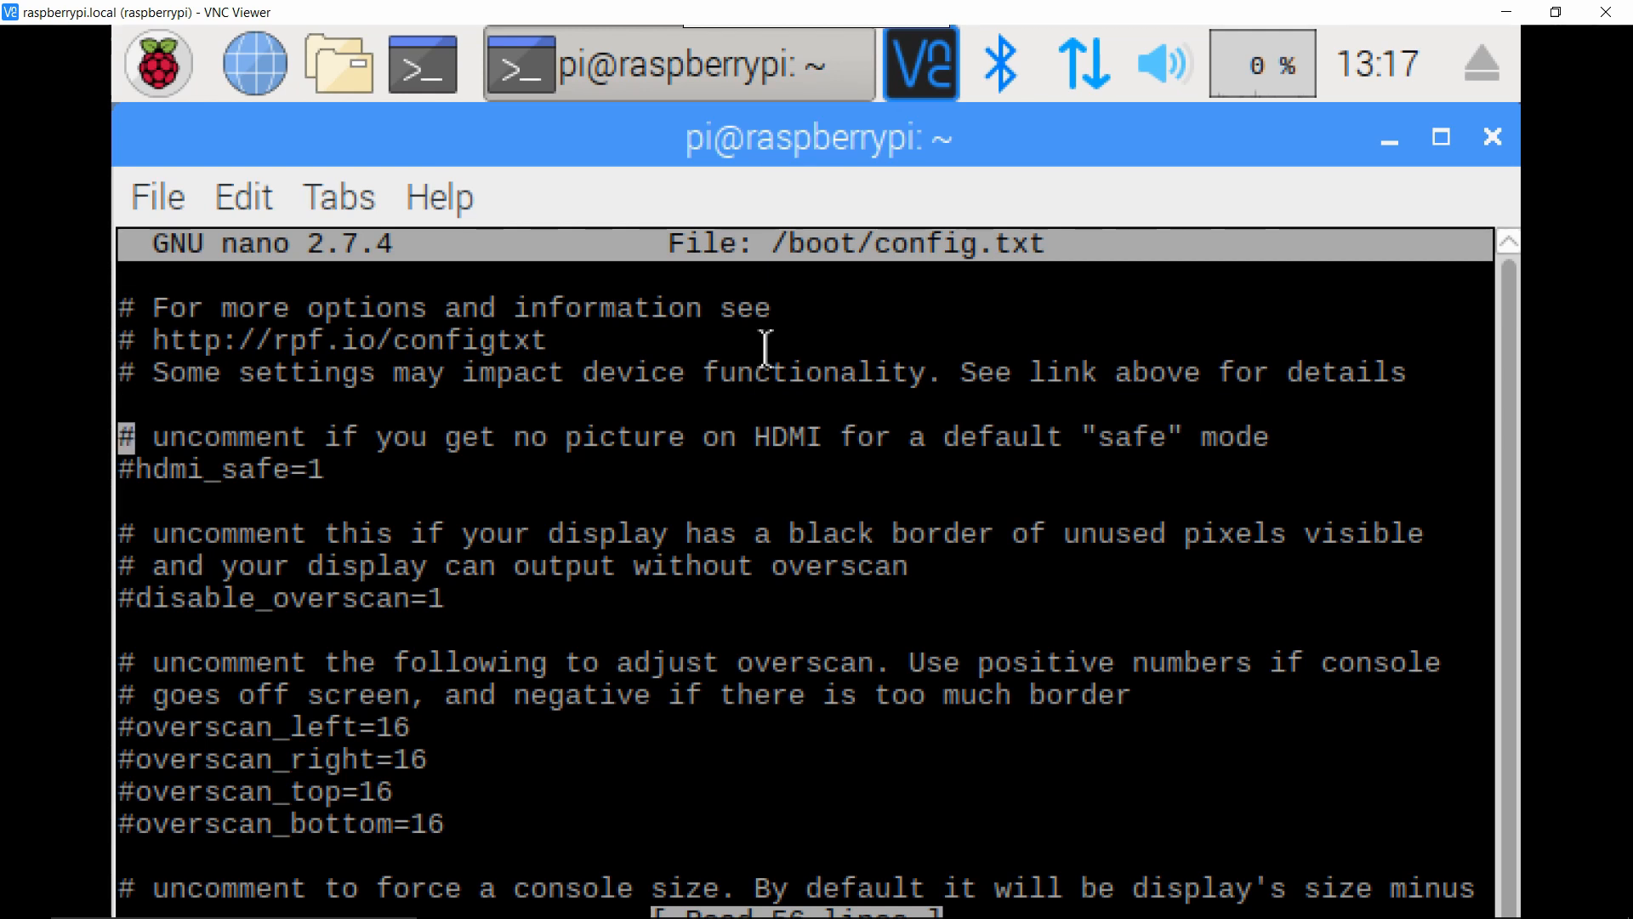
Scroll config.txt down to the hdmi_force_hotplug, hdmi_group and hdmi_mode lines.
scroll("down", 3)
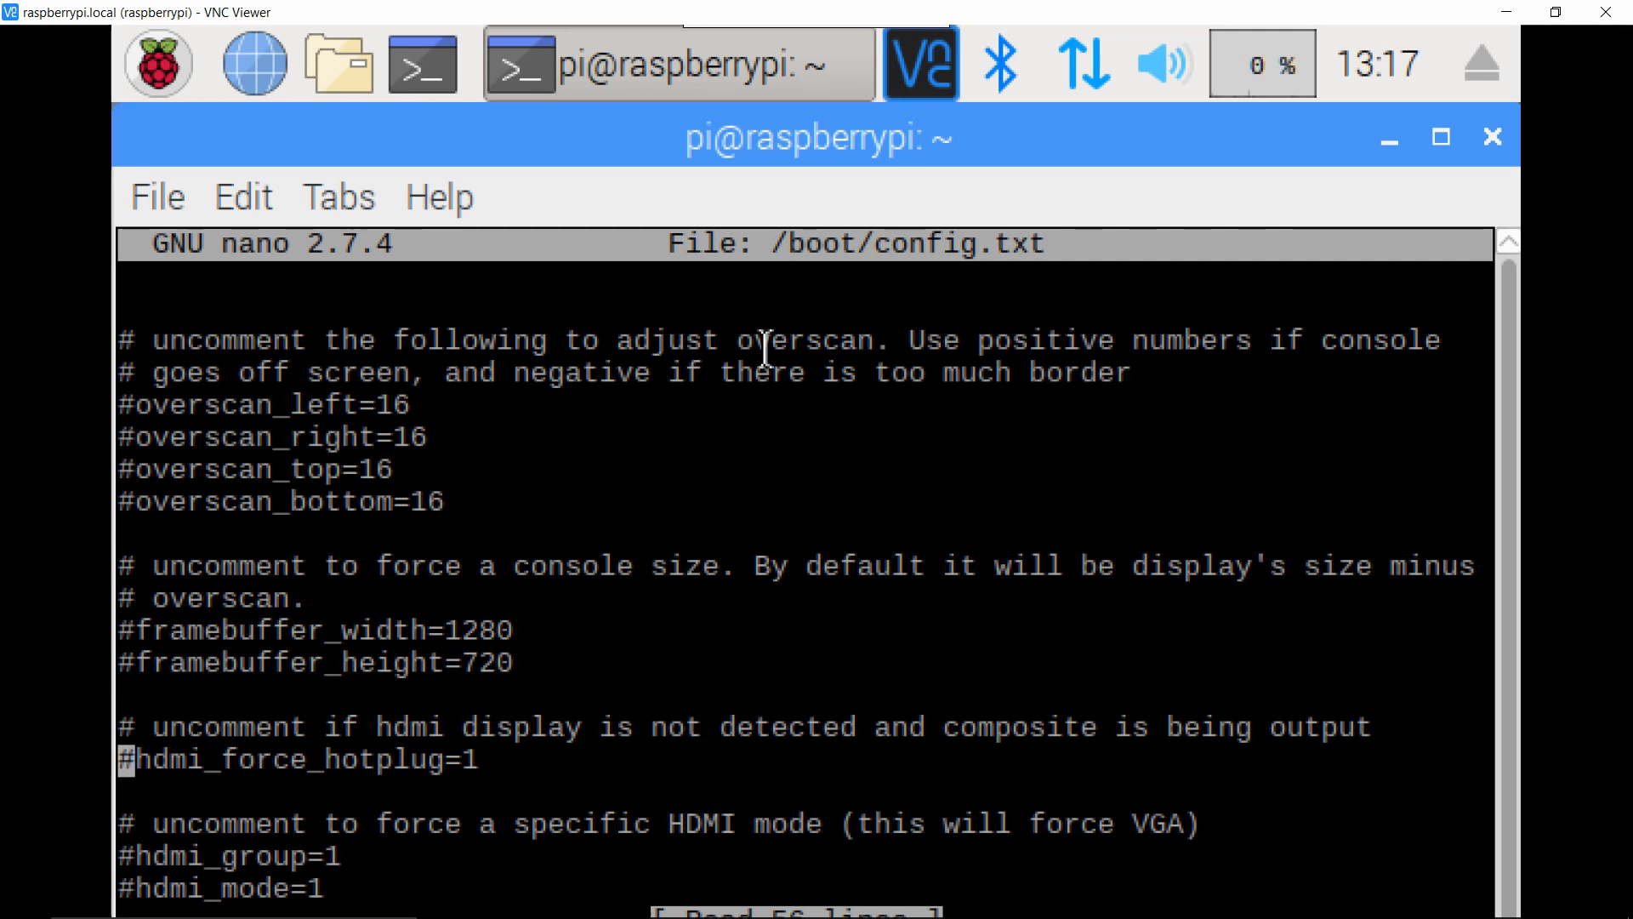
scroll("down", 3)
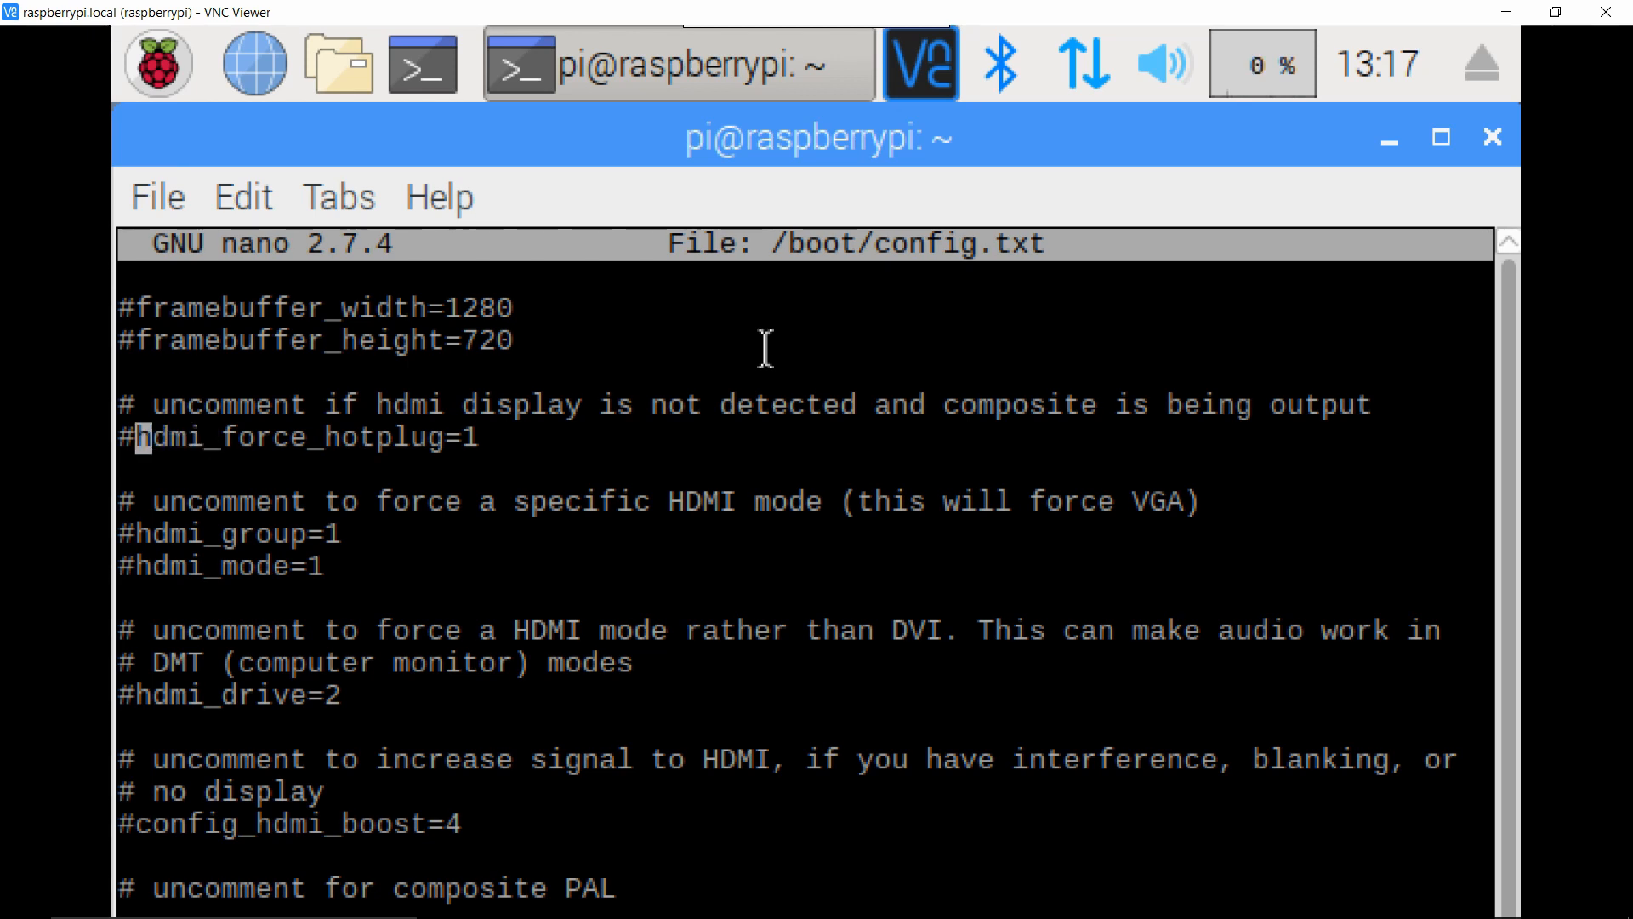
Uncomment the three HDMI lines and change hdmi_group to 2.
key("Delete")
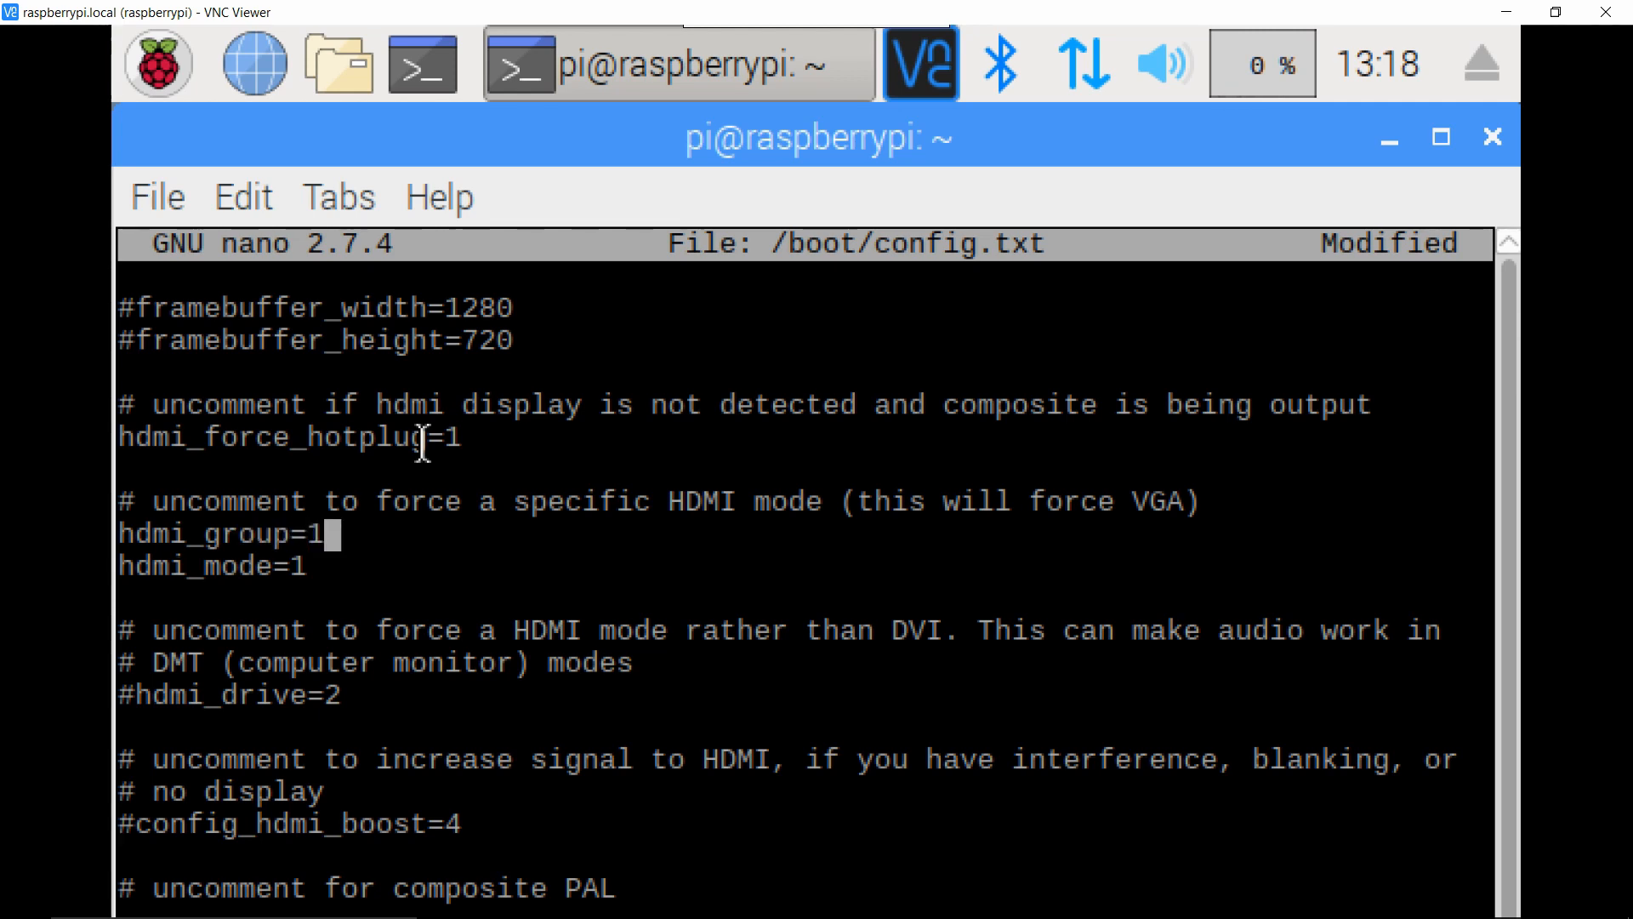
type("2")
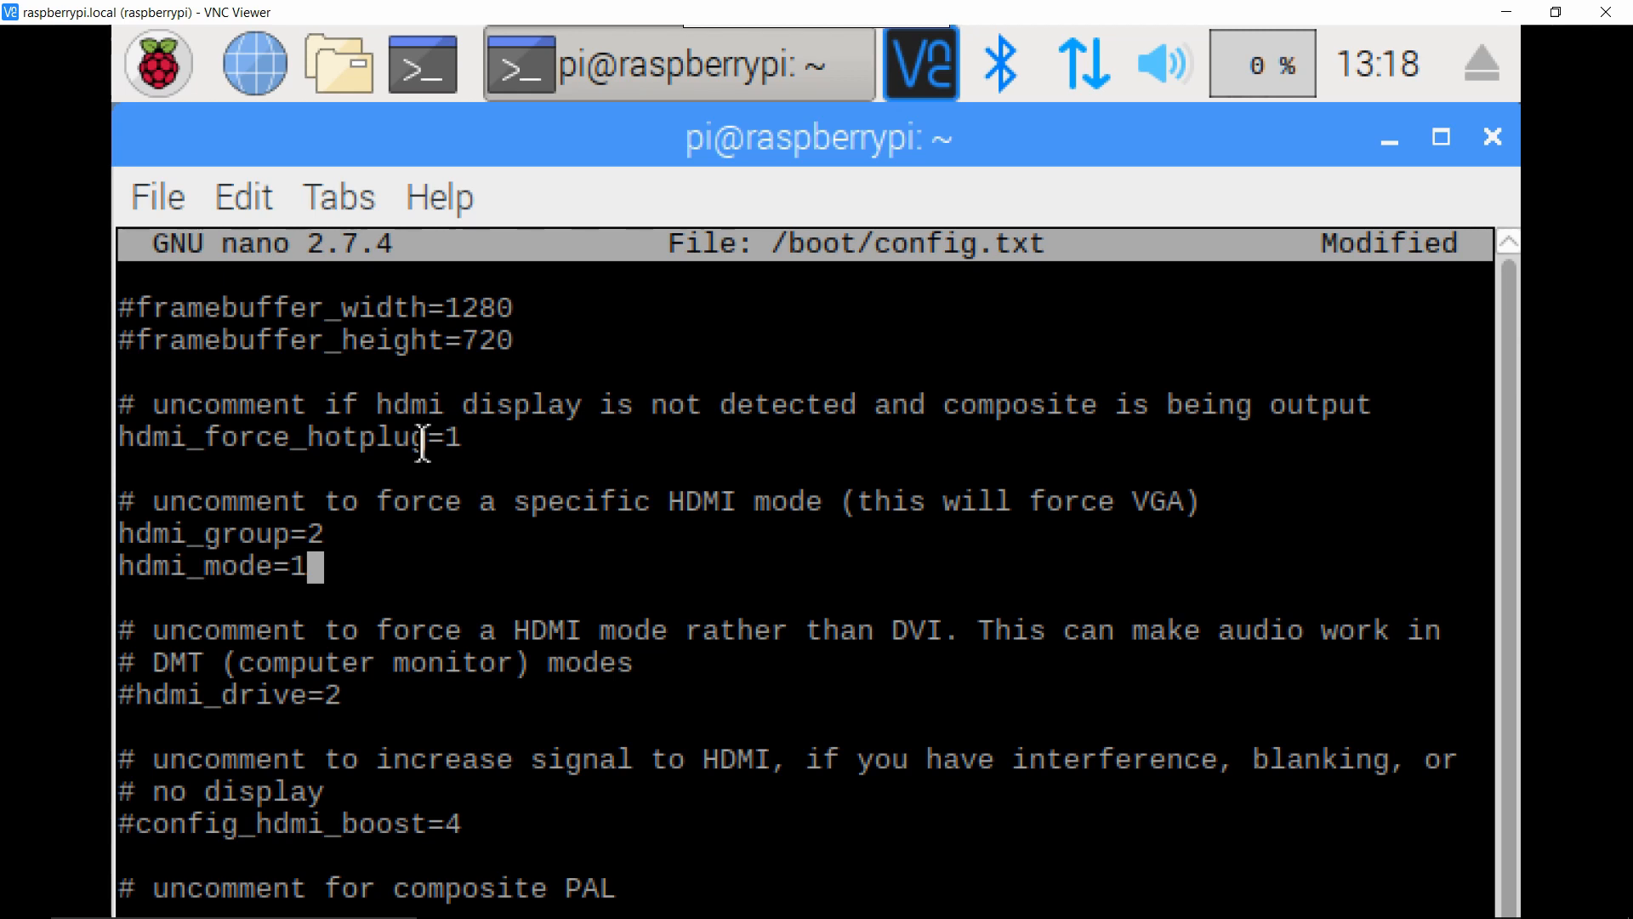
mouse_move(812, 57)
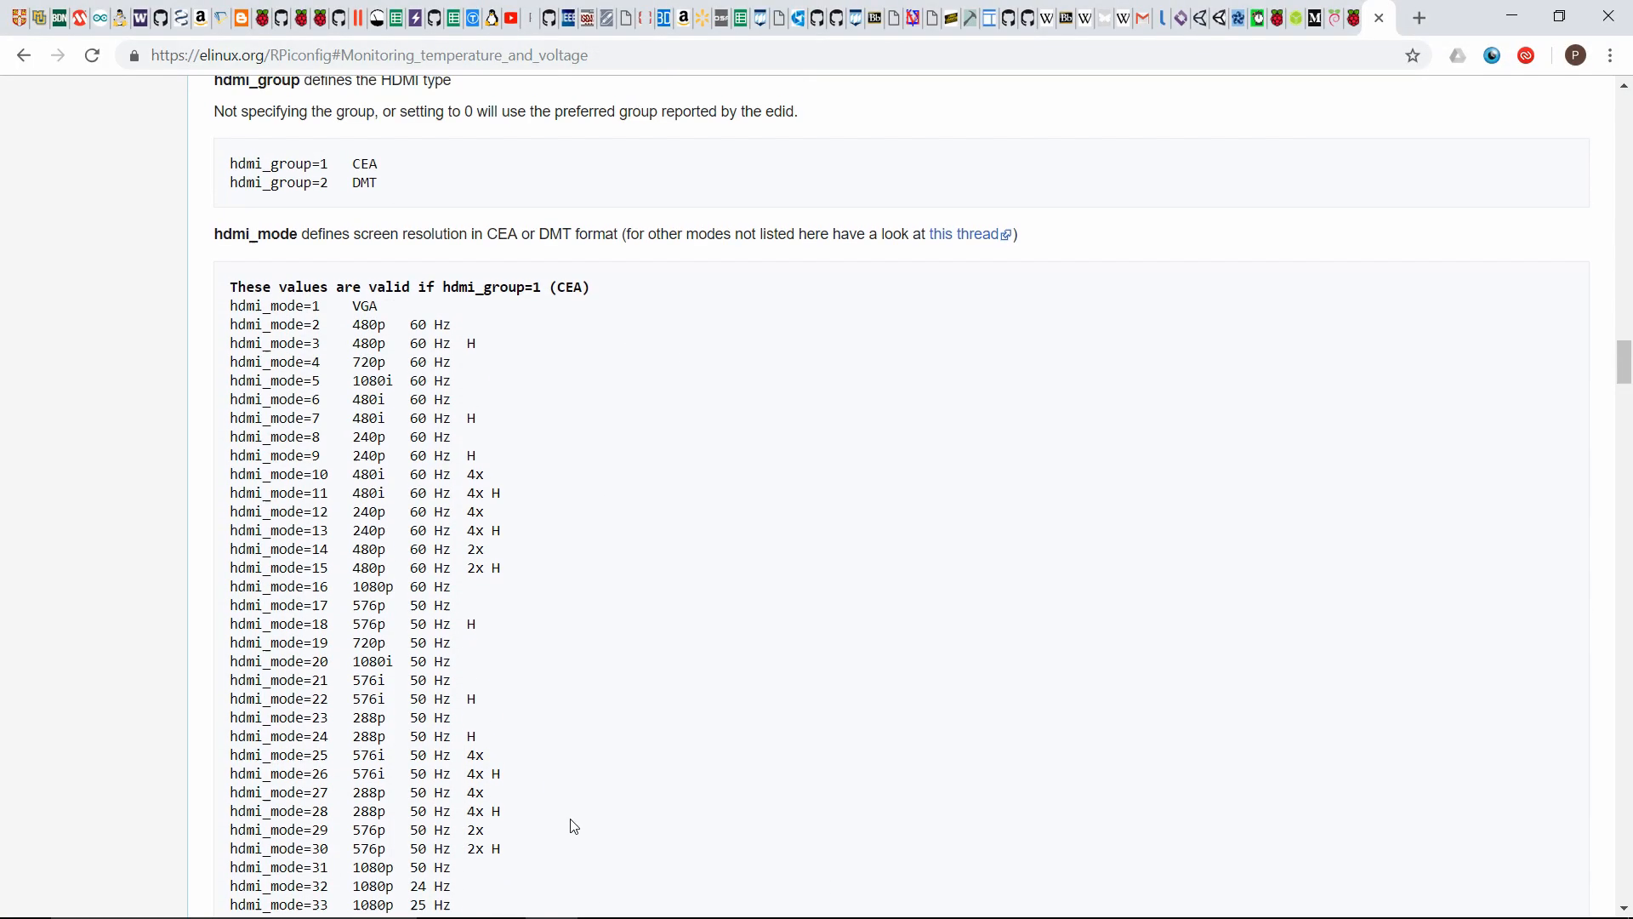
Scroll the elinux RPiconfig page to the DMT list and select hdmi_mode=82 (1080p 60 Hz).
scroll("up", 3)
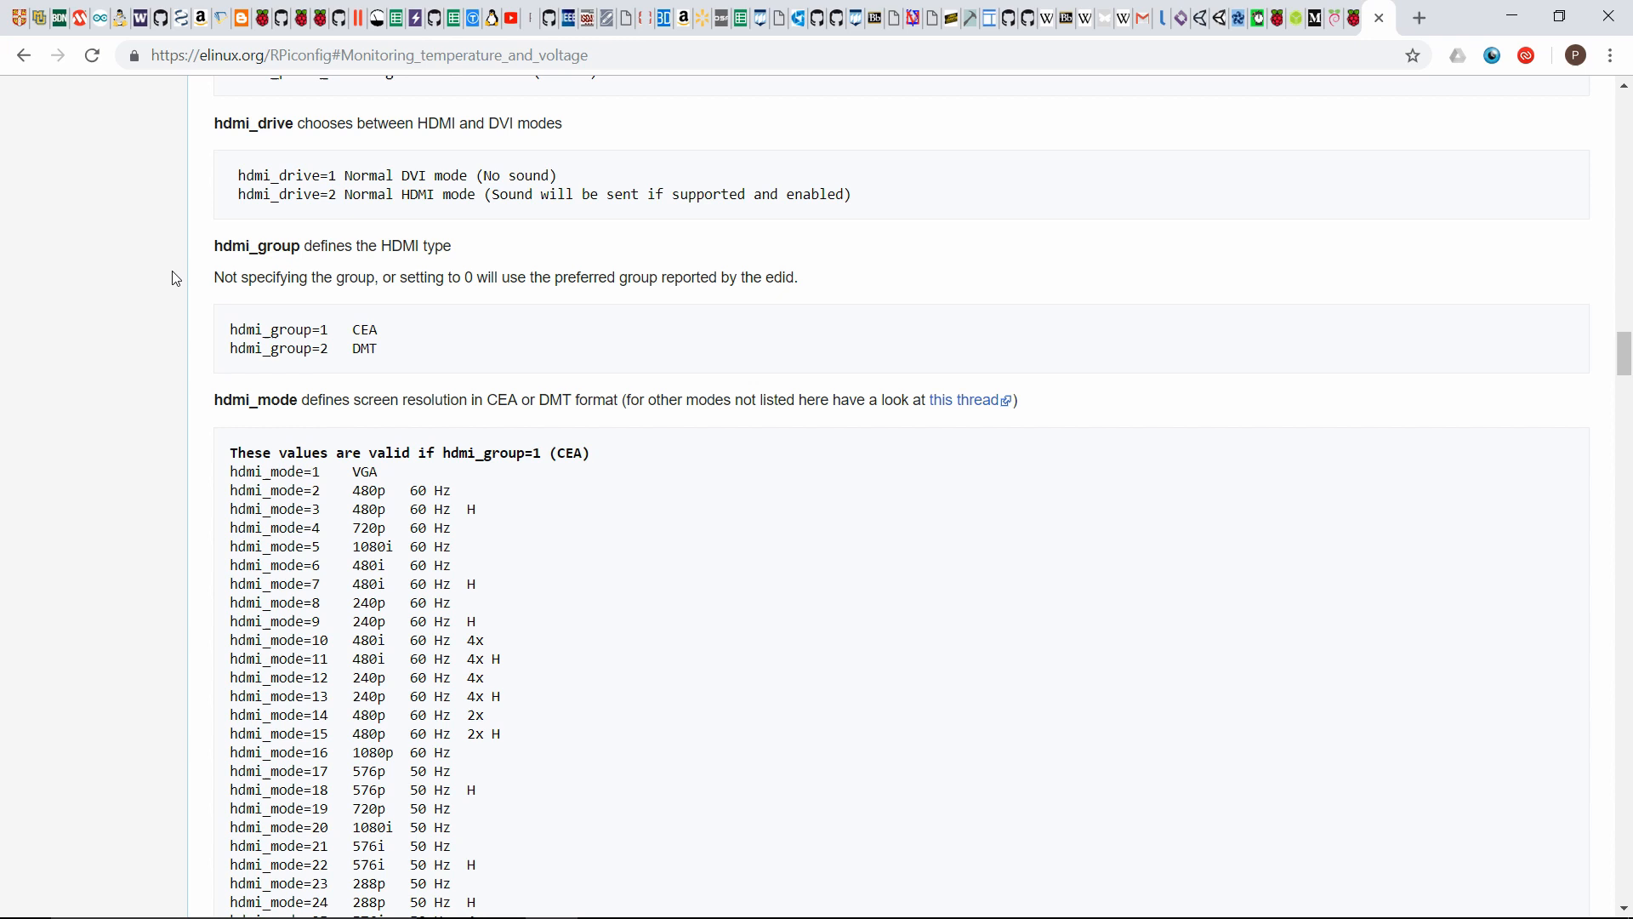
mouse_move(295, 331)
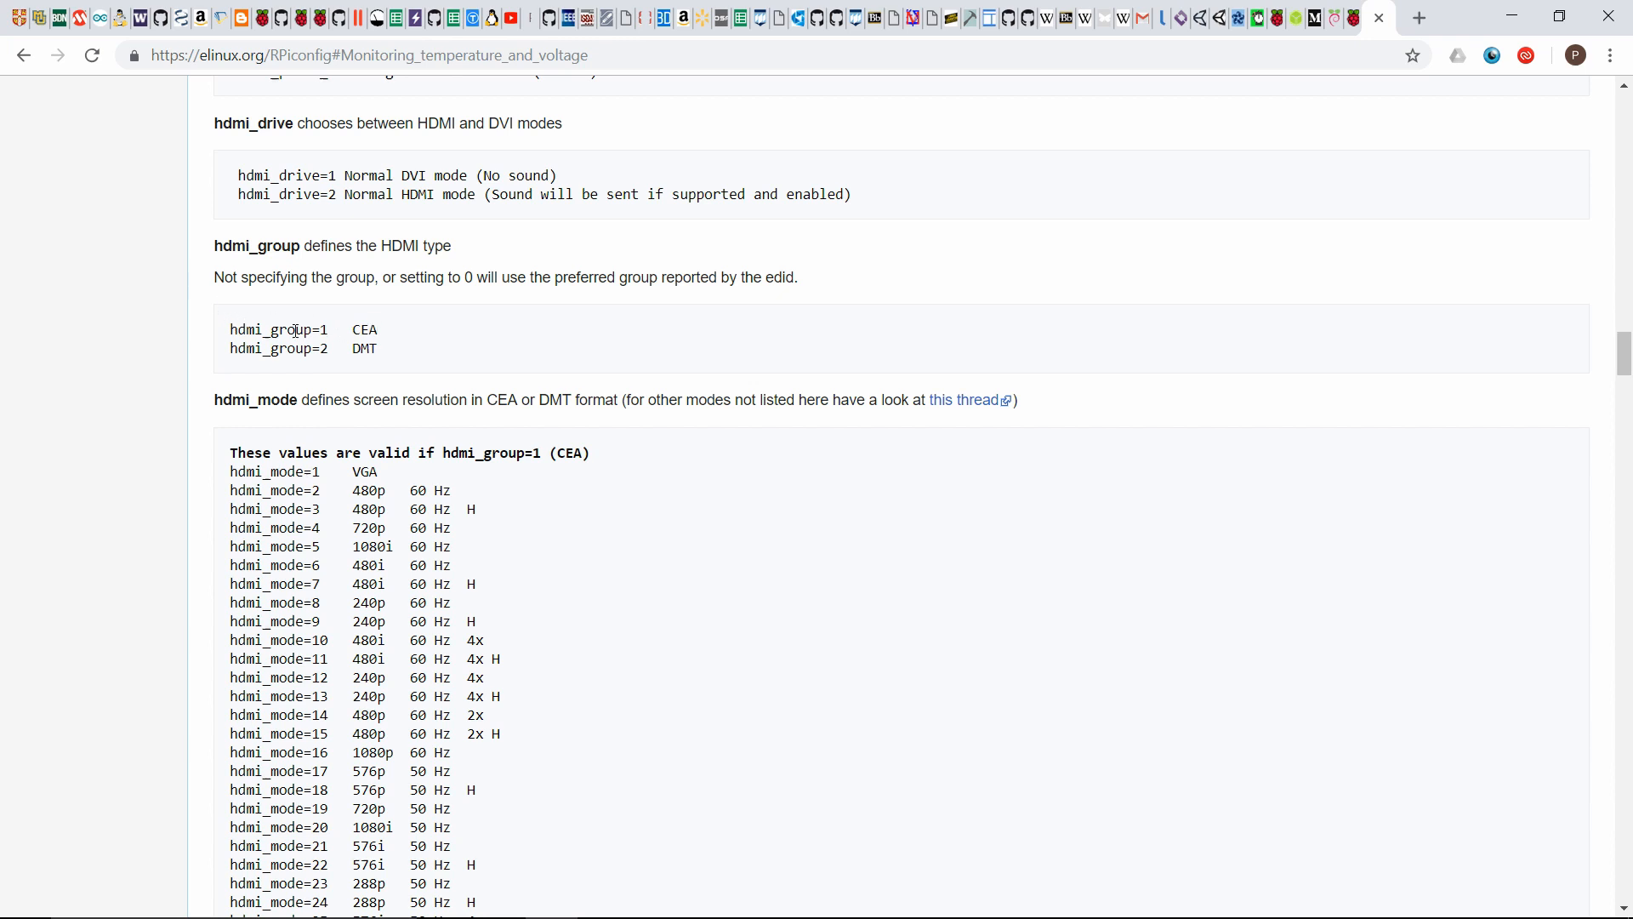
mouse_move(656, 347)
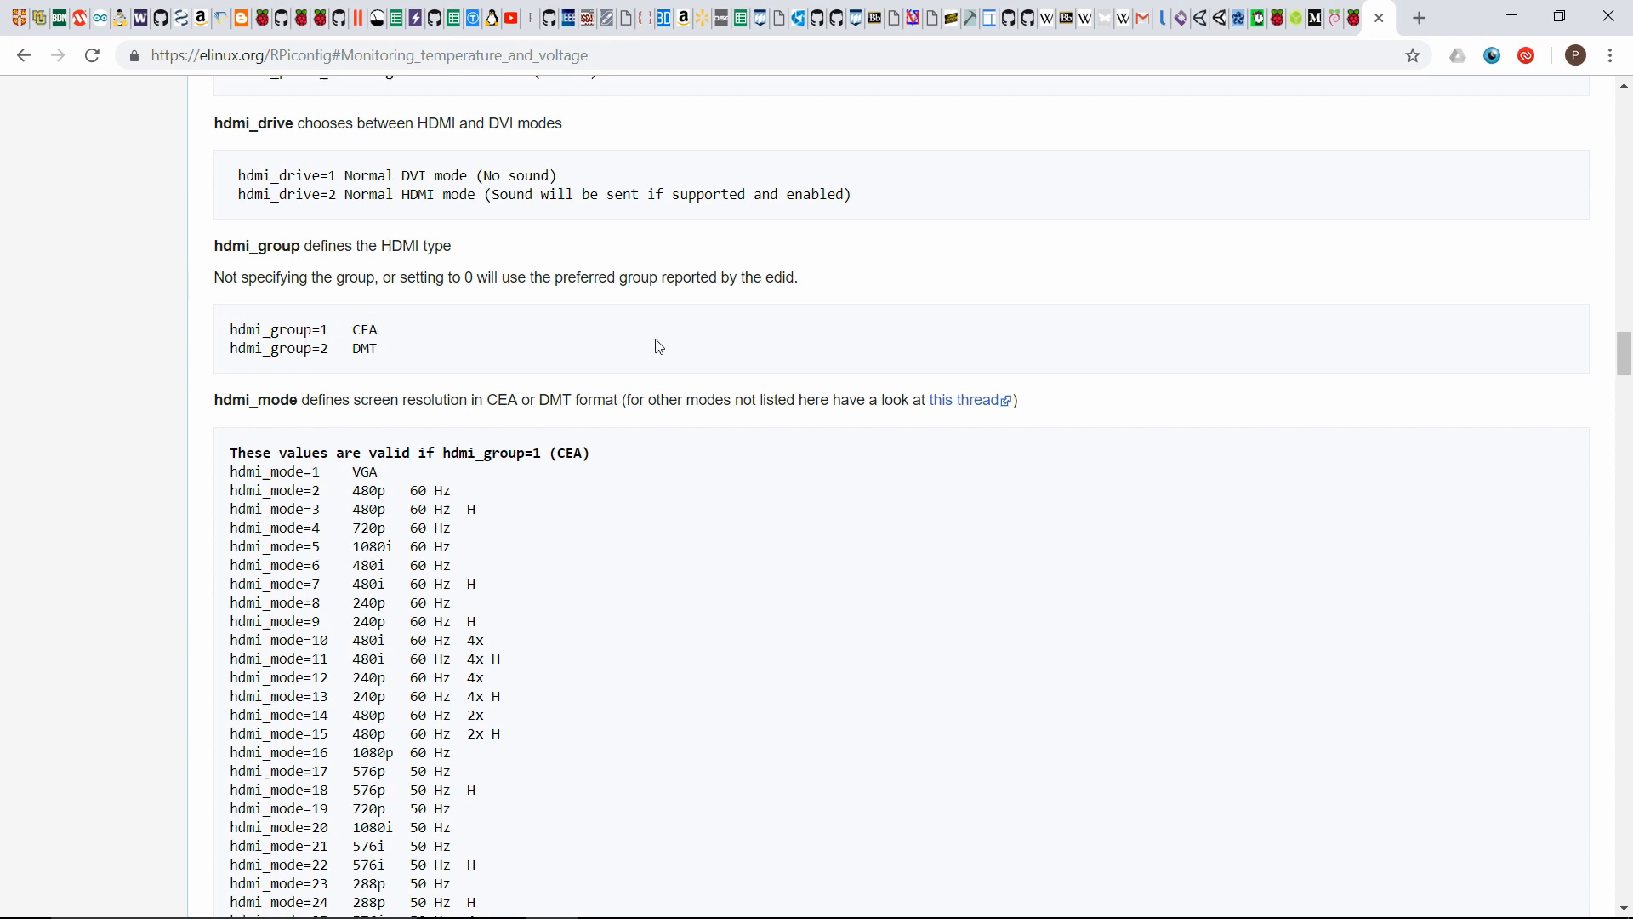
mouse_move(521, 672)
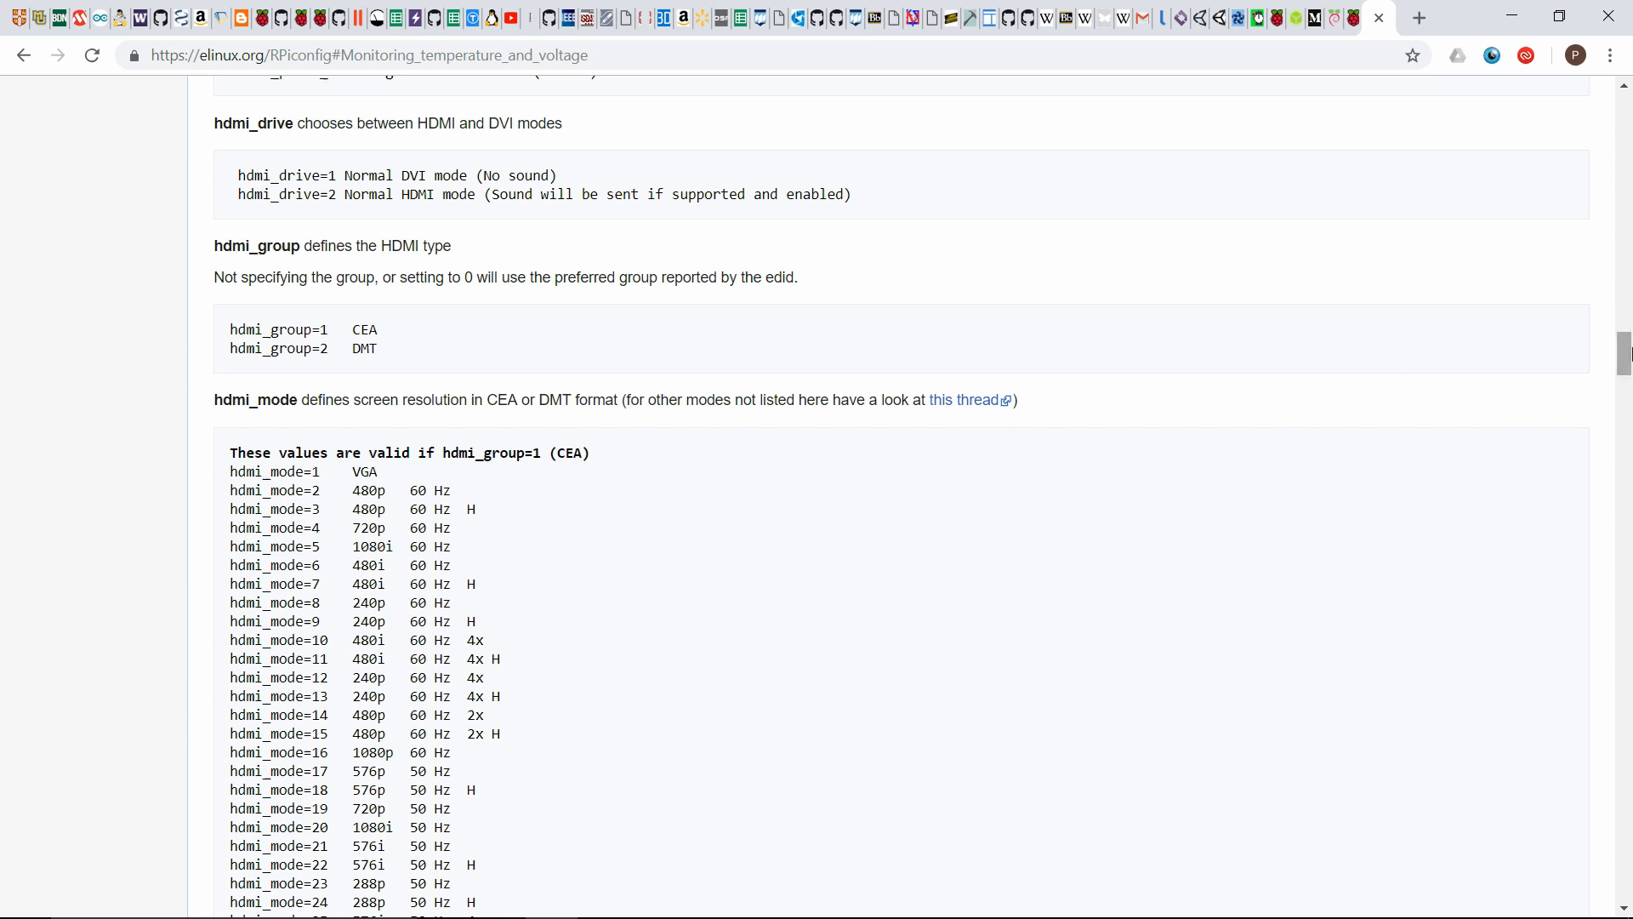
scroll("down", 3)
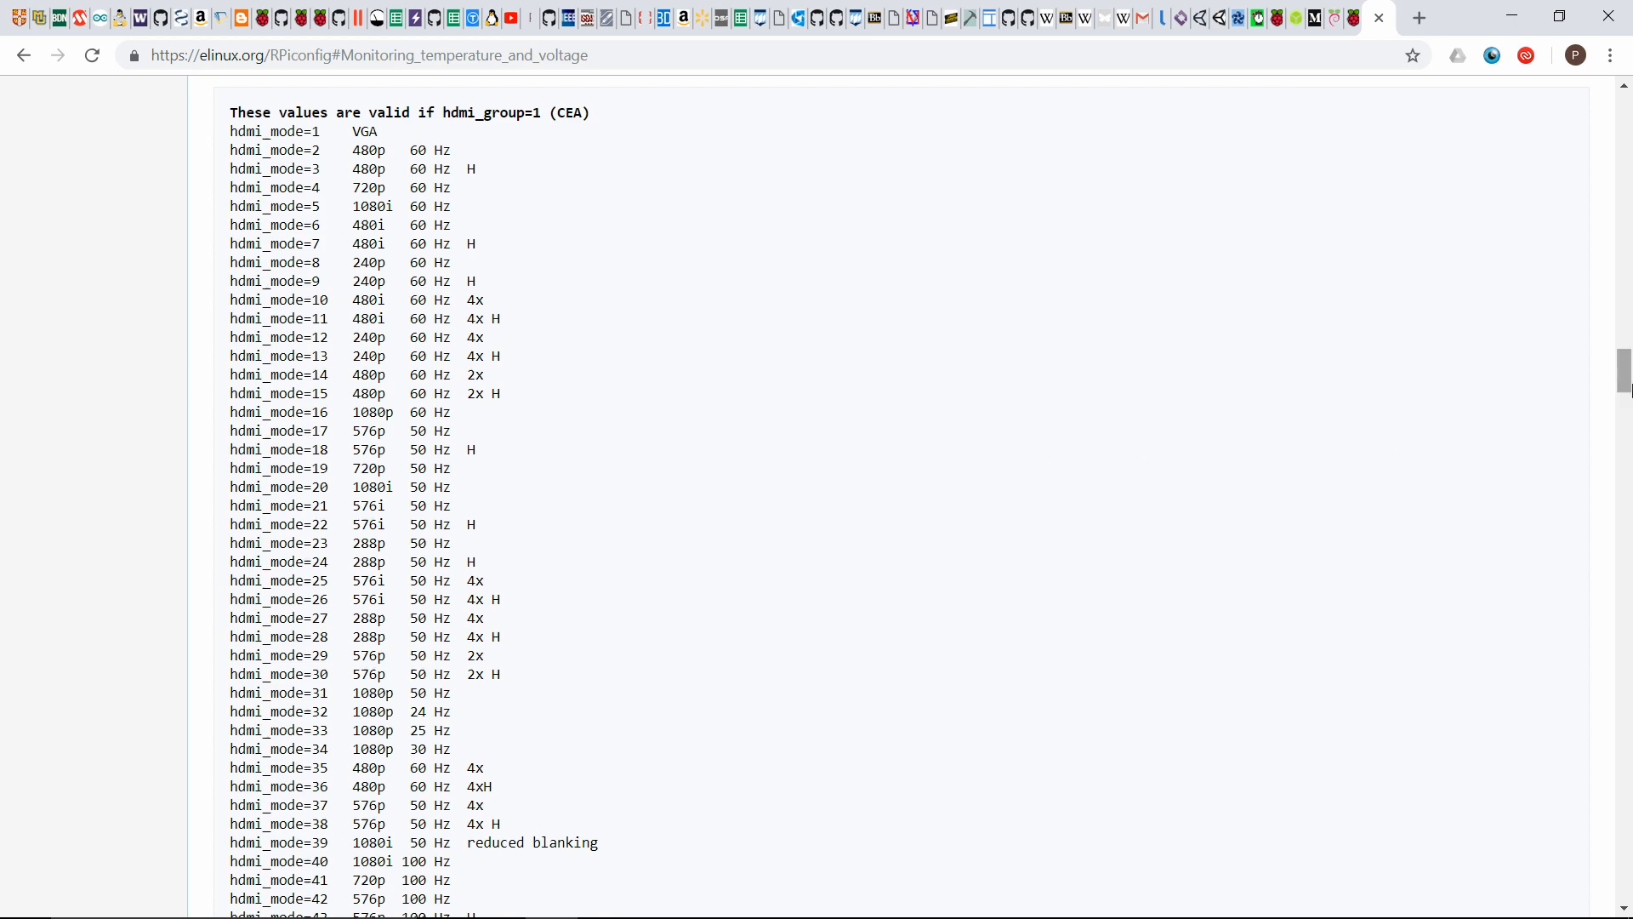
scroll("down", 3)
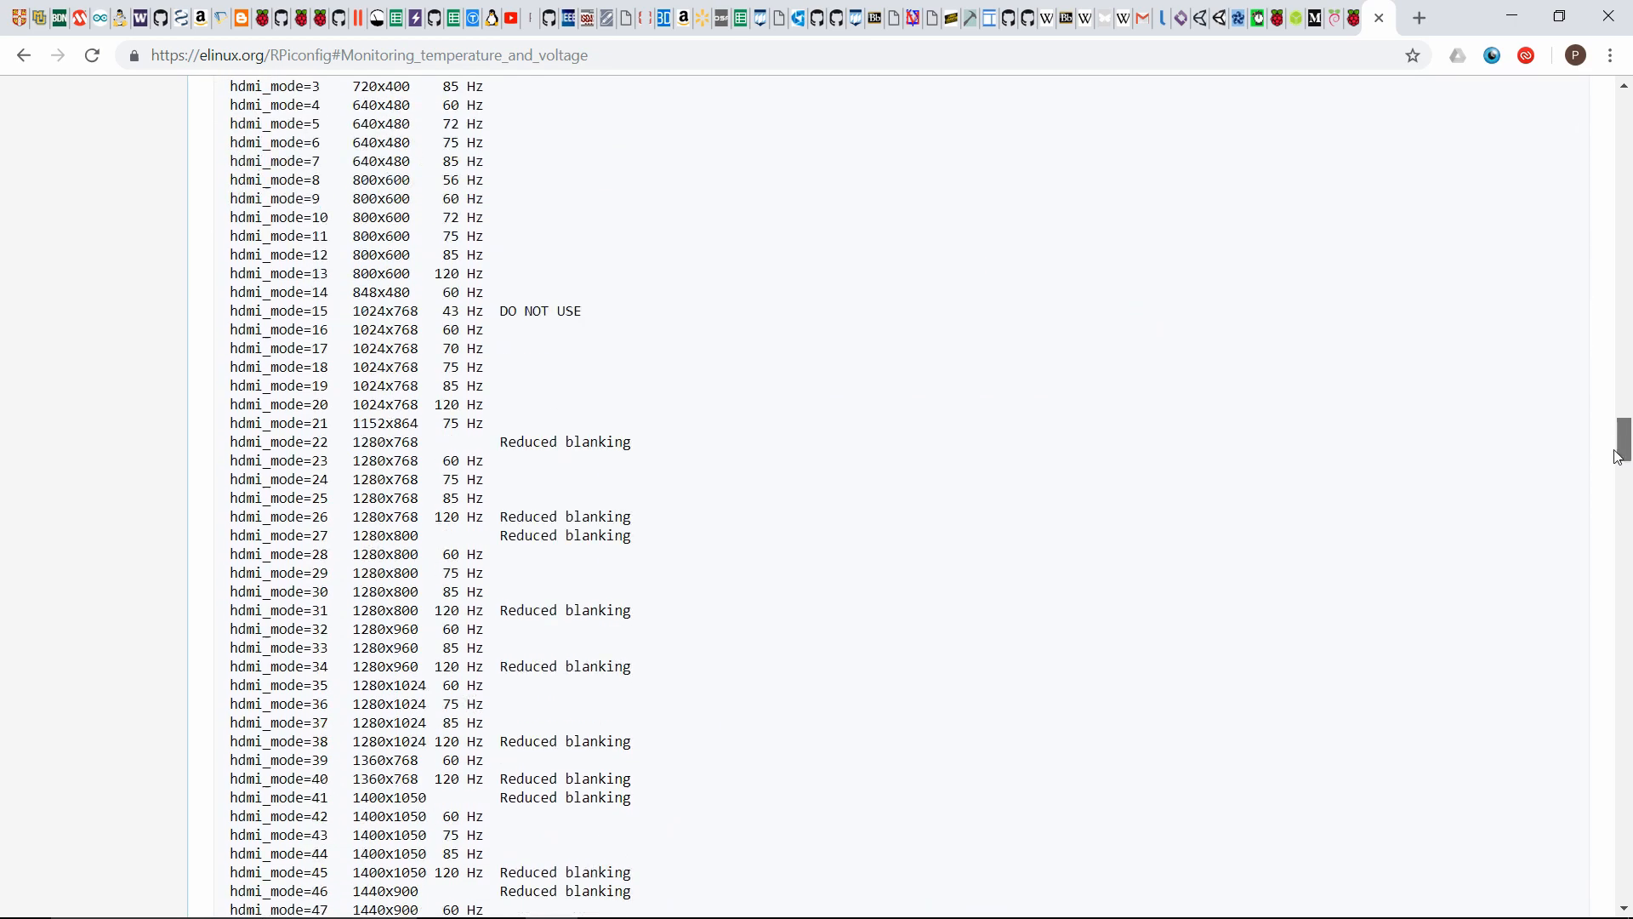
scroll("down", 3)
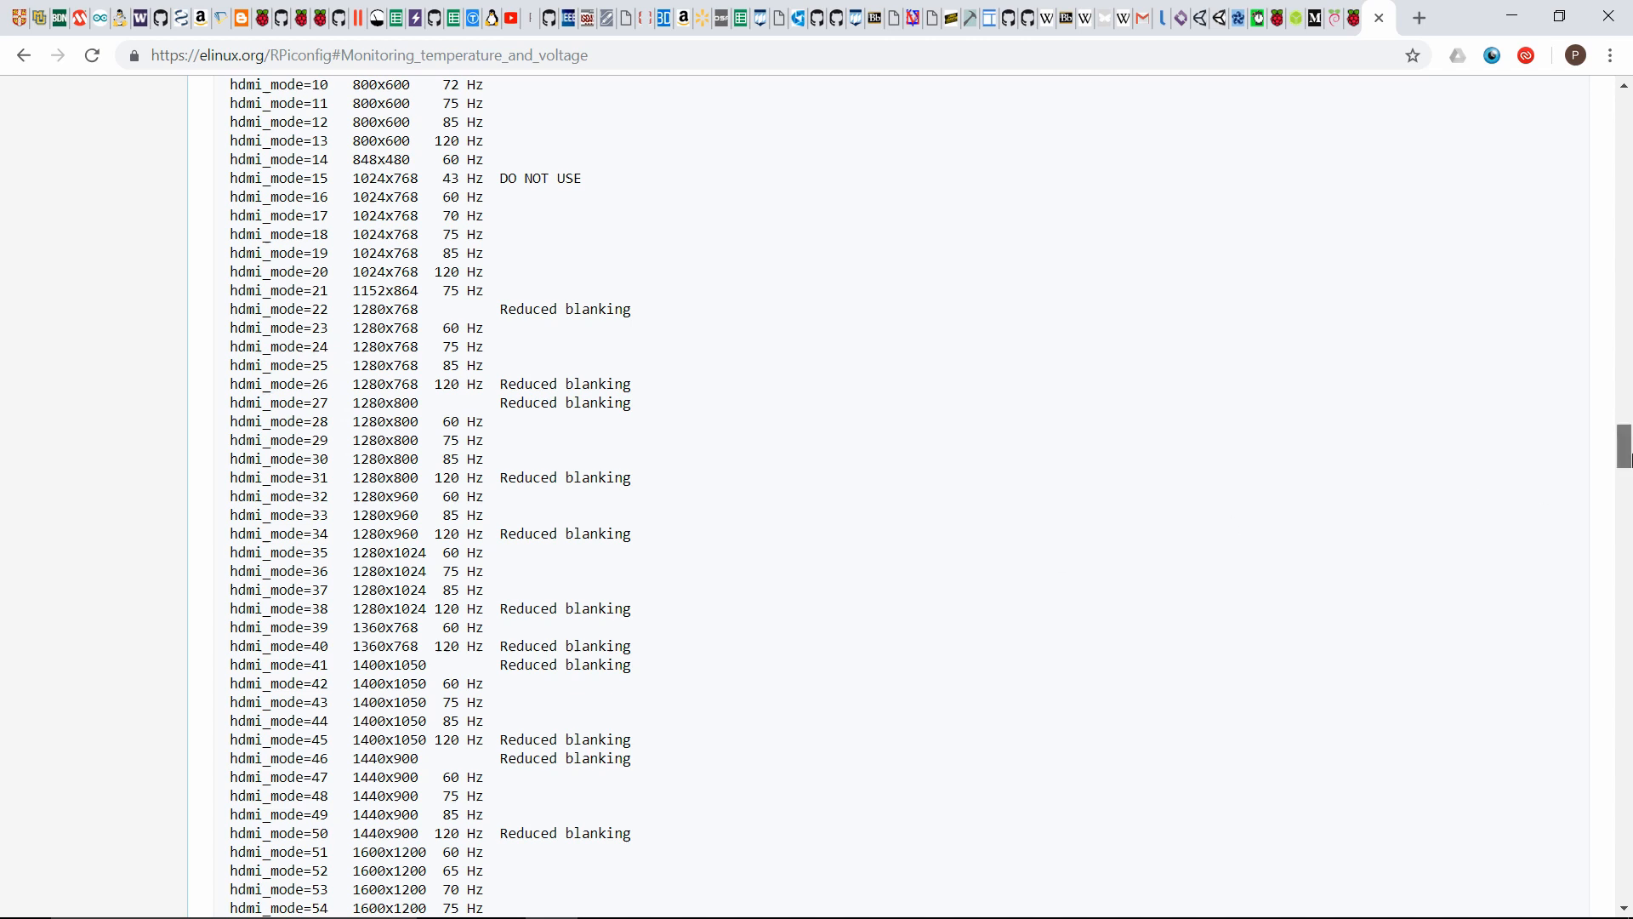
scroll("down", 3)
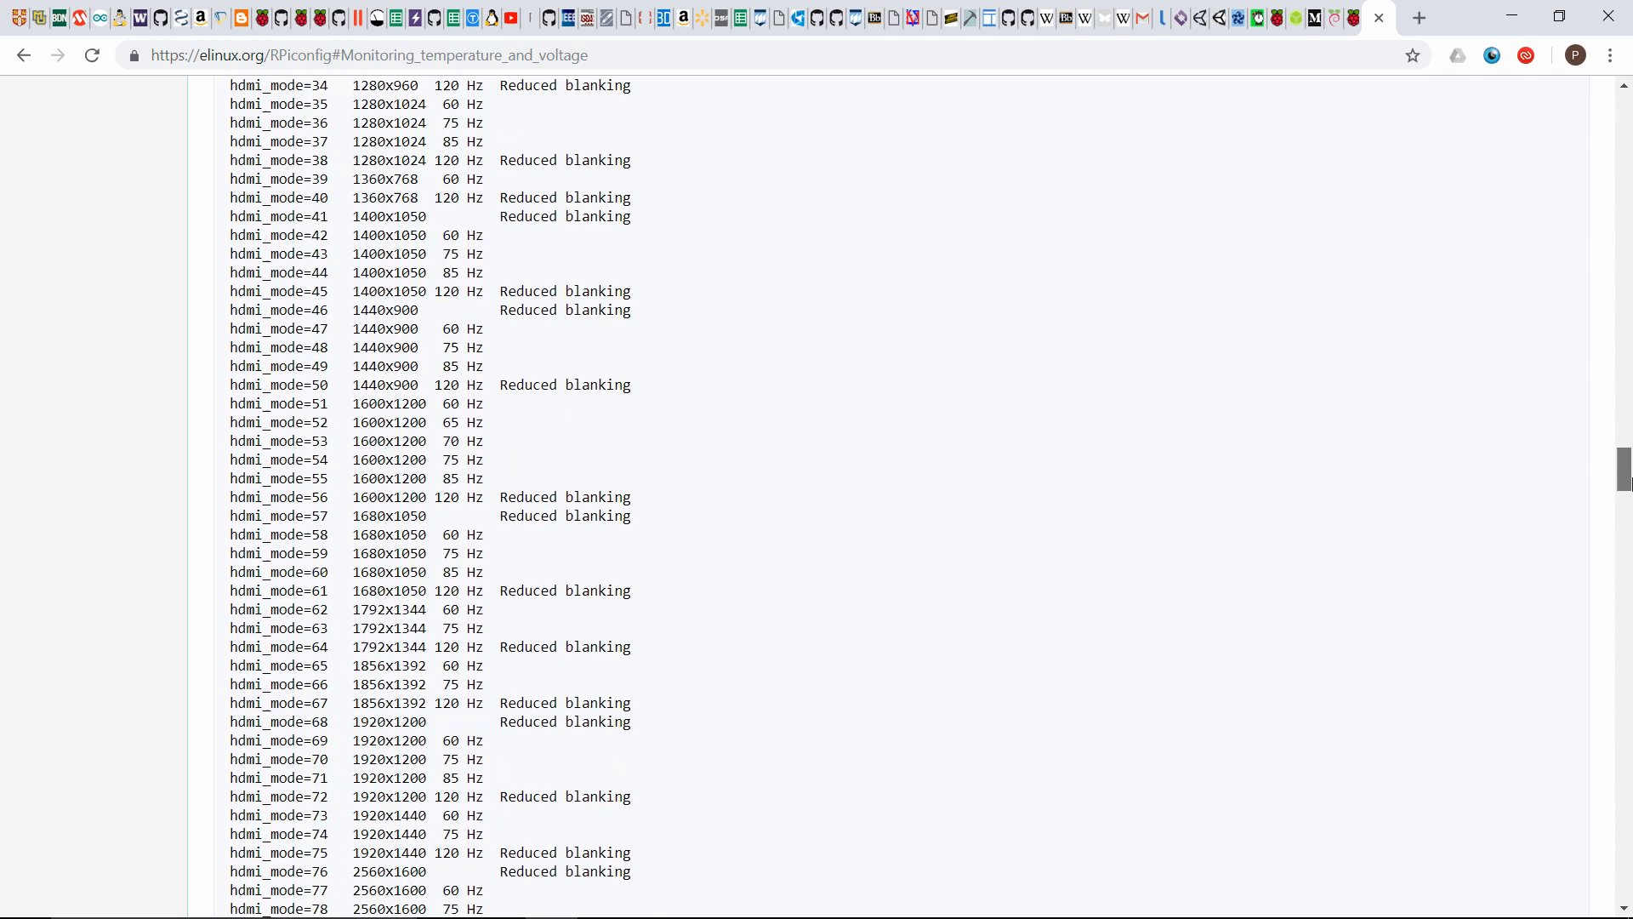
scroll("down", 3)
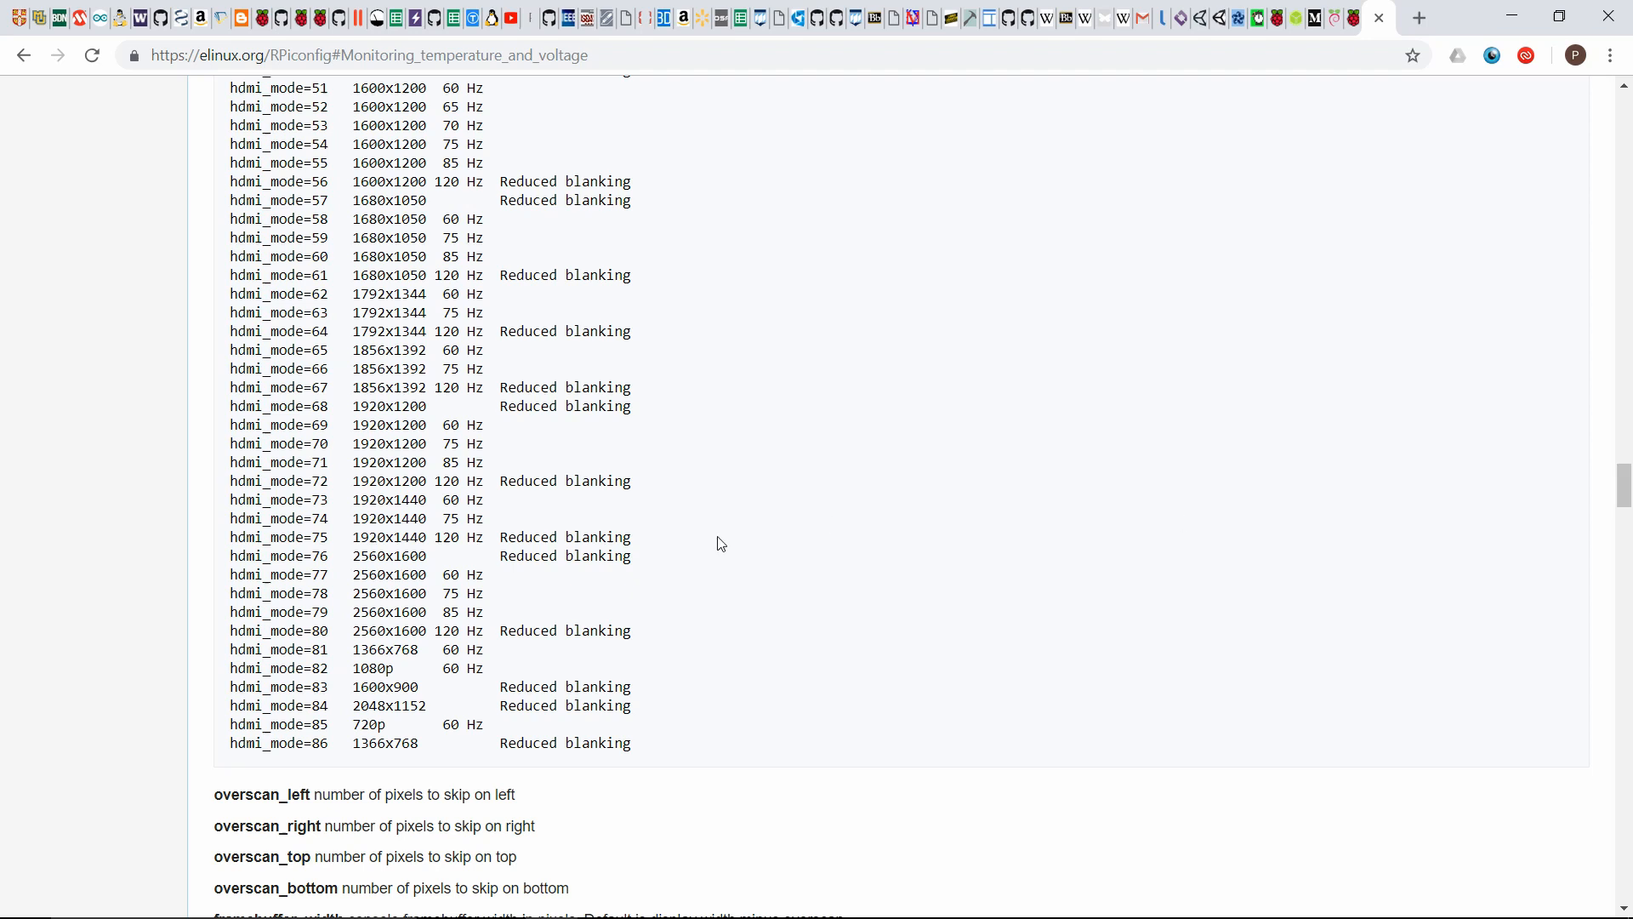
mouse_move(700, 541)
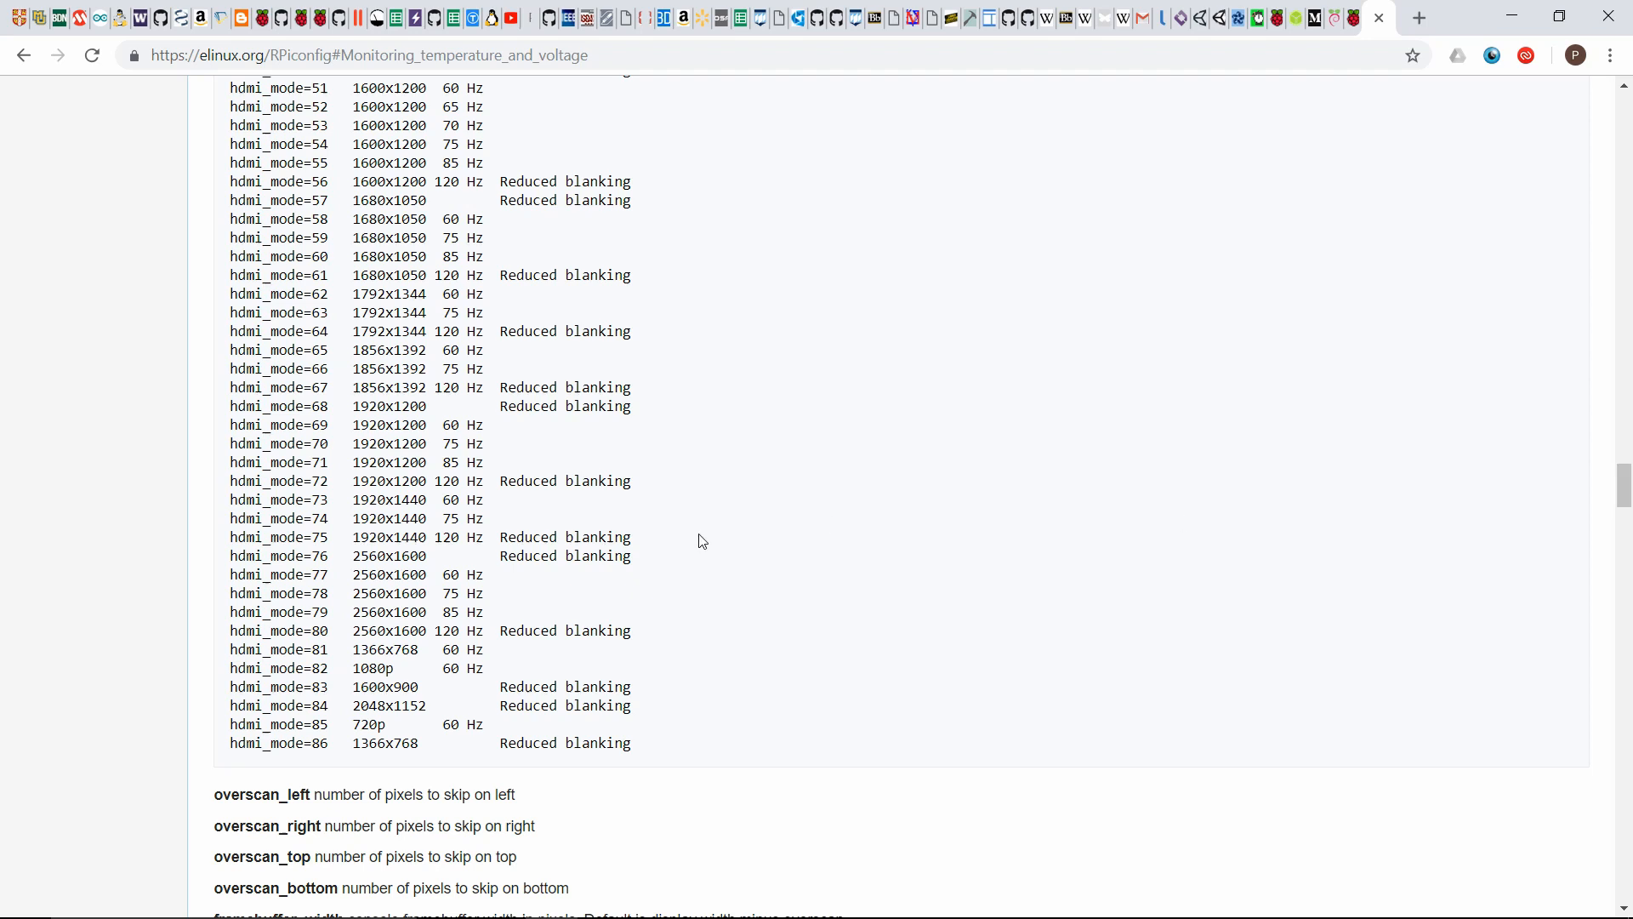
mouse_move(325, 662)
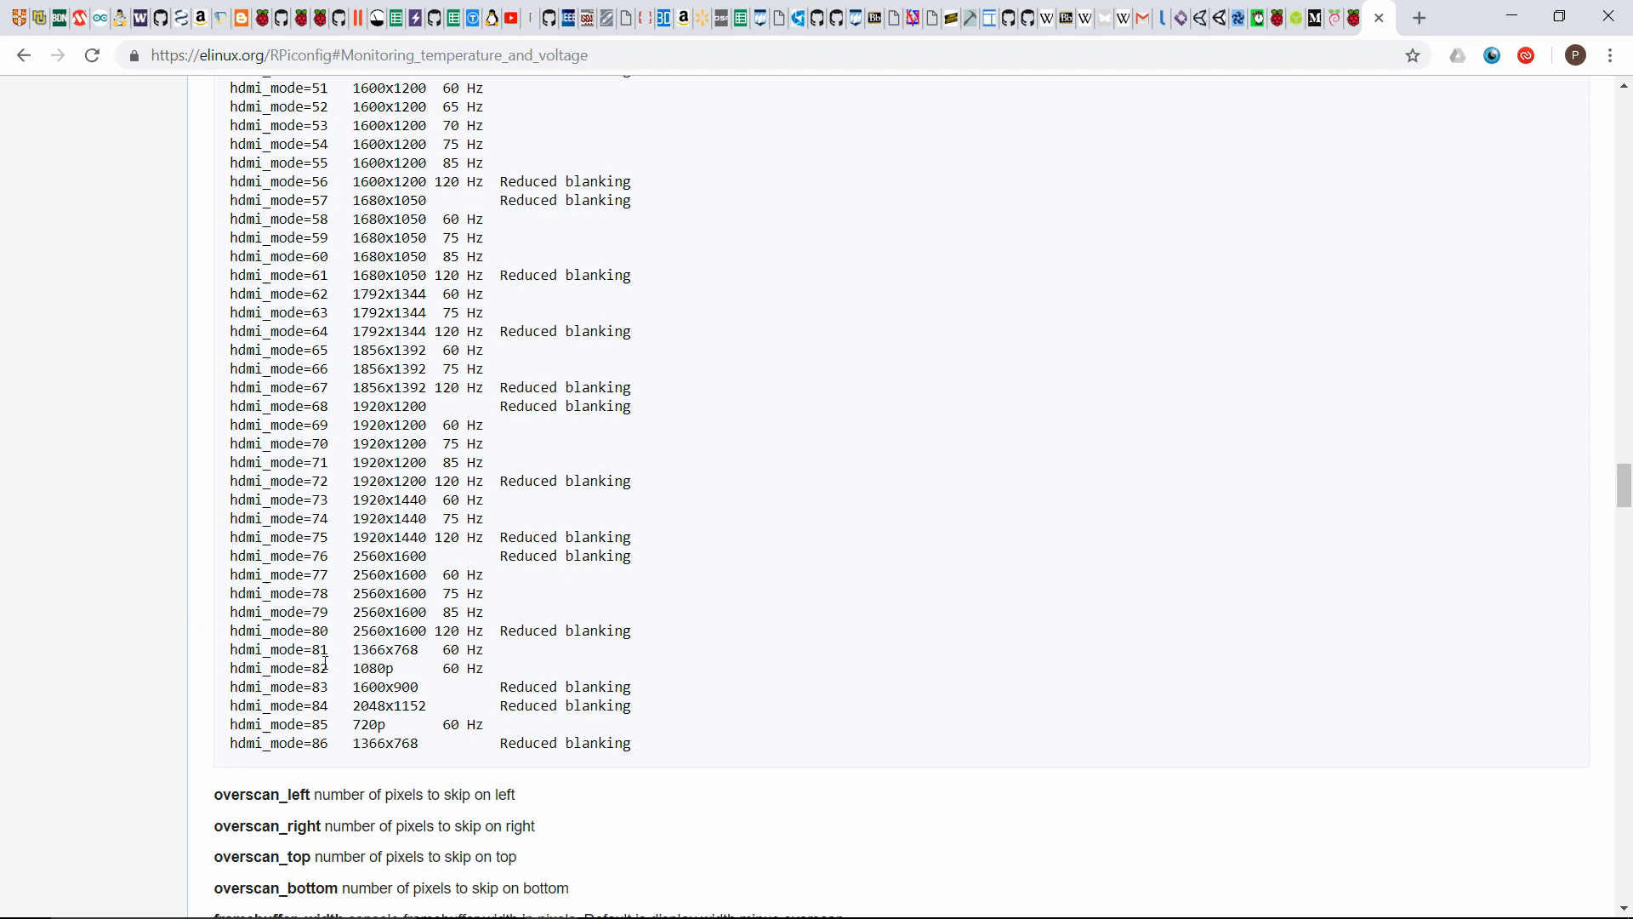
mouse_move(1314, 645)
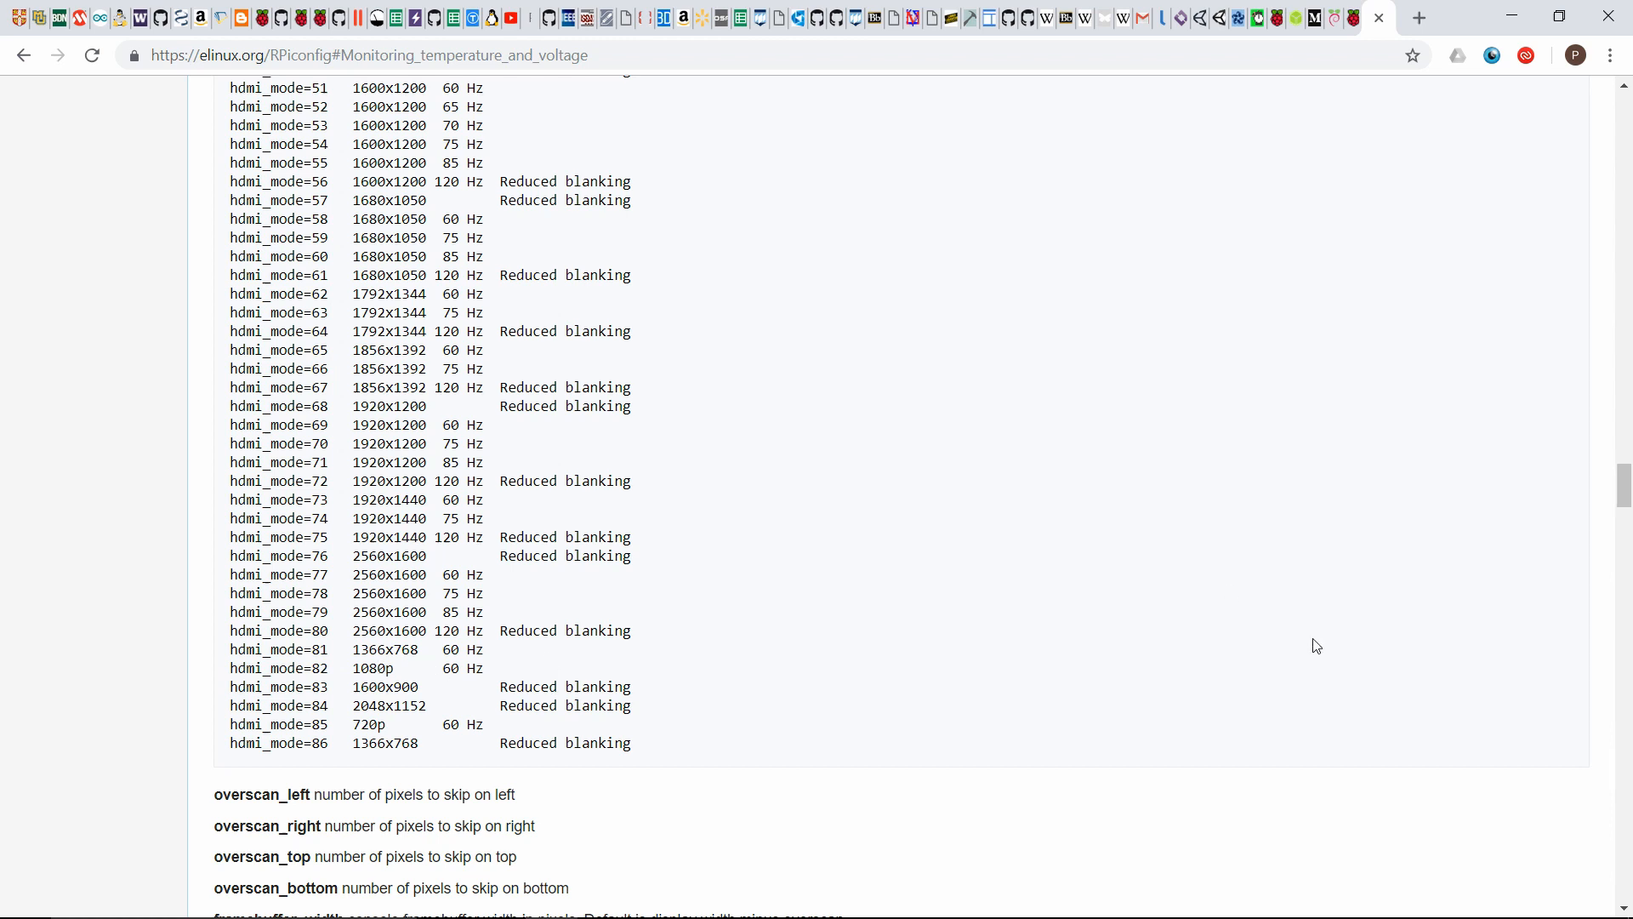
mouse_move(305, 674)
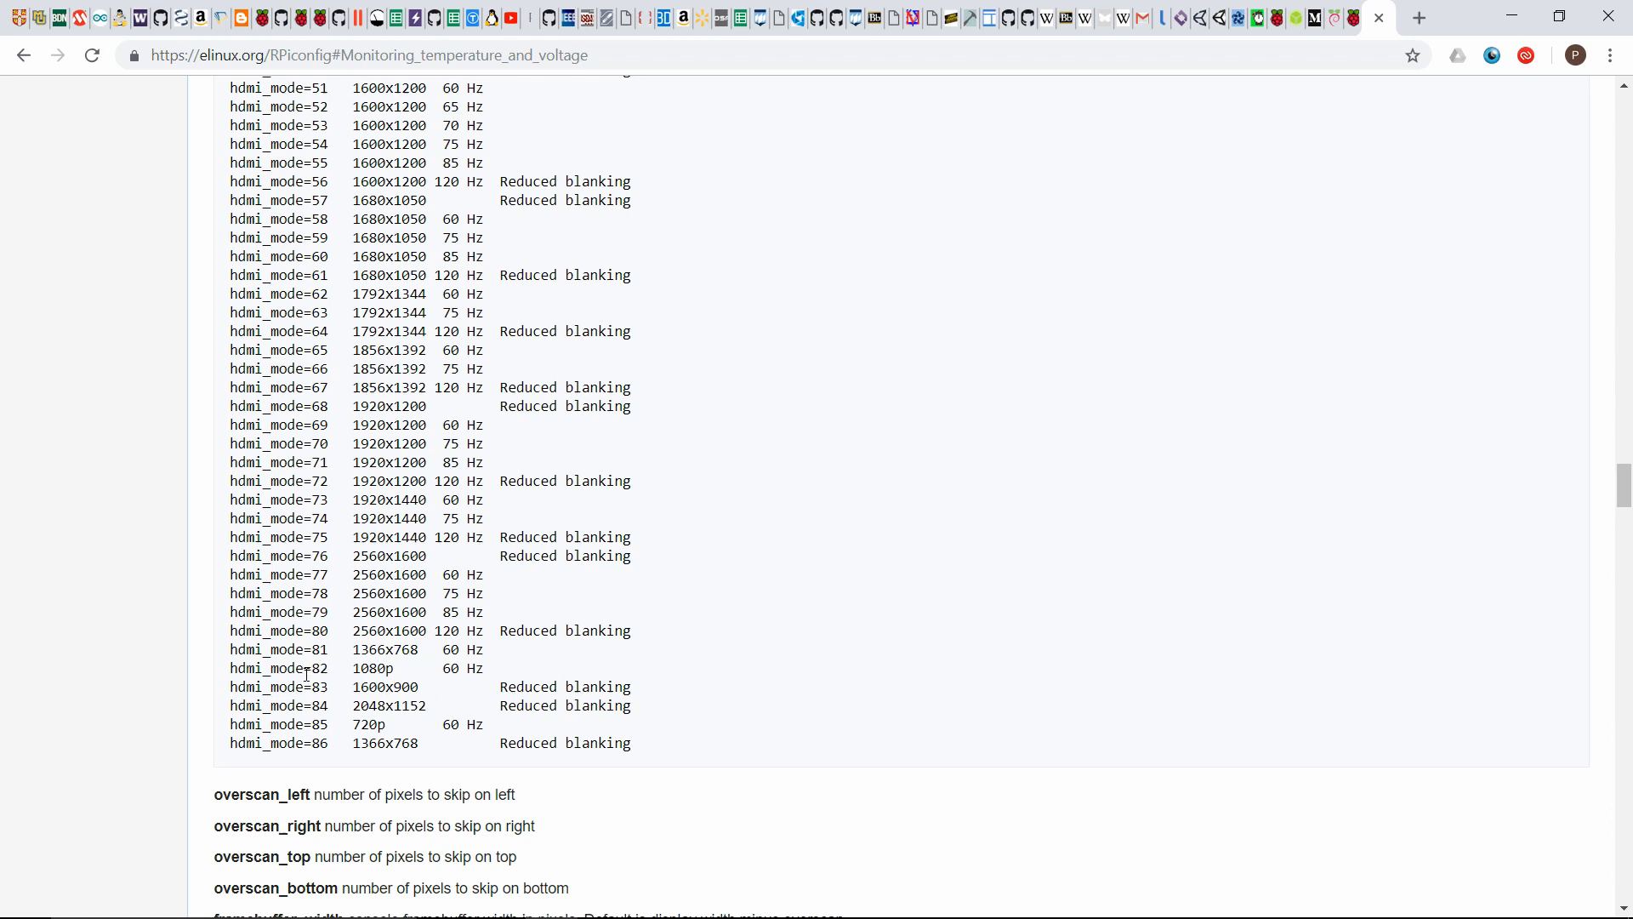
double_click(283, 686)
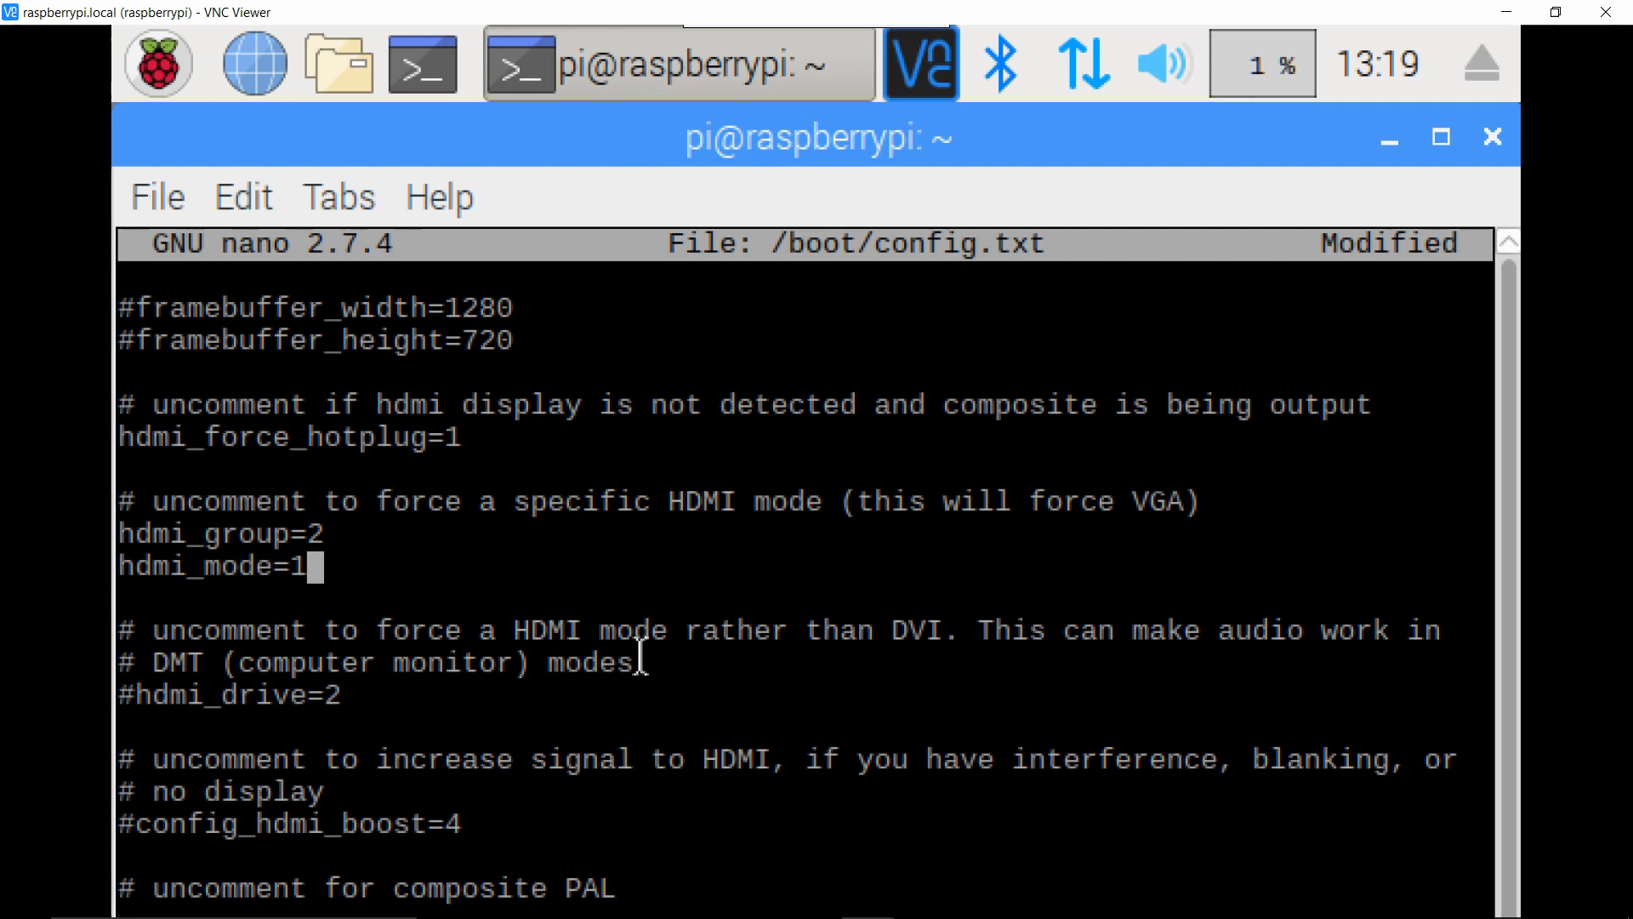
Set hdmi_mode to 82 and save config.txt.
type("82")
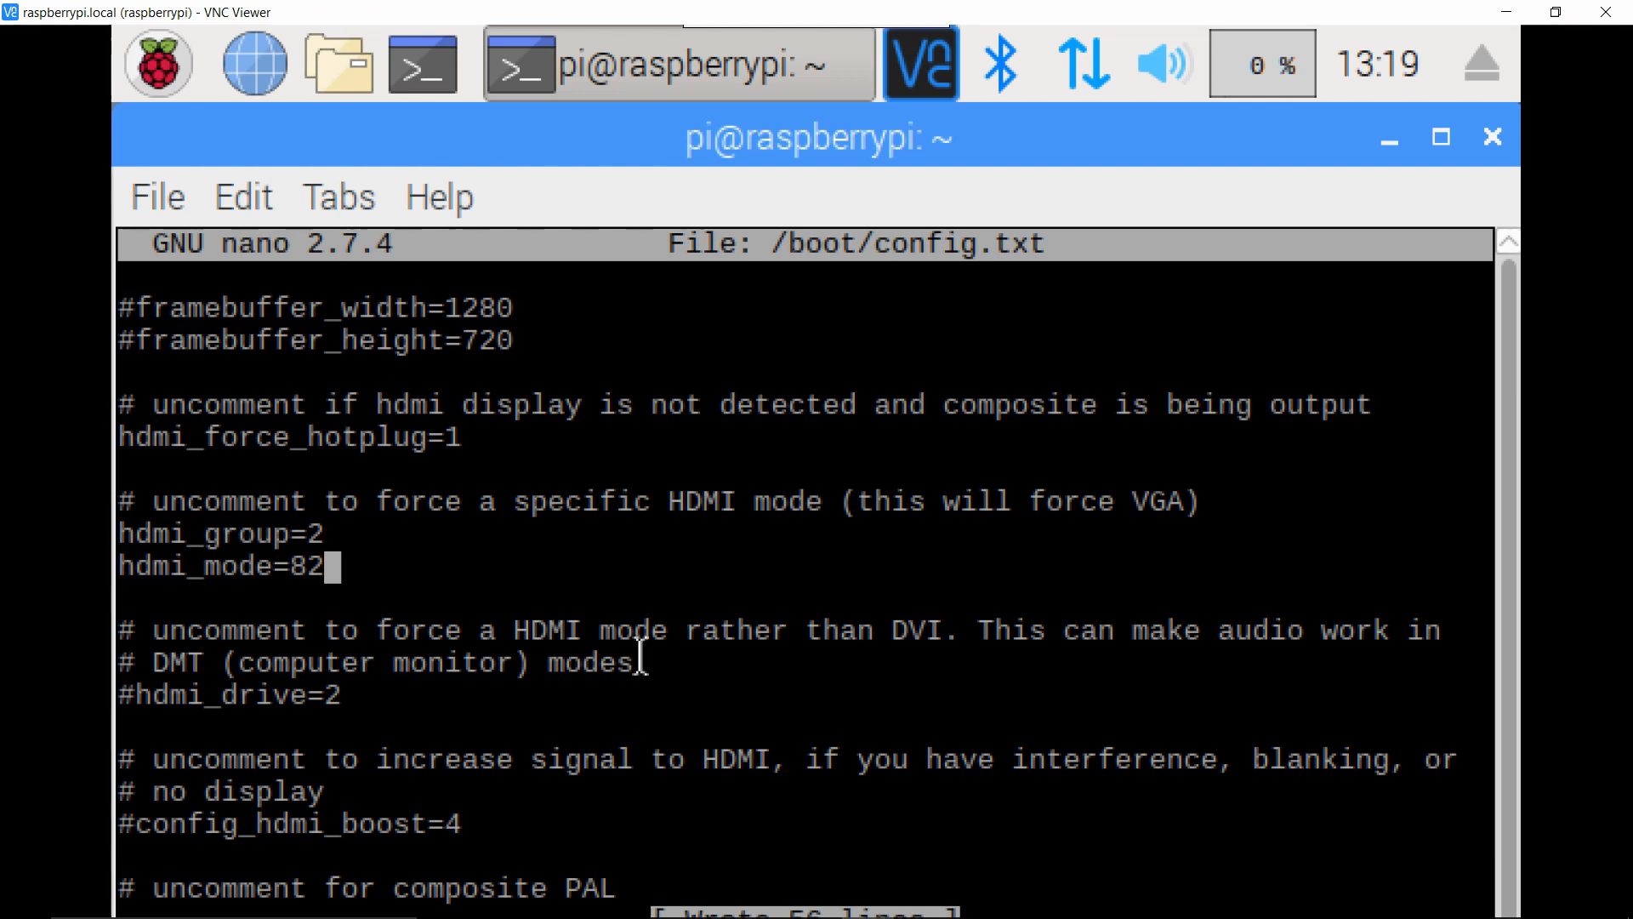
key("ctrl+x")
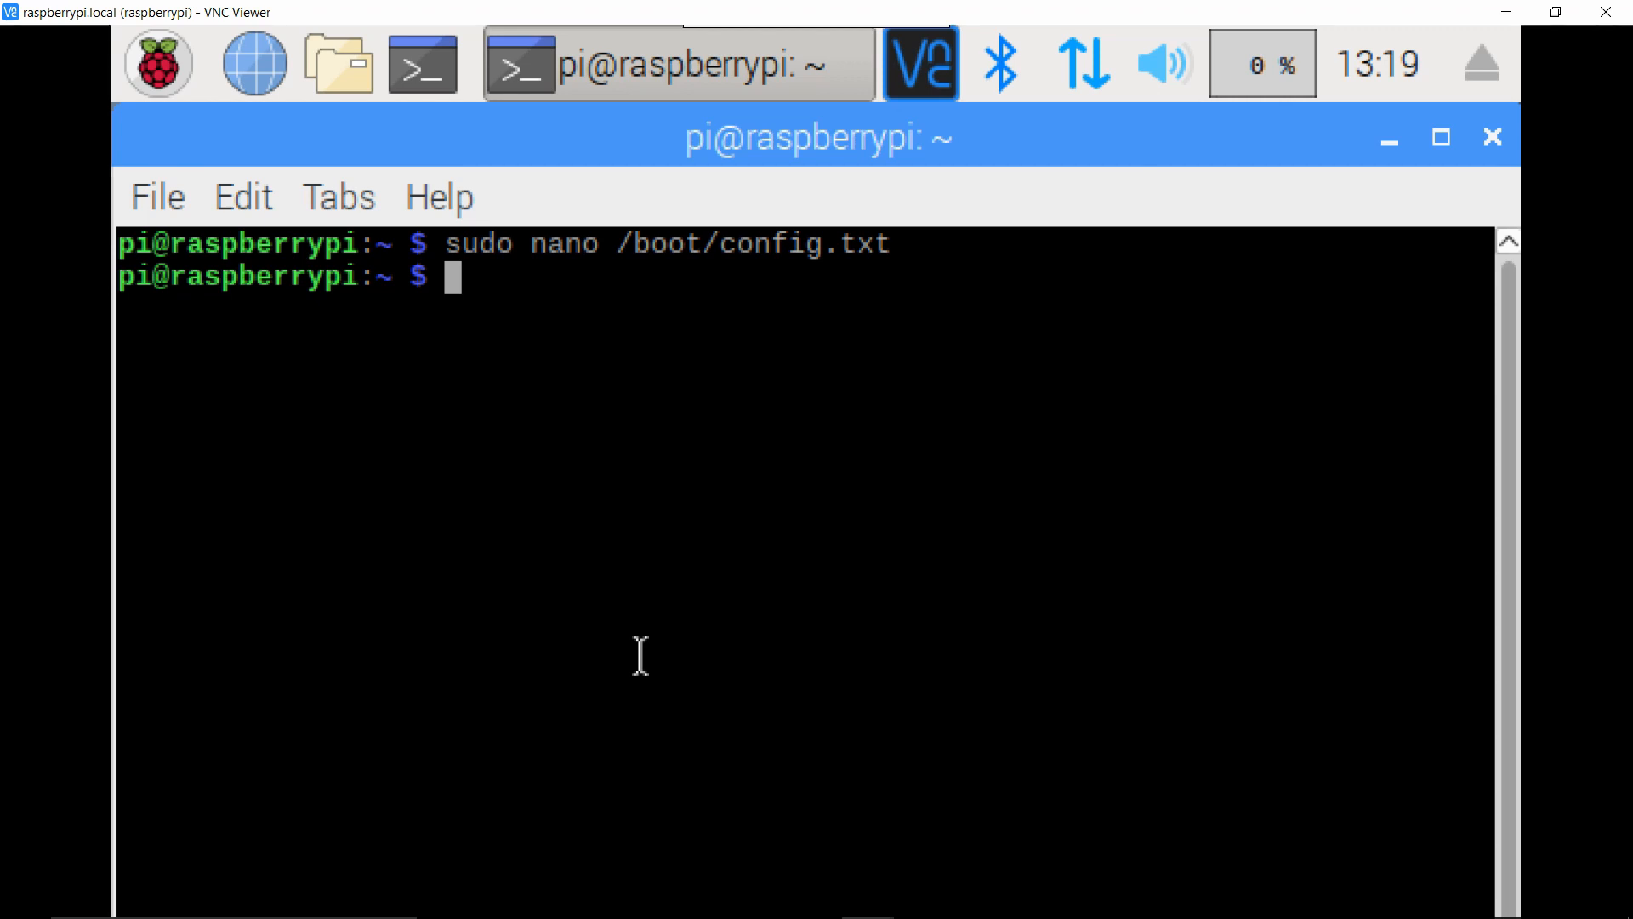
Restart the Pi with sudo reboot.
type("sudo")
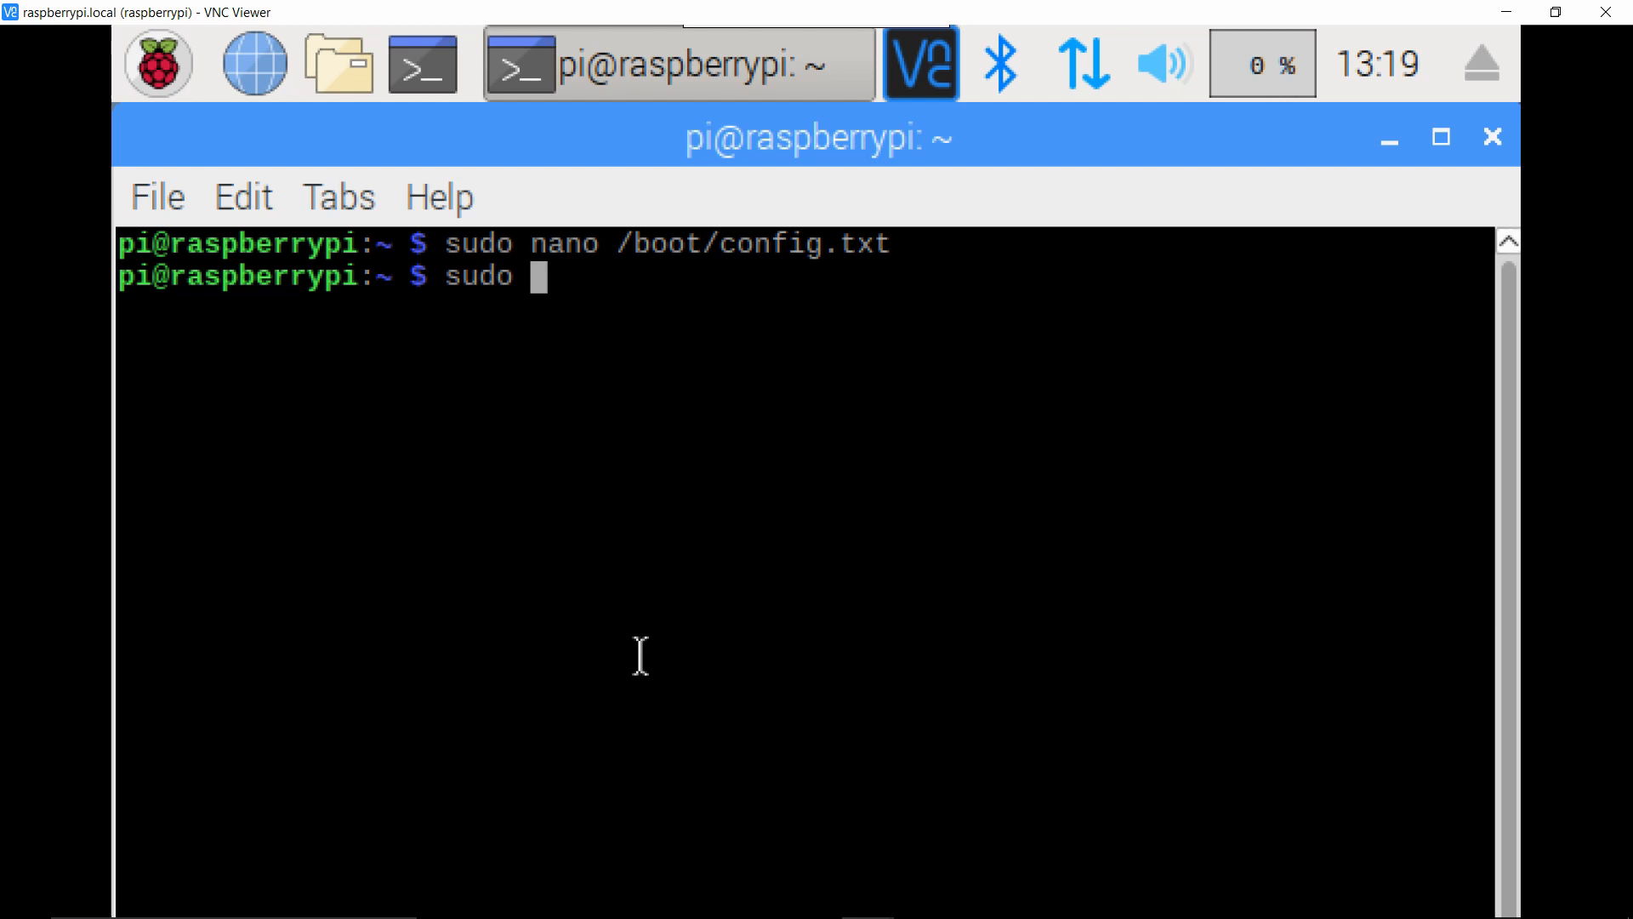
type("reboot")
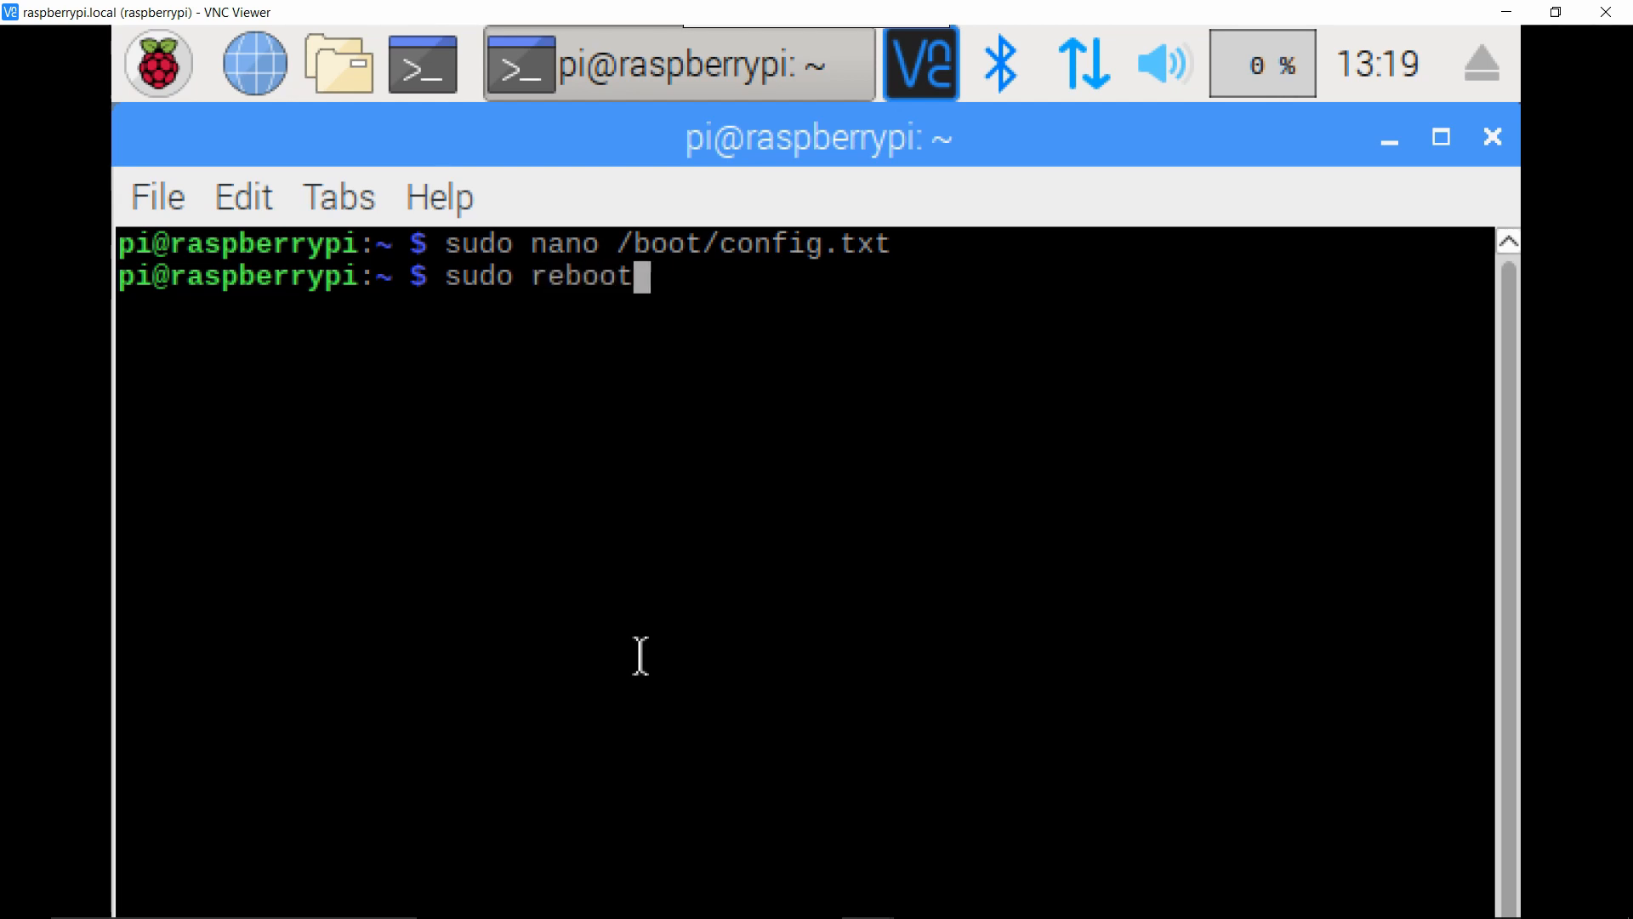
key("Return")
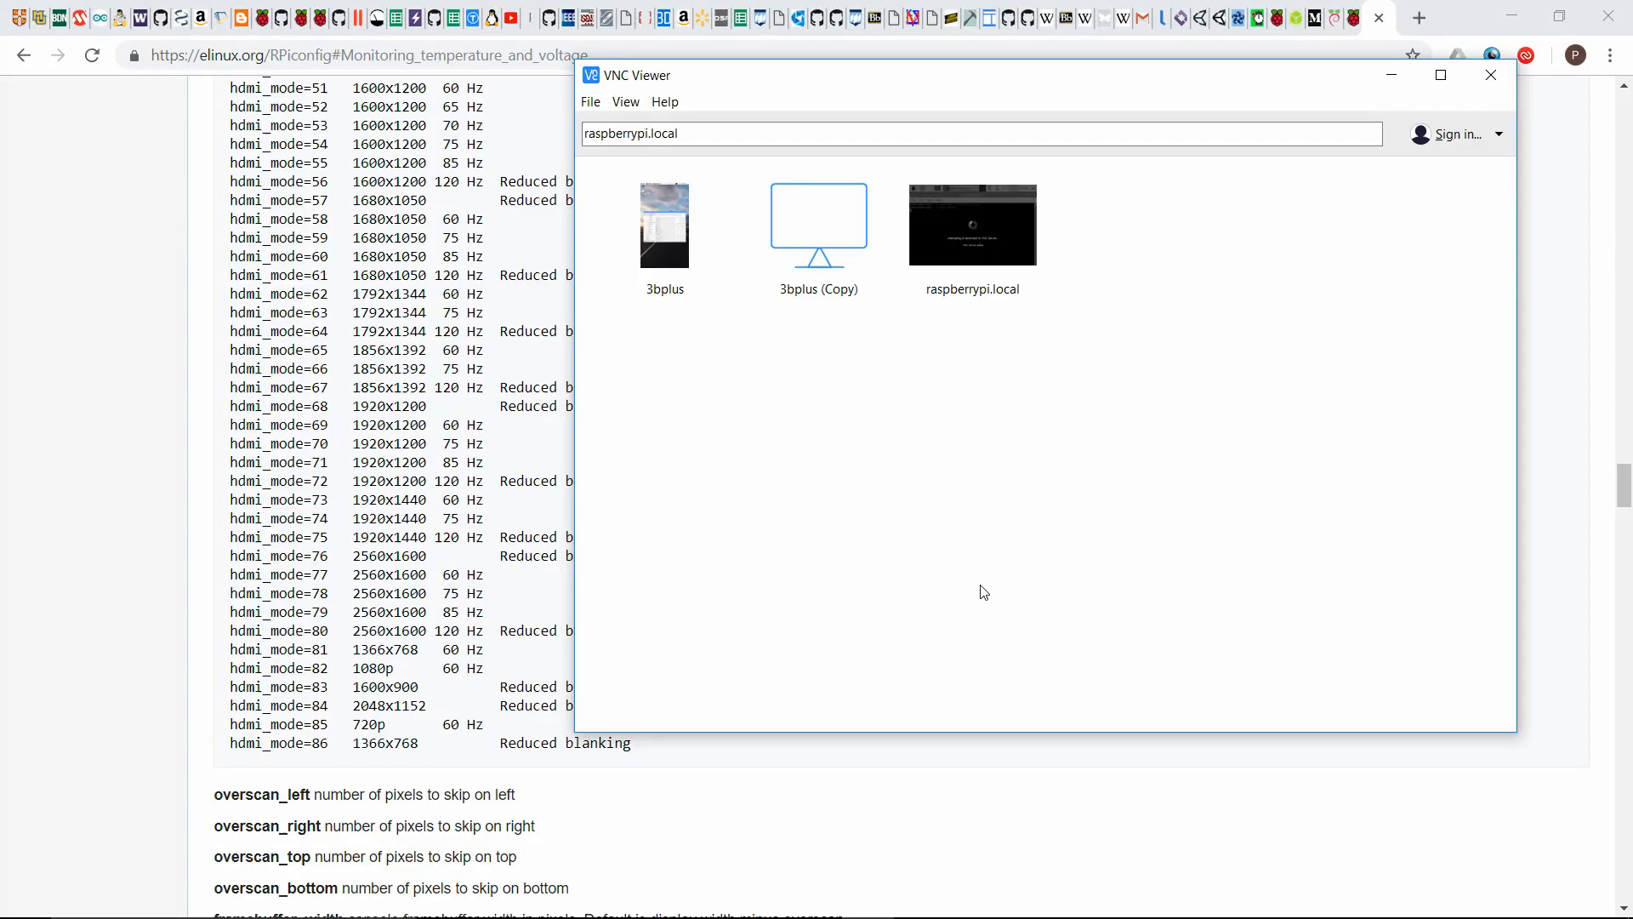
left_click(971, 223)
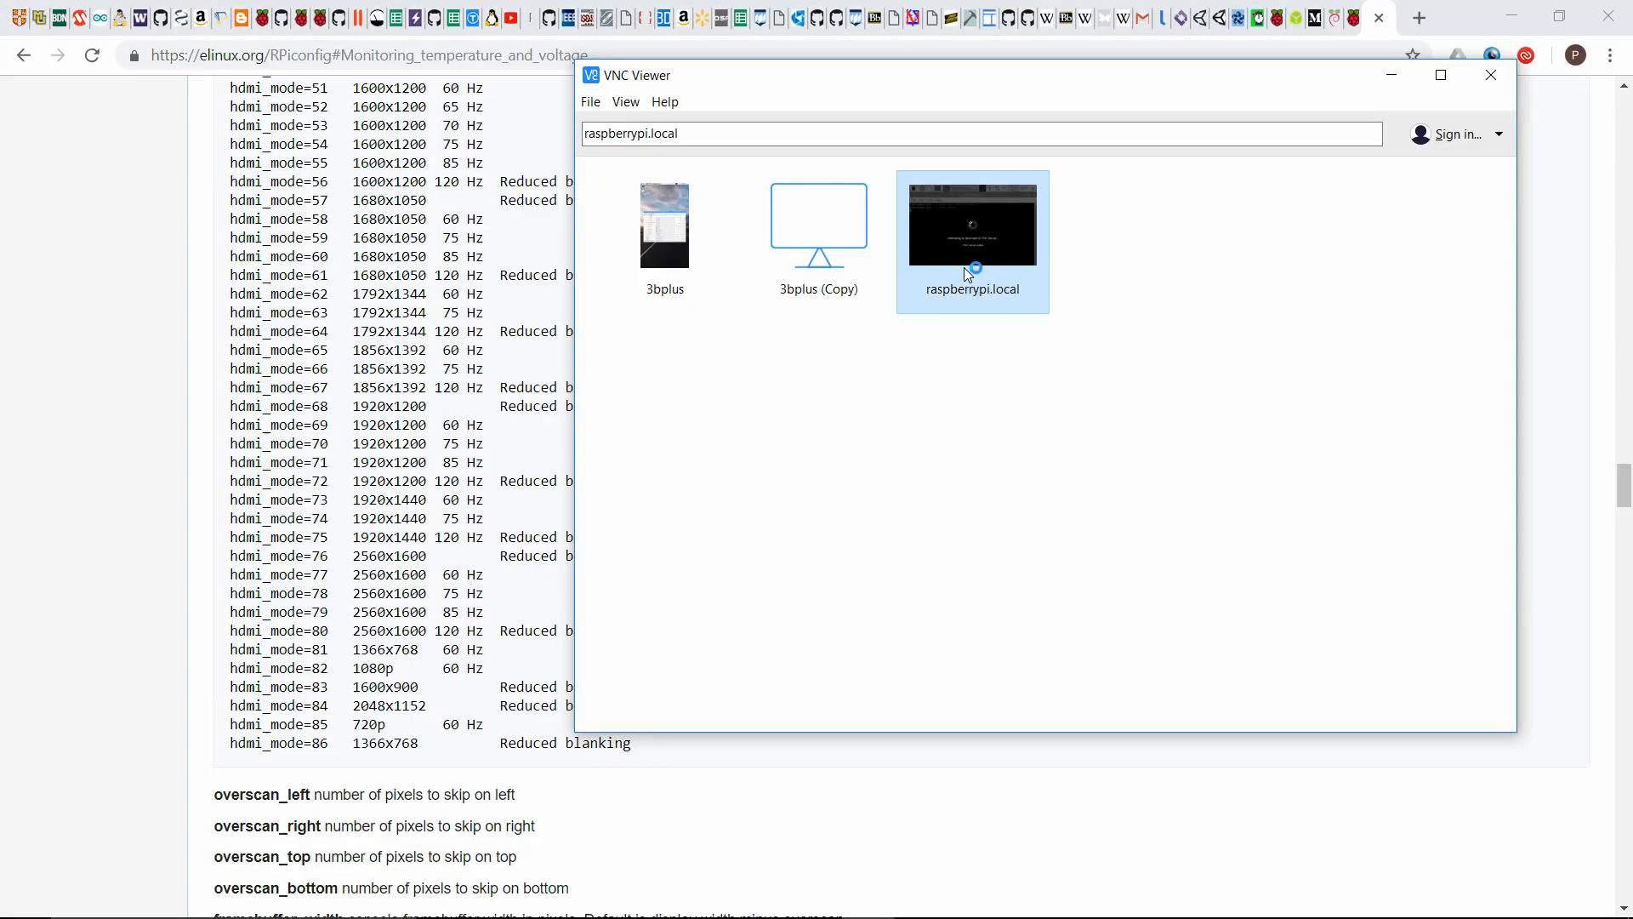
double_click(970, 223)
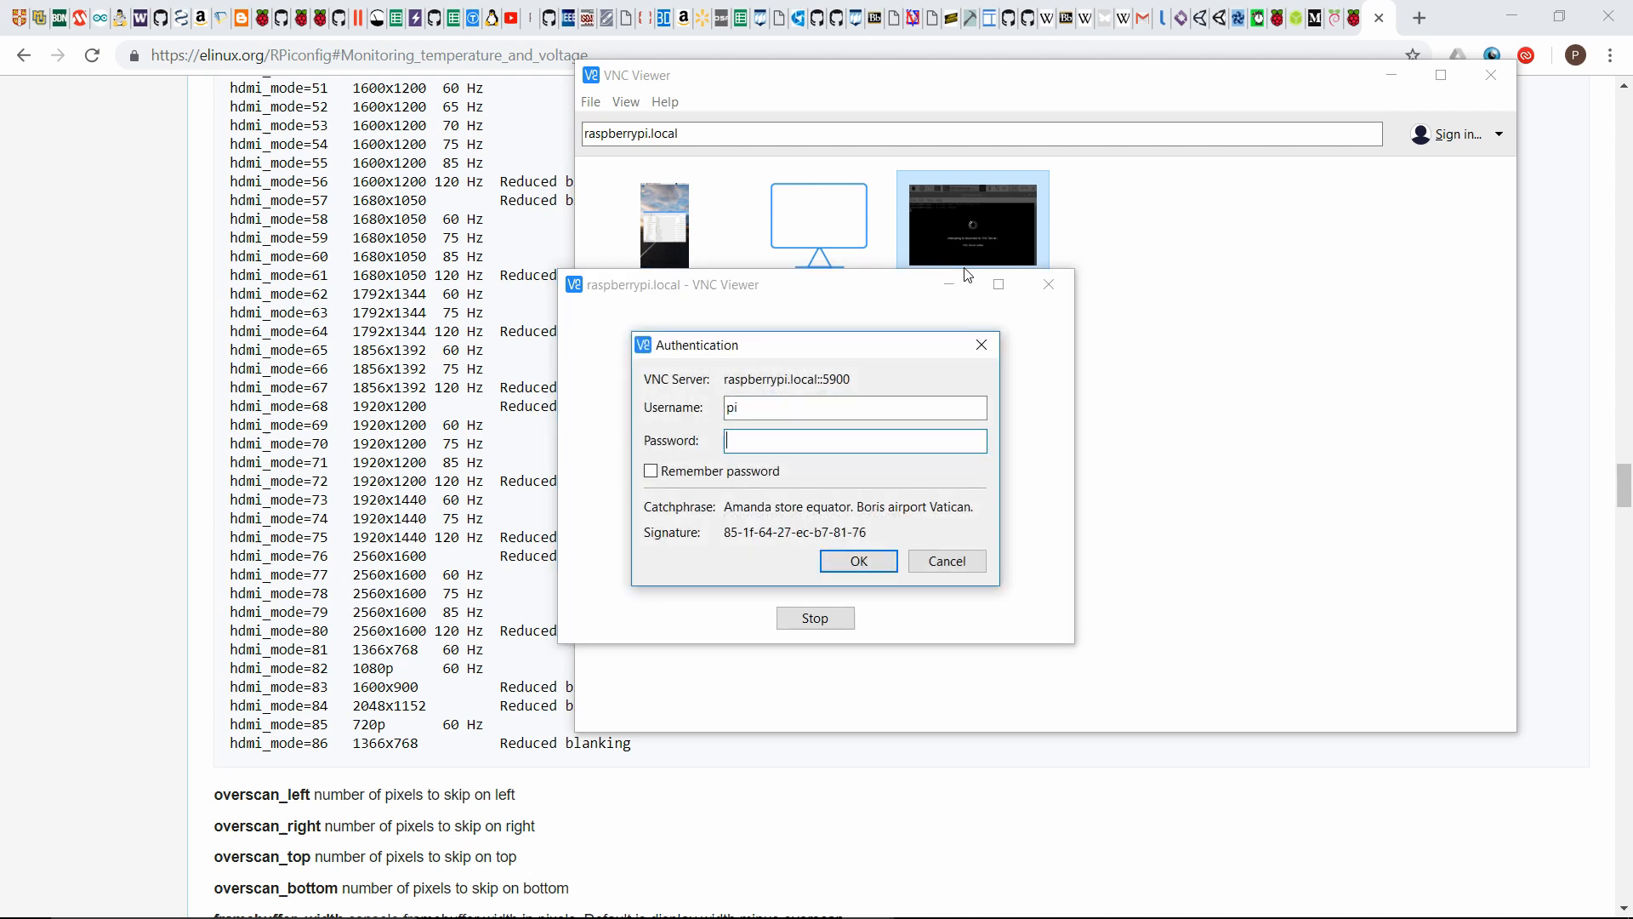
type("raspberry")
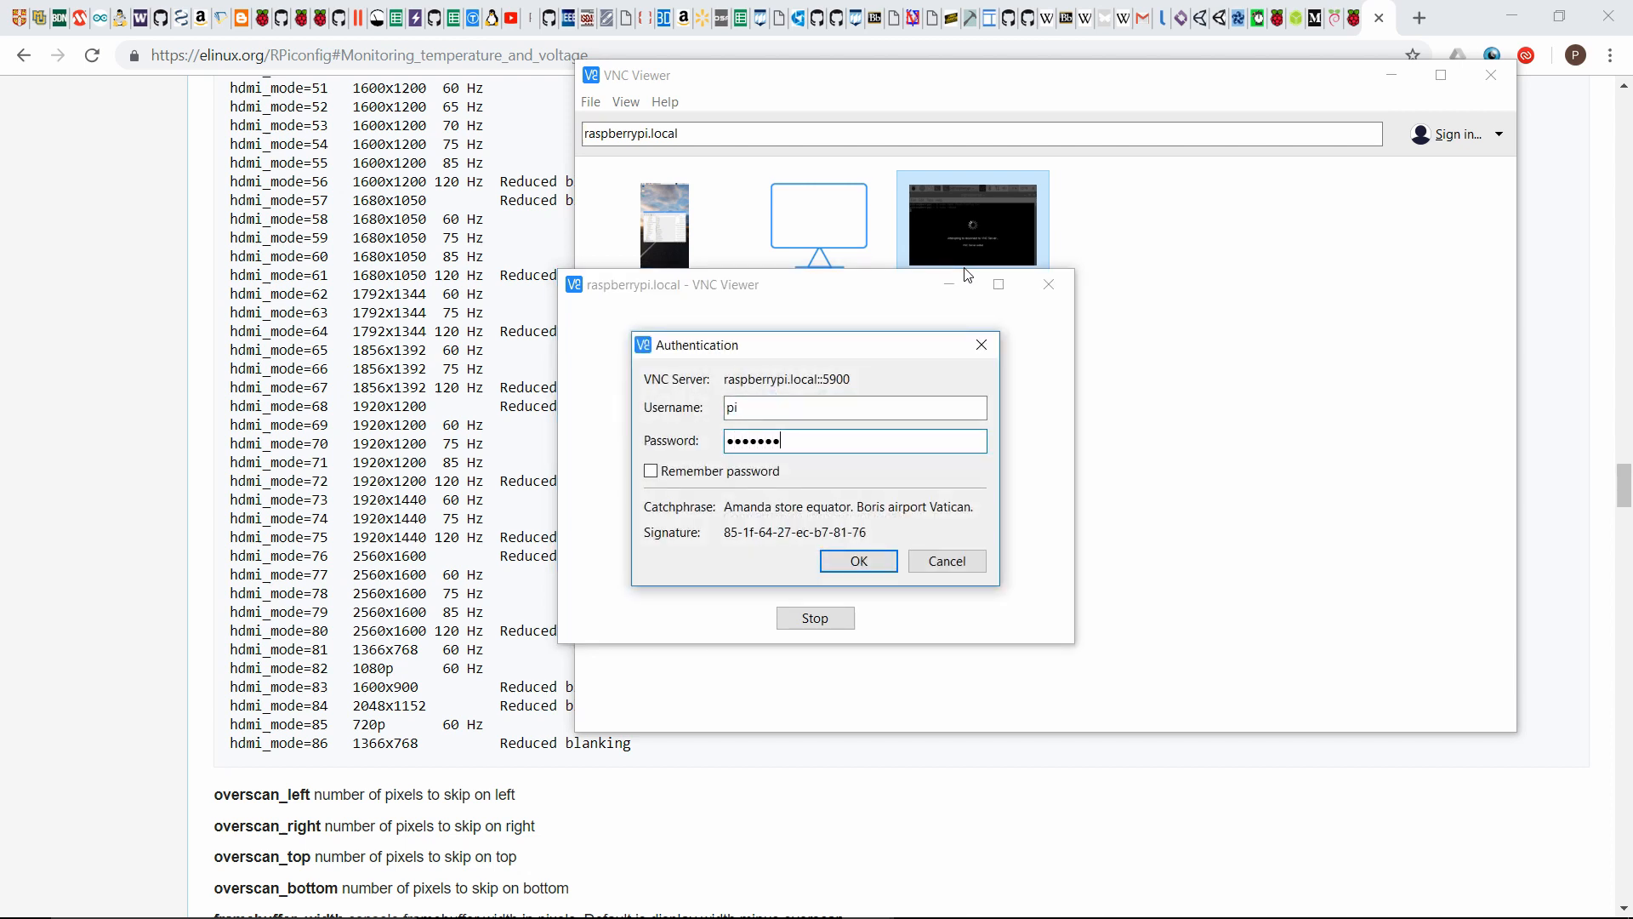
left_click(857, 560)
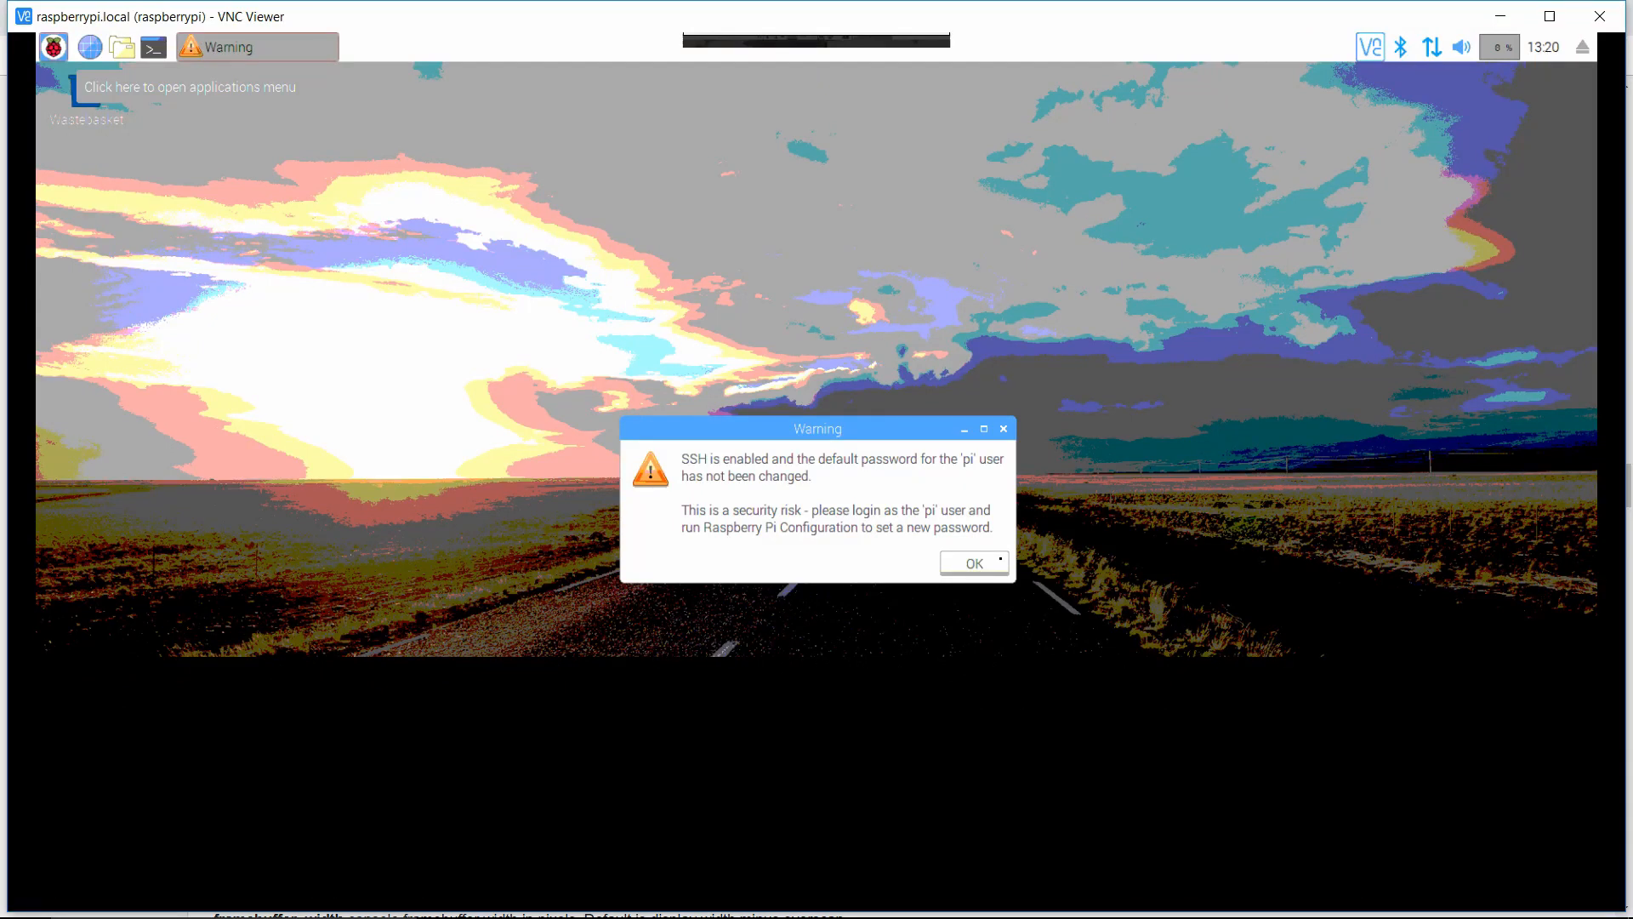
Dismiss the SSH default-password warning dialog with OK.
left_click(972, 562)
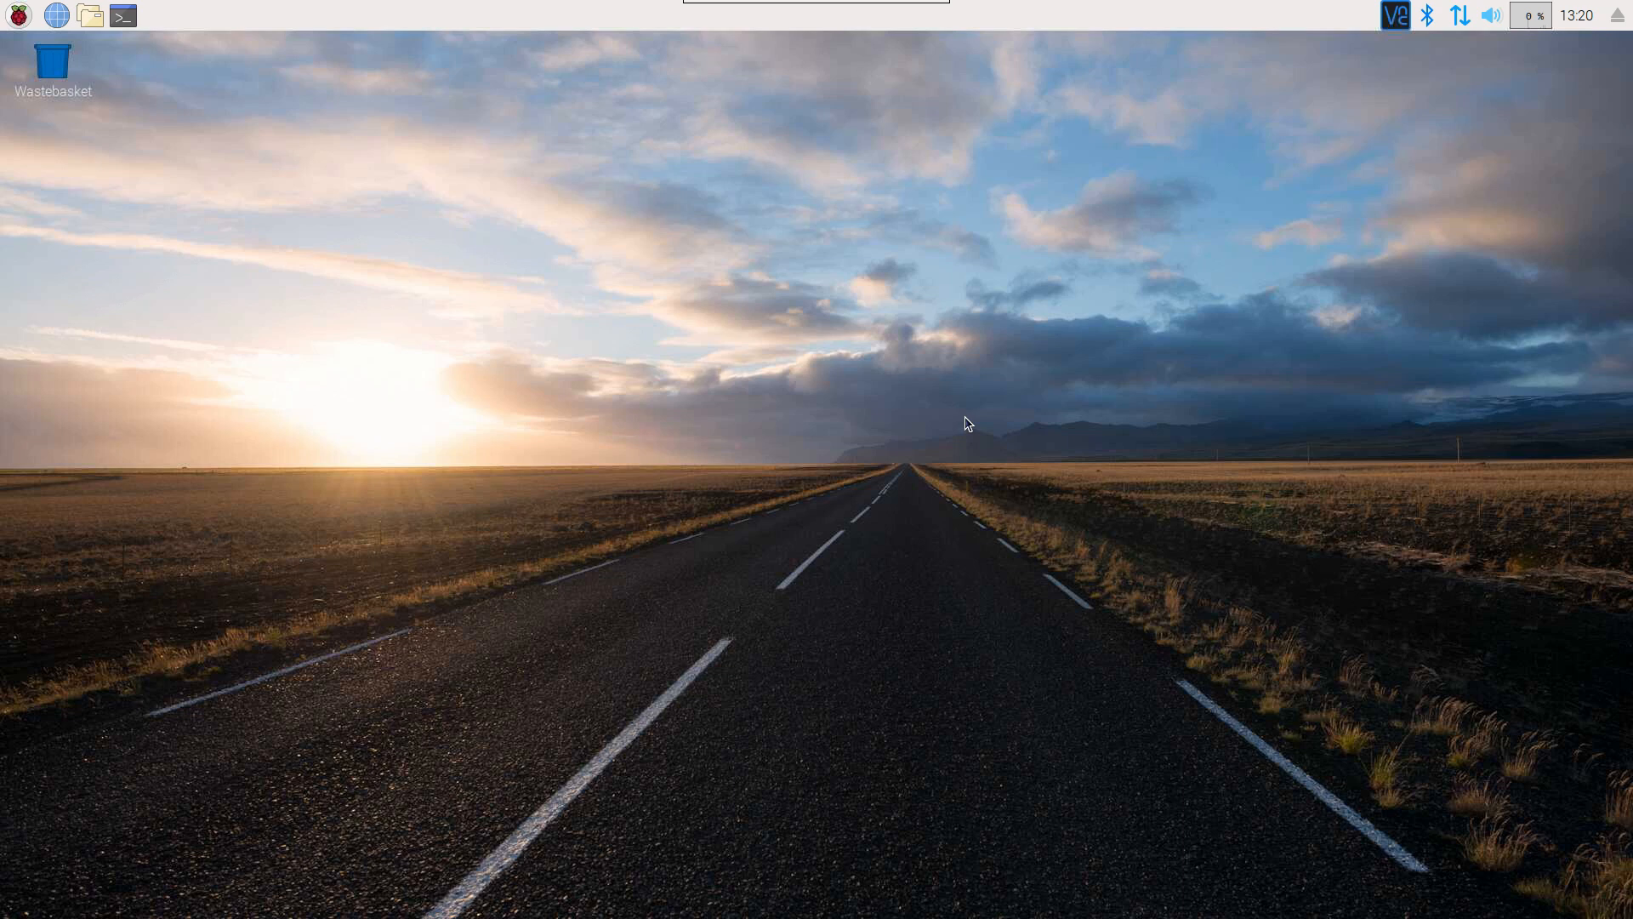
mouse_move(915, 646)
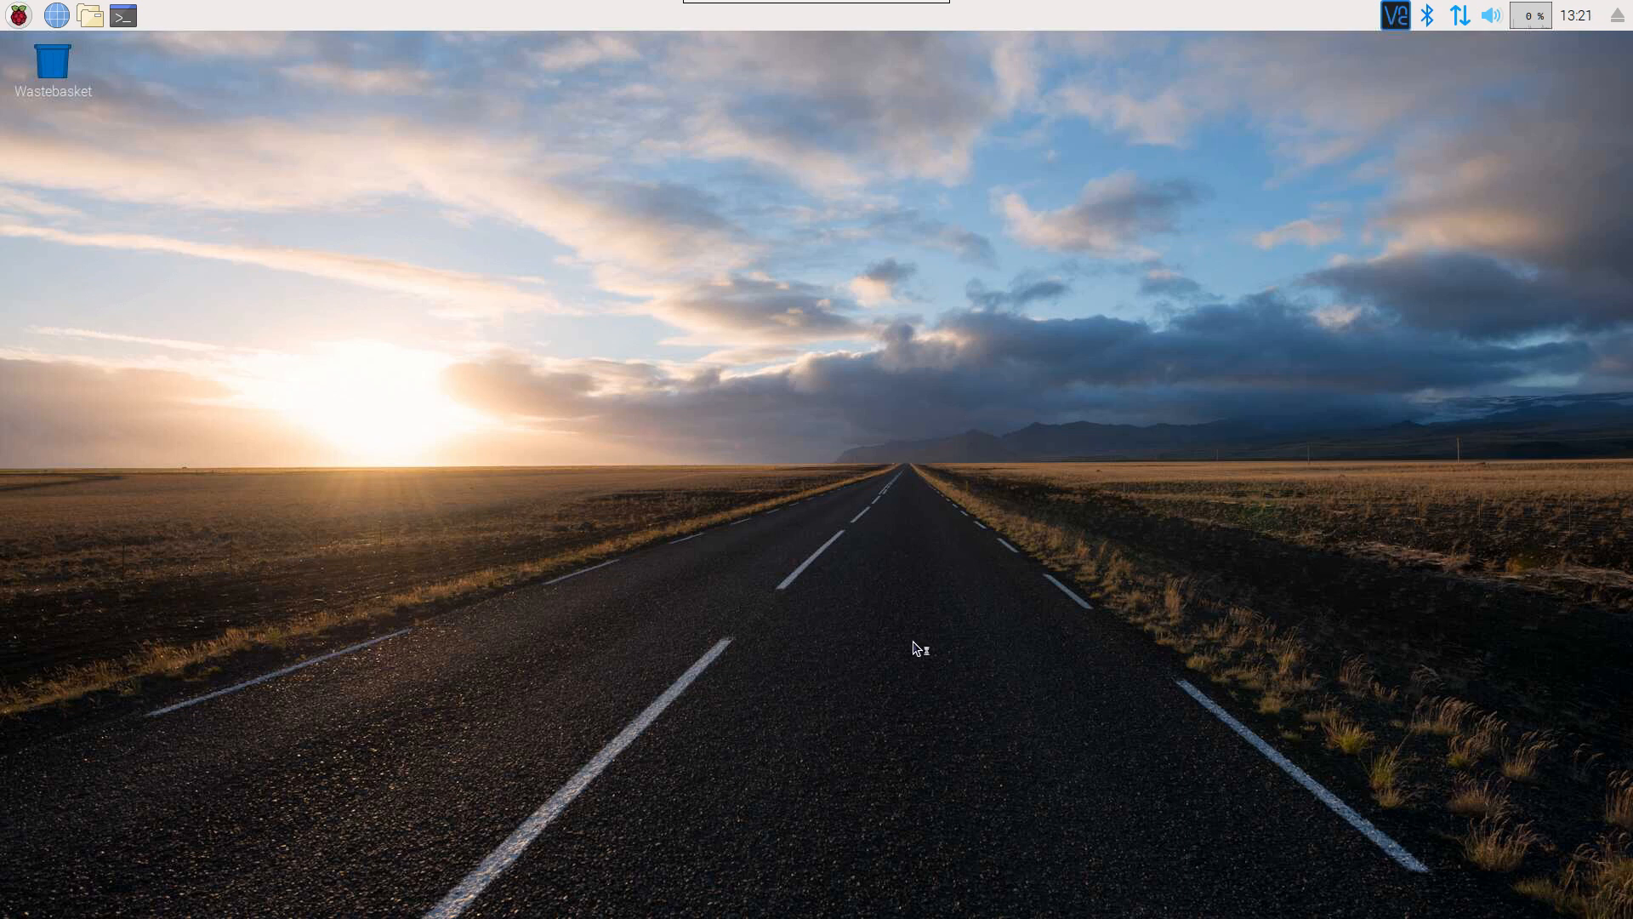